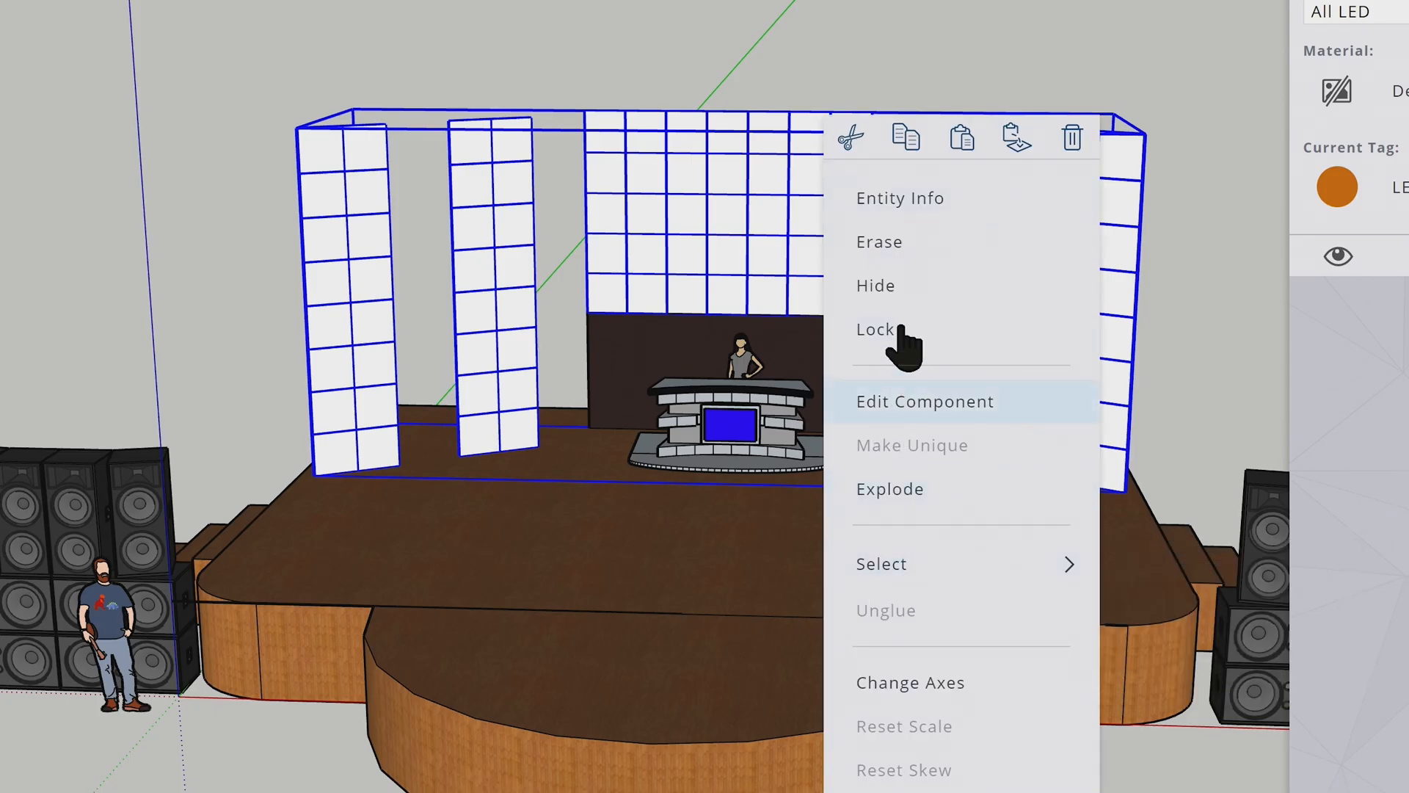
# - Inspect the LED panel component, then trace a rectangle over the left panel
pyautogui.click(900, 197)
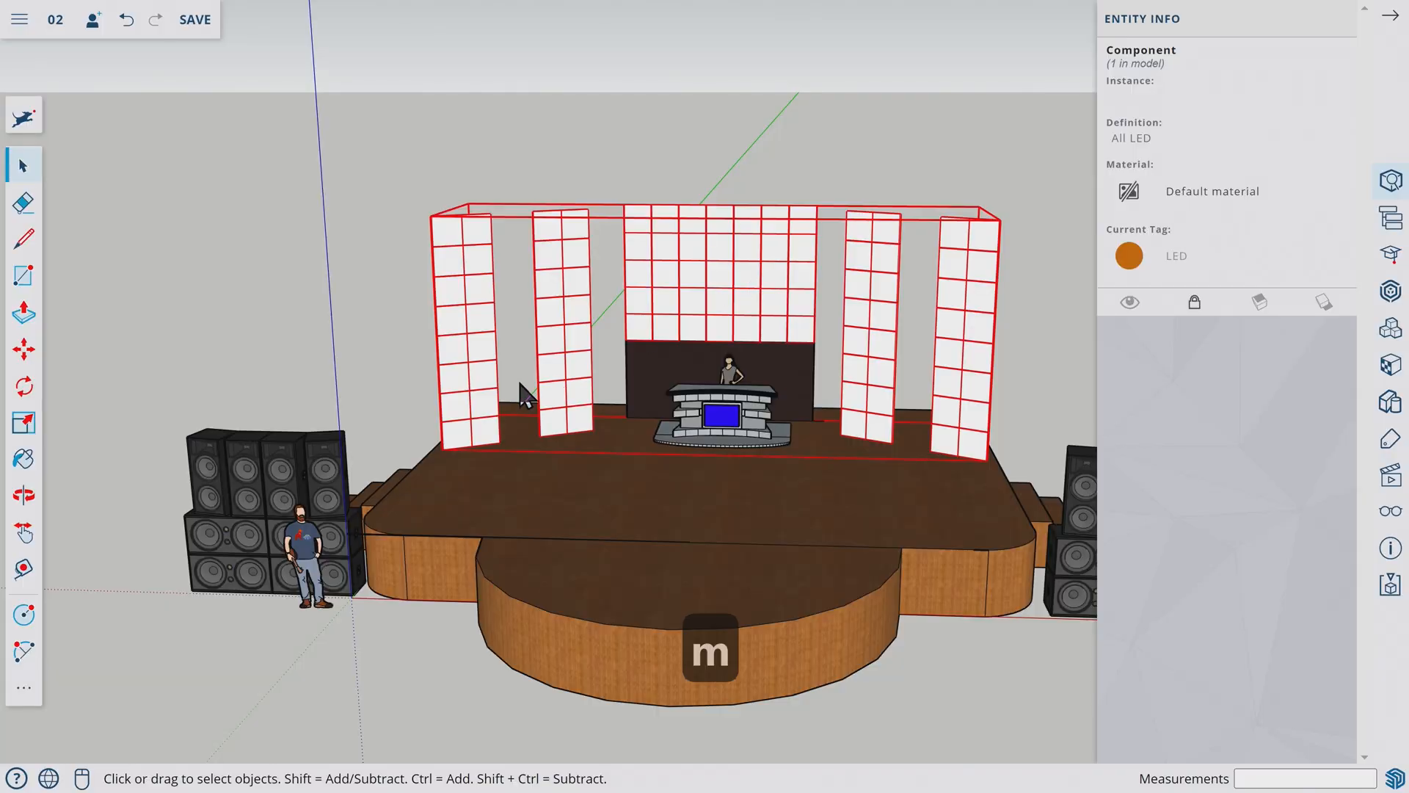
pyautogui.click(23, 348)
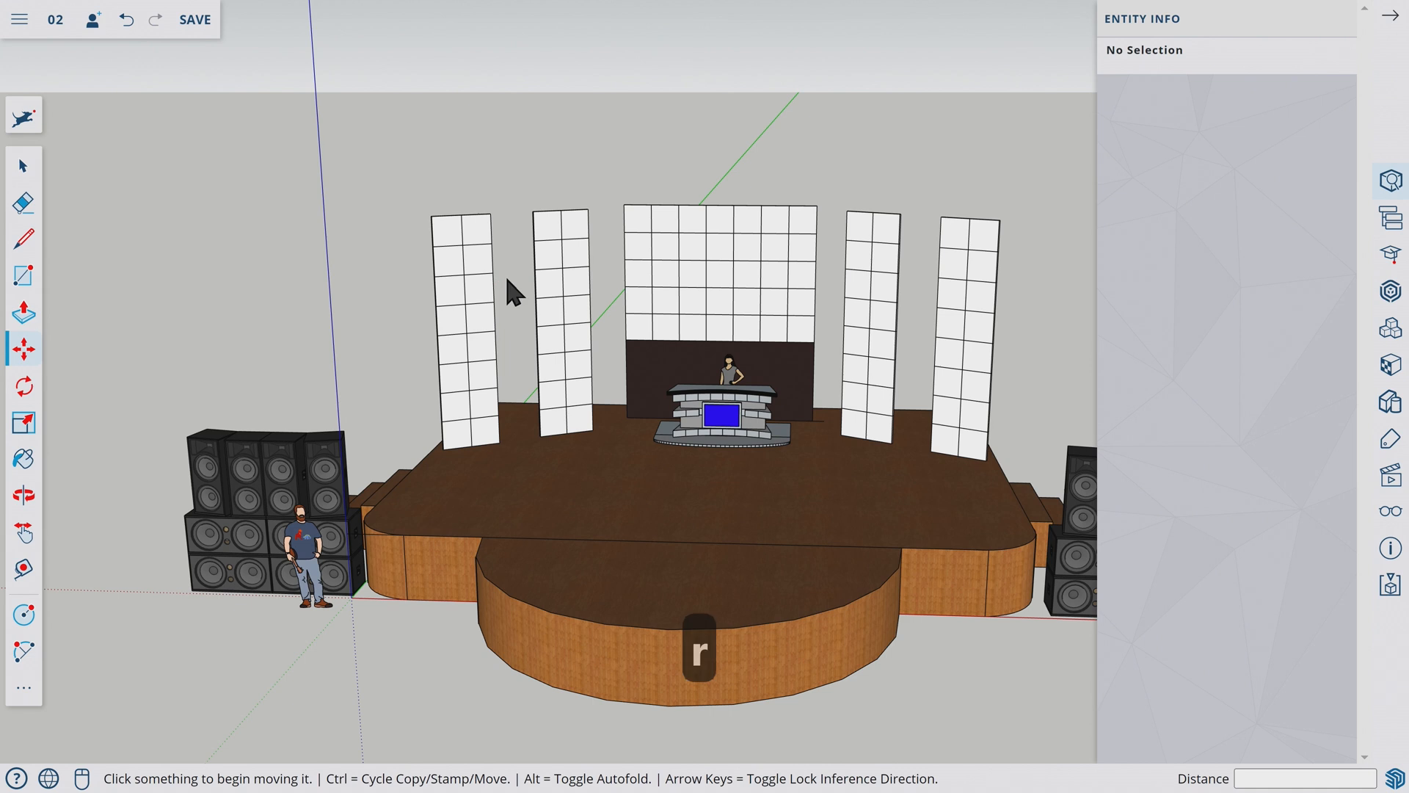
pyautogui.click(23, 275)
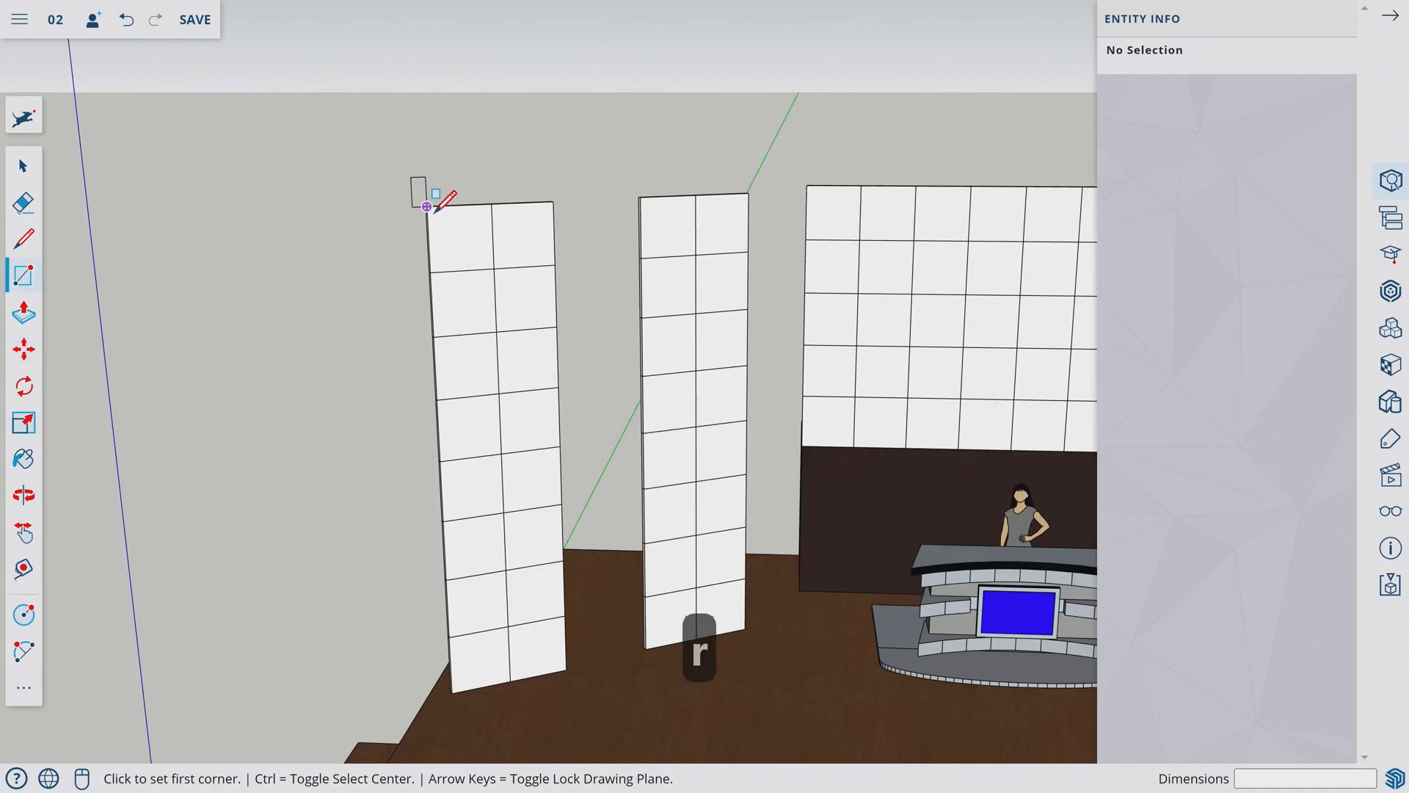
pyautogui.click(428, 206)
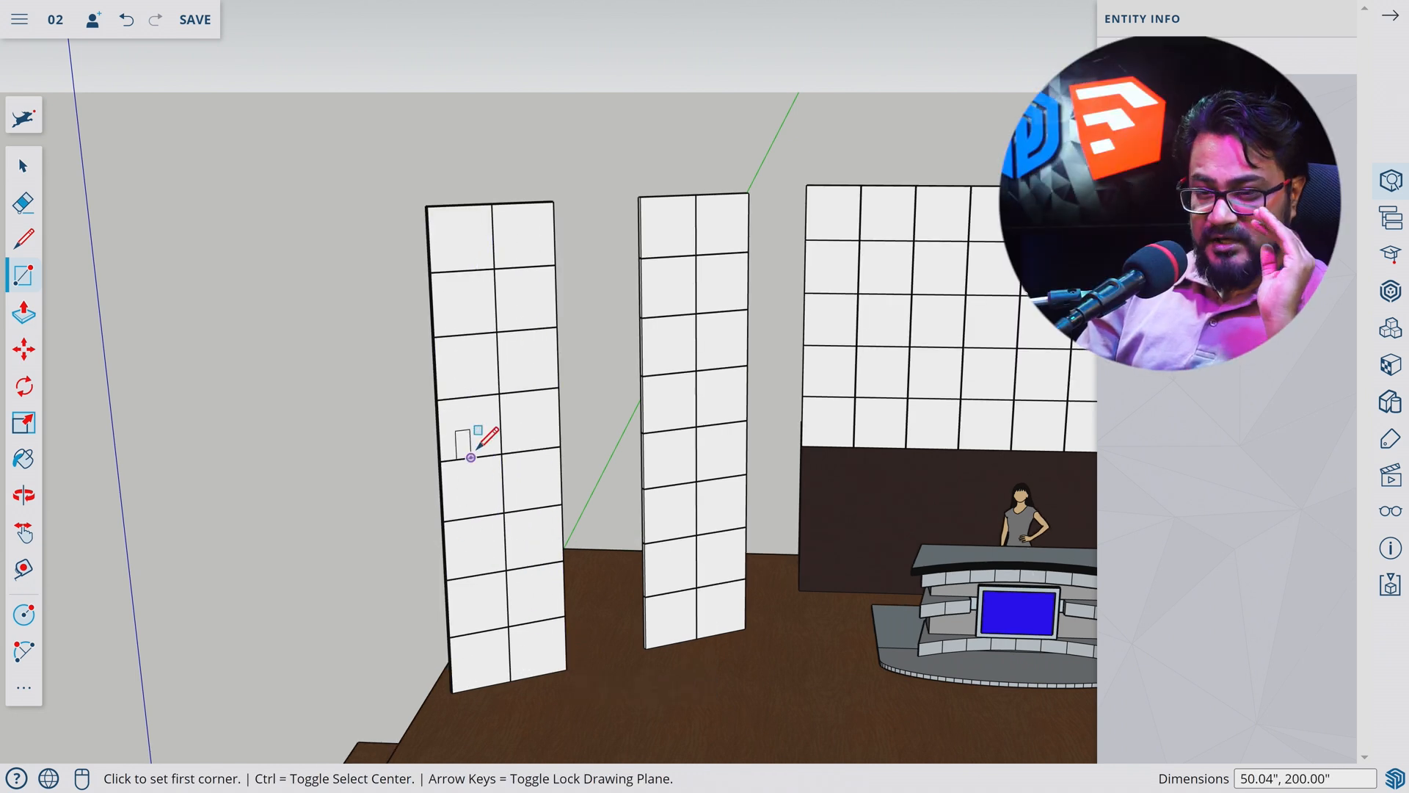
pyautogui.moveTo(1389, 220)
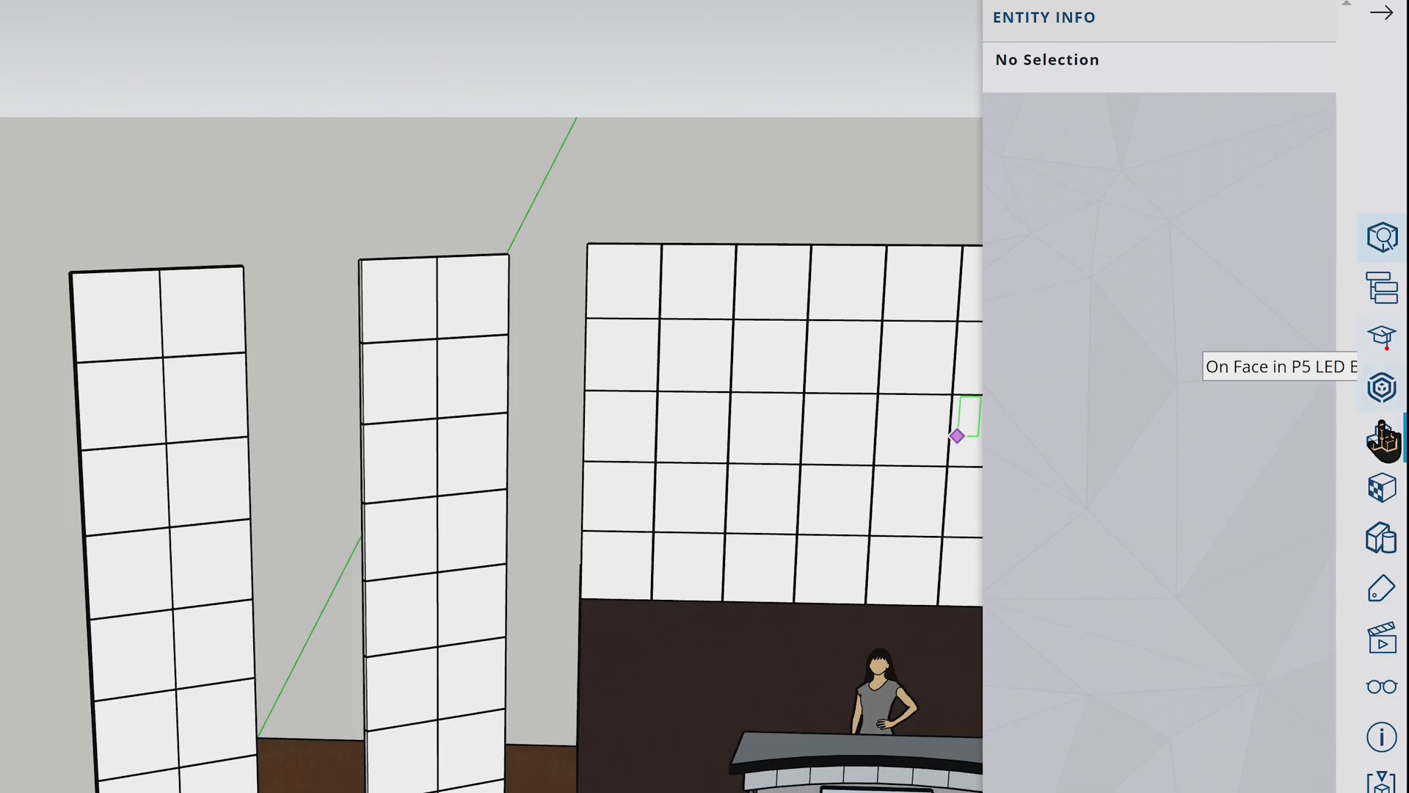
# - Show the LED tag, trace a rectangle over the second panel, and hide the tag again
pyautogui.click(1382, 589)
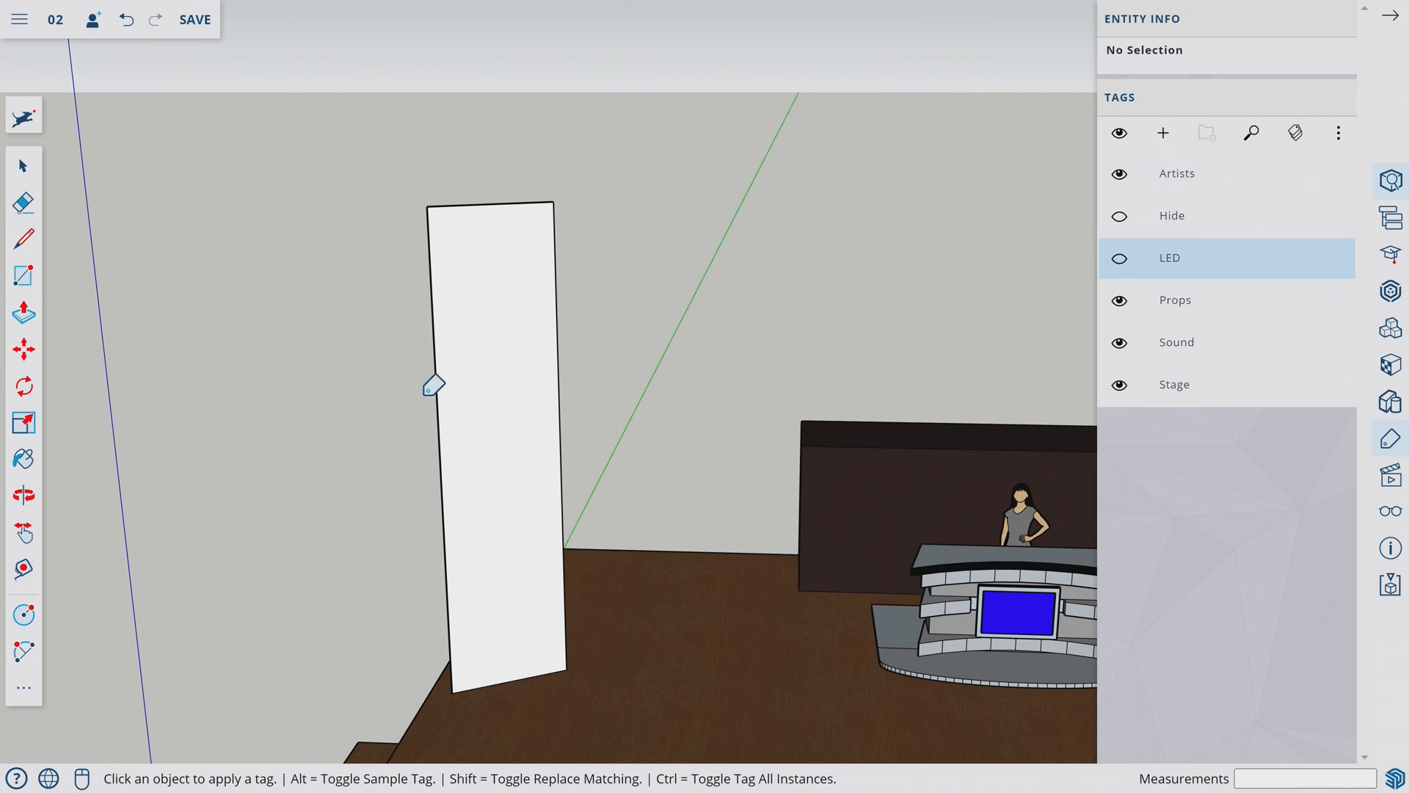
pyautogui.click(1119, 259)
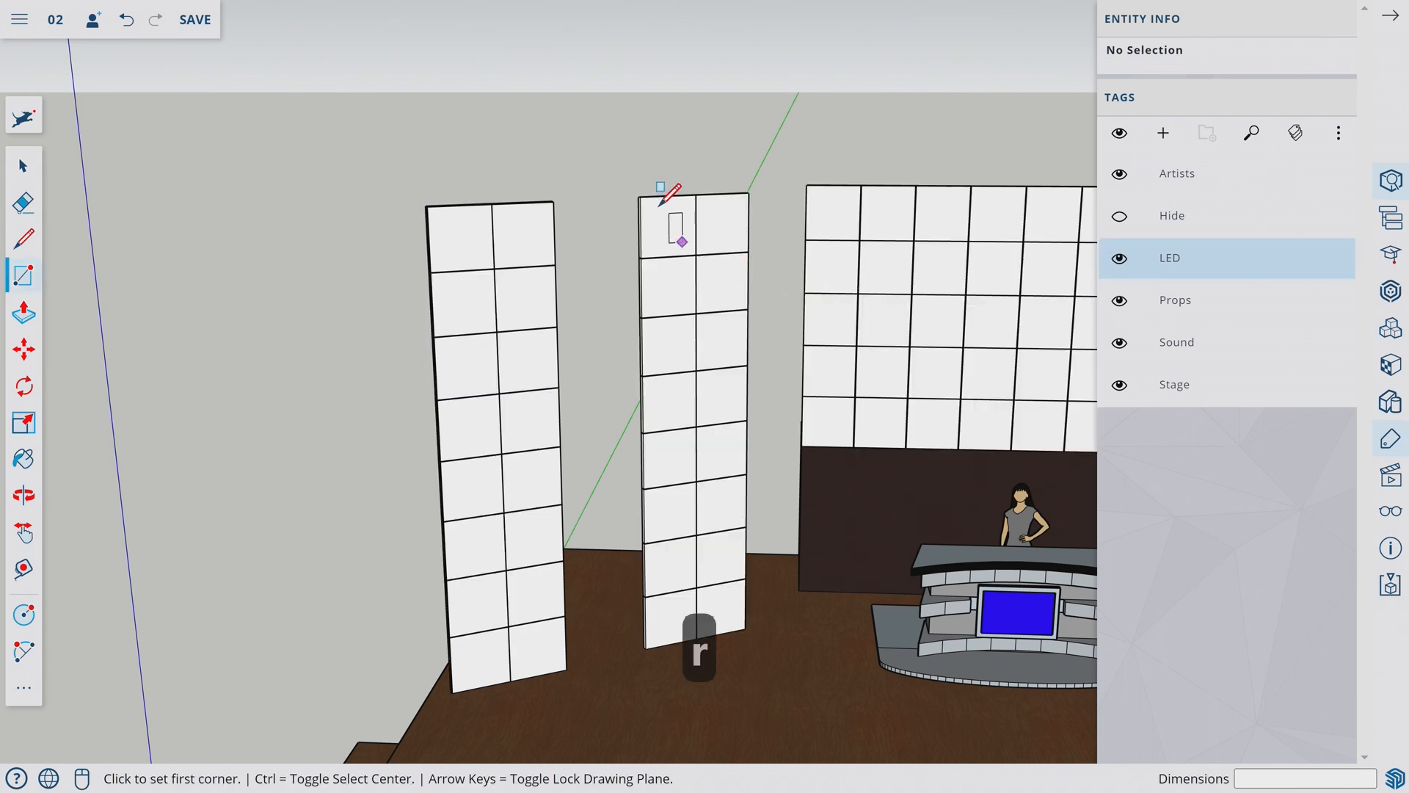
pyautogui.click(641, 196)
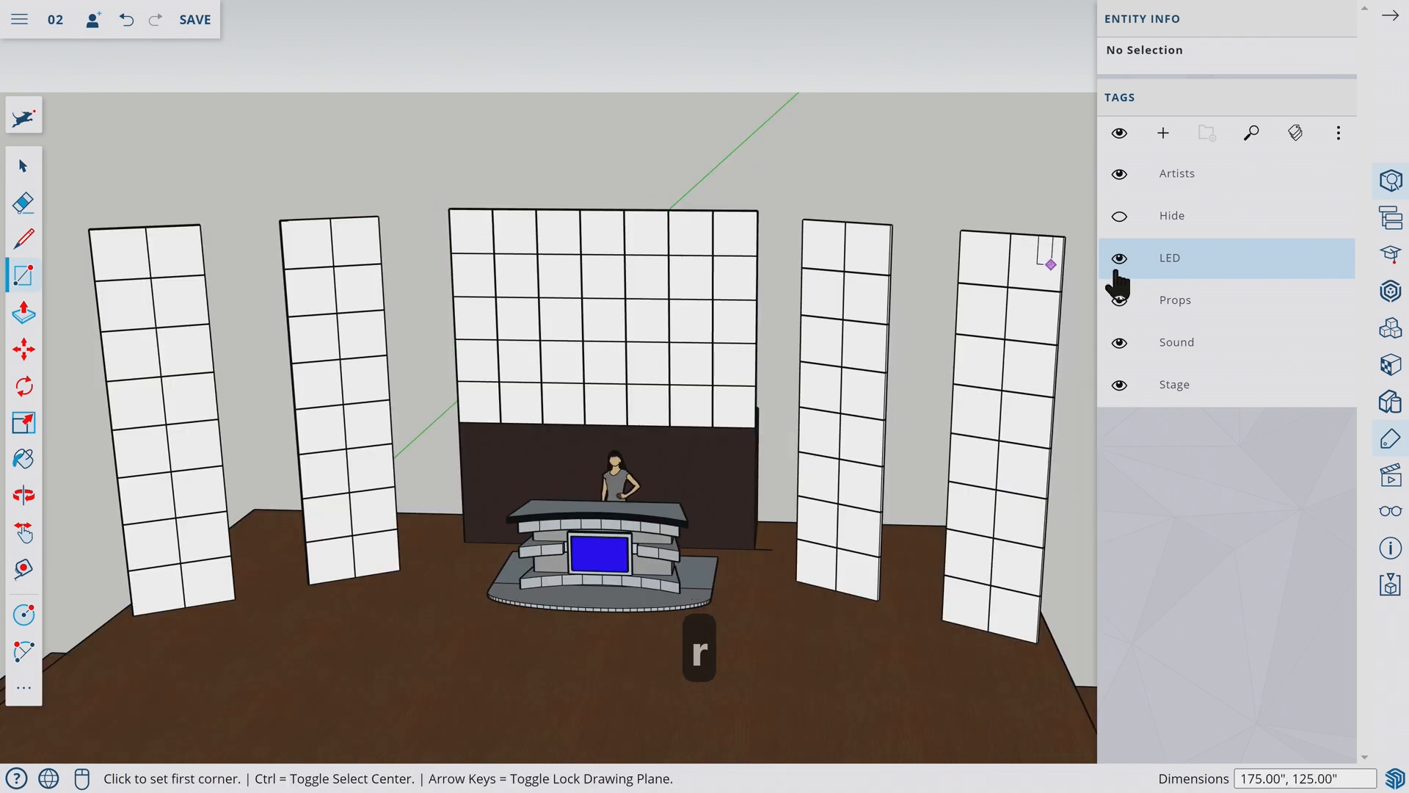
pyautogui.click(1120, 257)
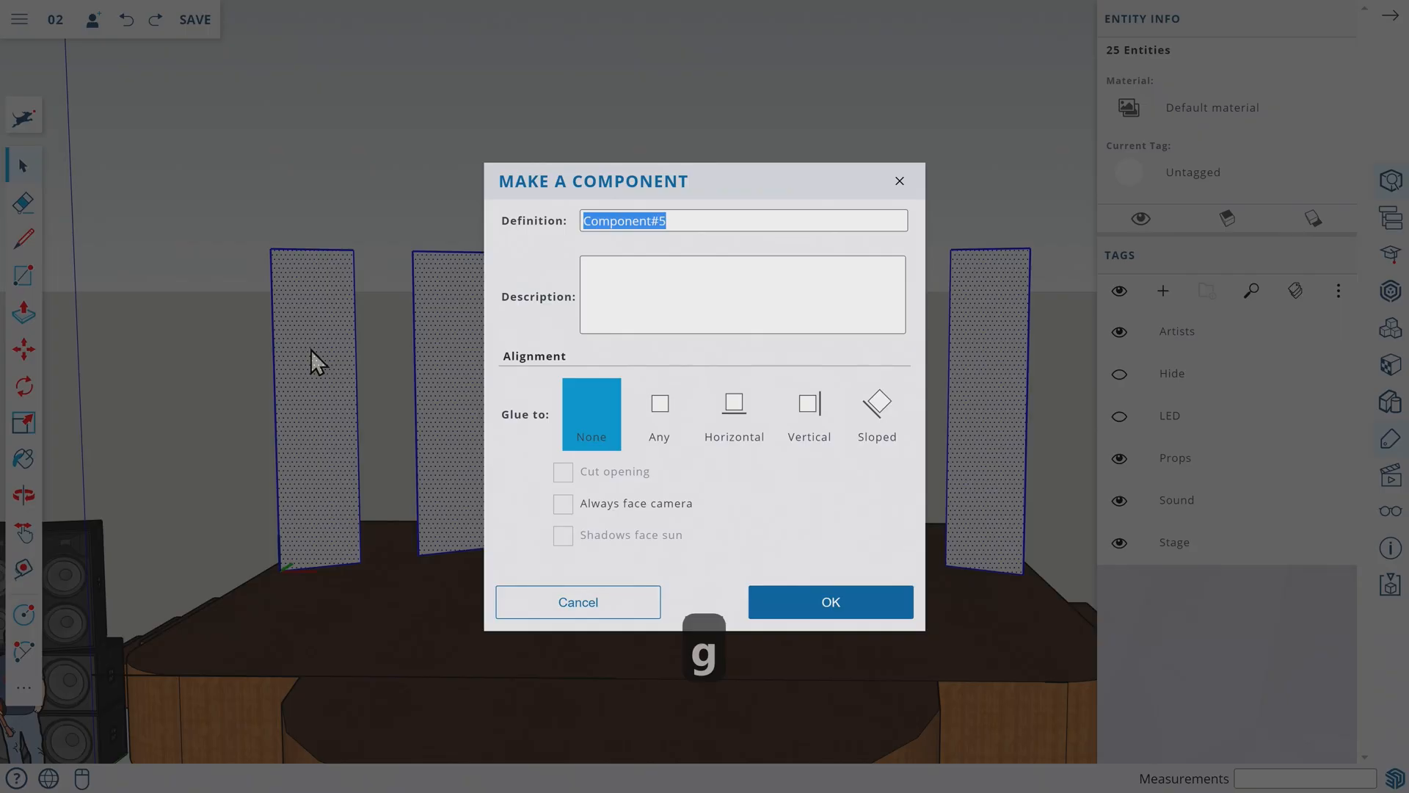
# - Make the new panel faces a component named 'Led Textures'
pyautogui.write('Led')
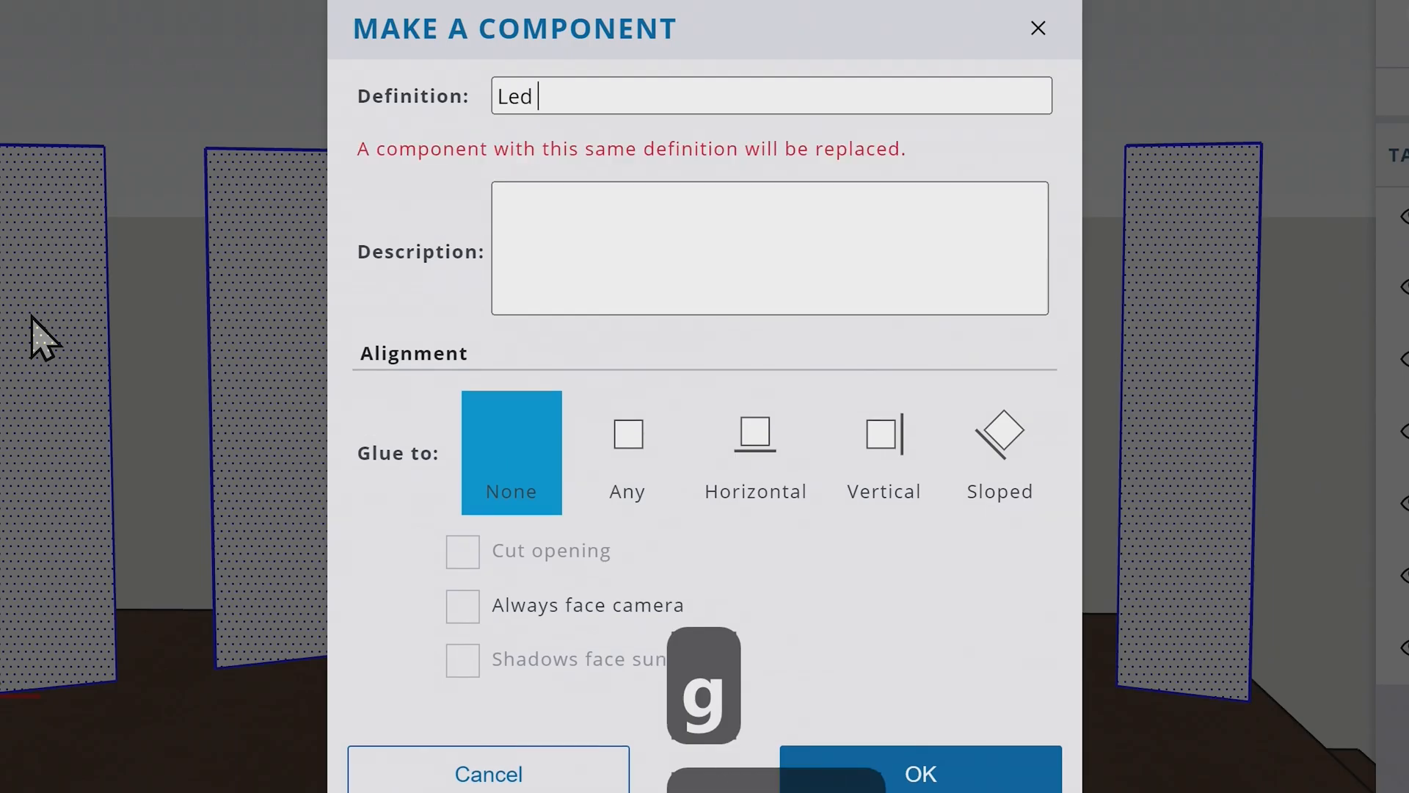
pyautogui.write('Texgtu')
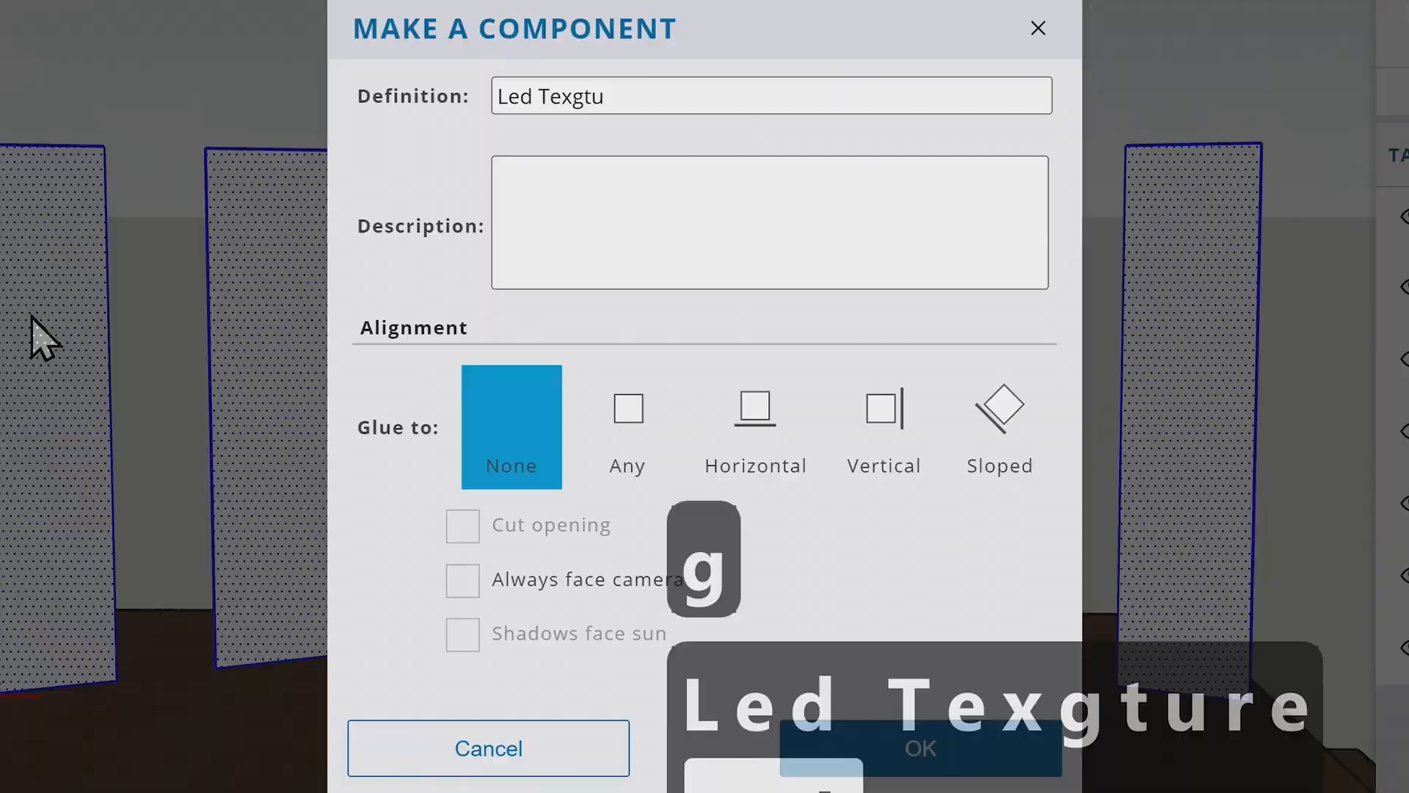
pyautogui.click(917, 748)
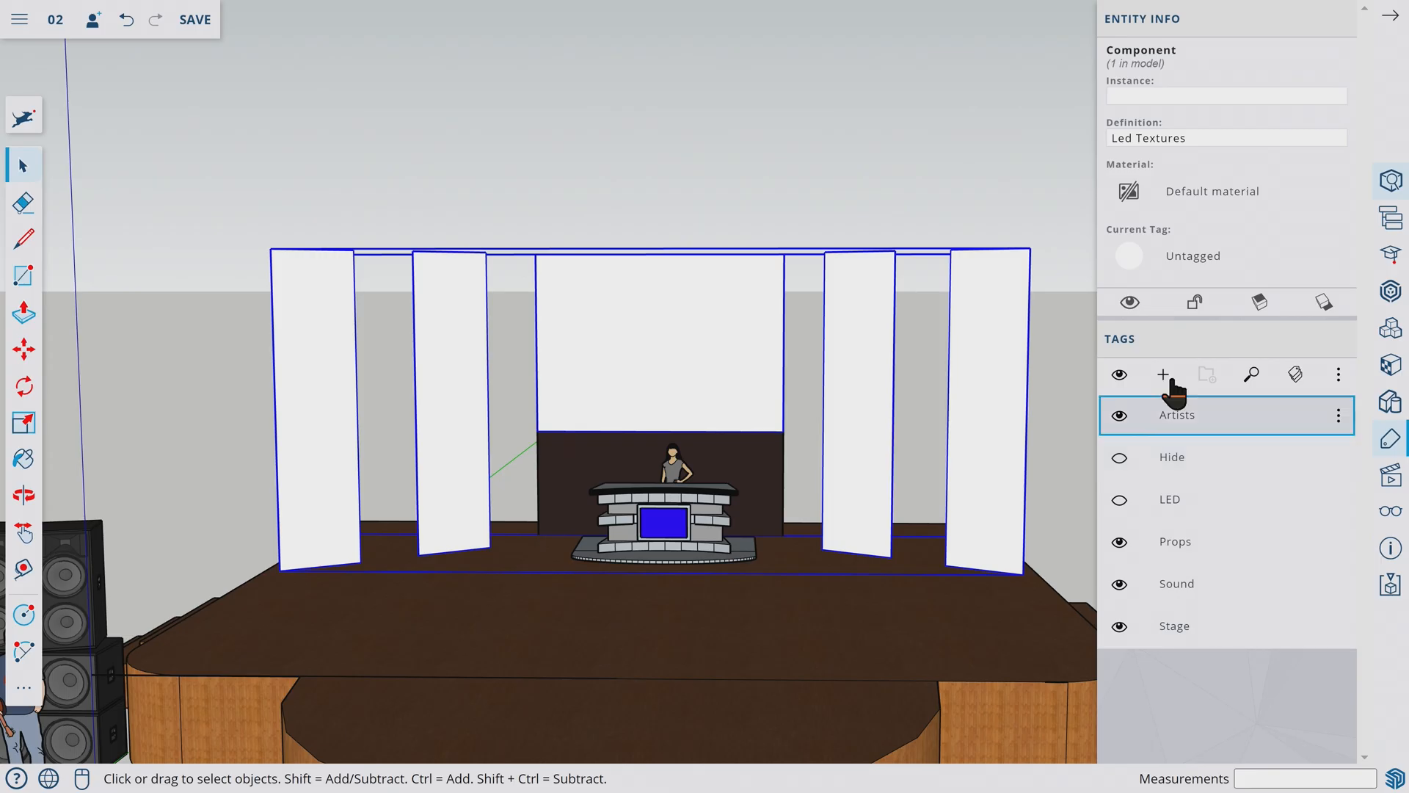
# - Create an 'LED Texture' tag, assign it to the component, and toggle its visibility
pyautogui.click(1162, 373)
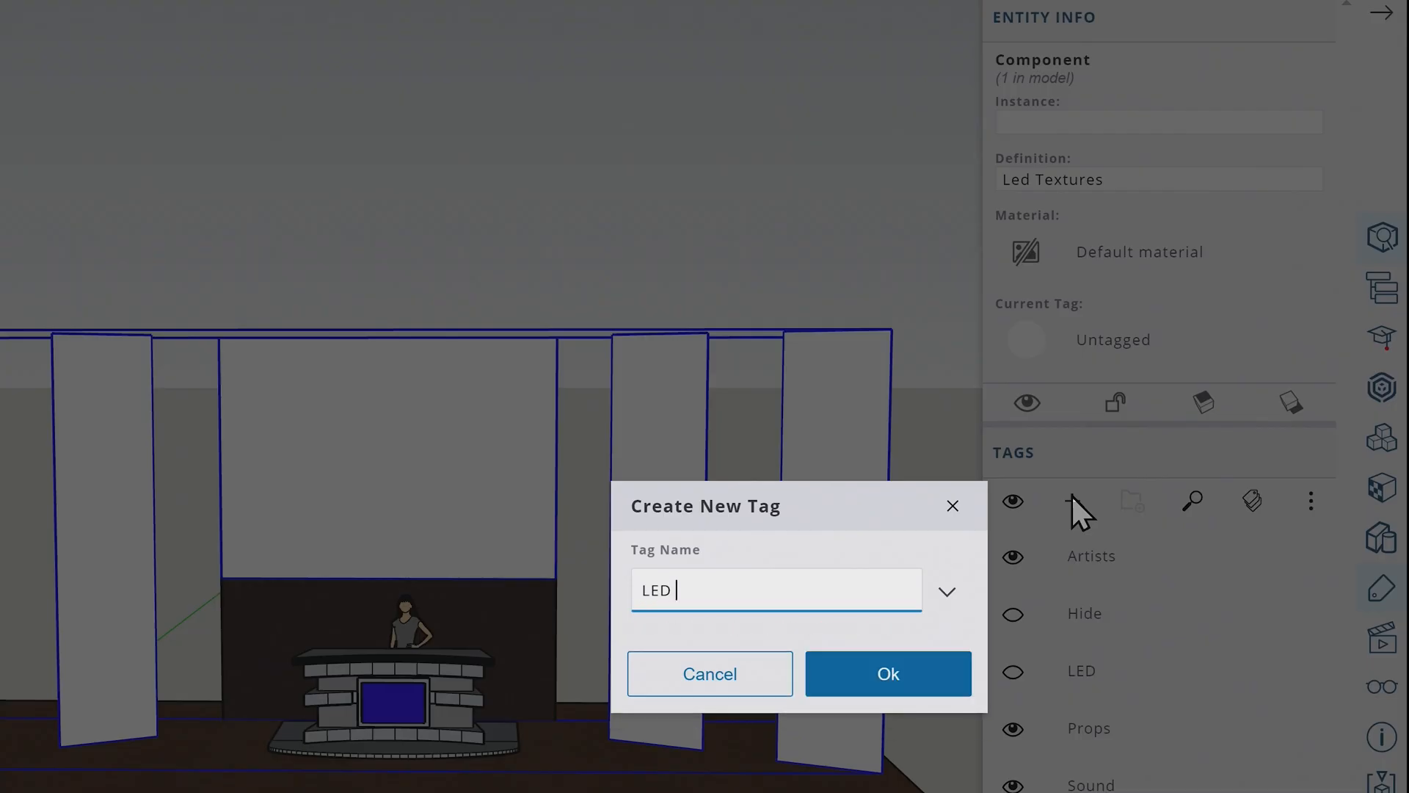
pyautogui.click(886, 673)
pyautogui.write('2"')
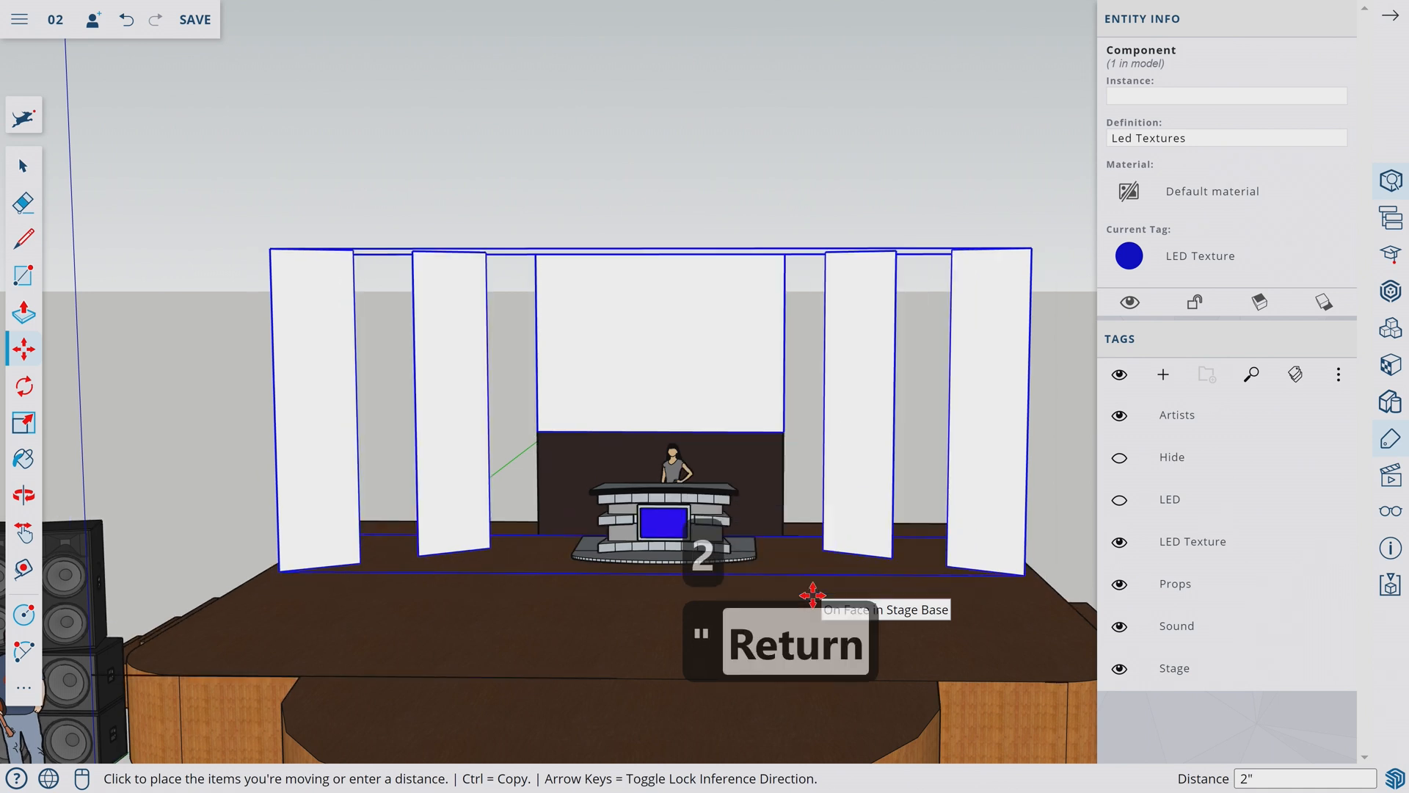
pyautogui.click(1192, 541)
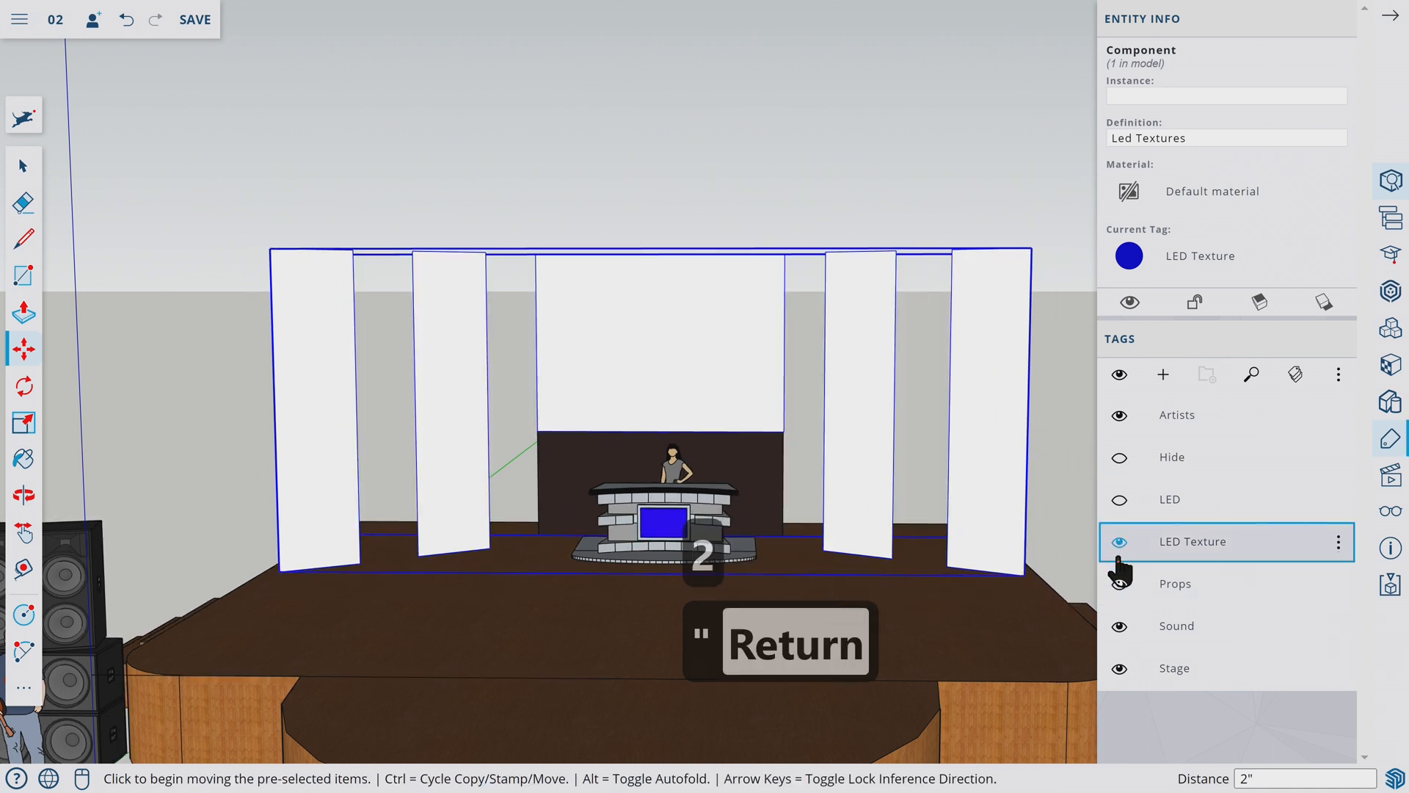
pyautogui.click(1169, 499)
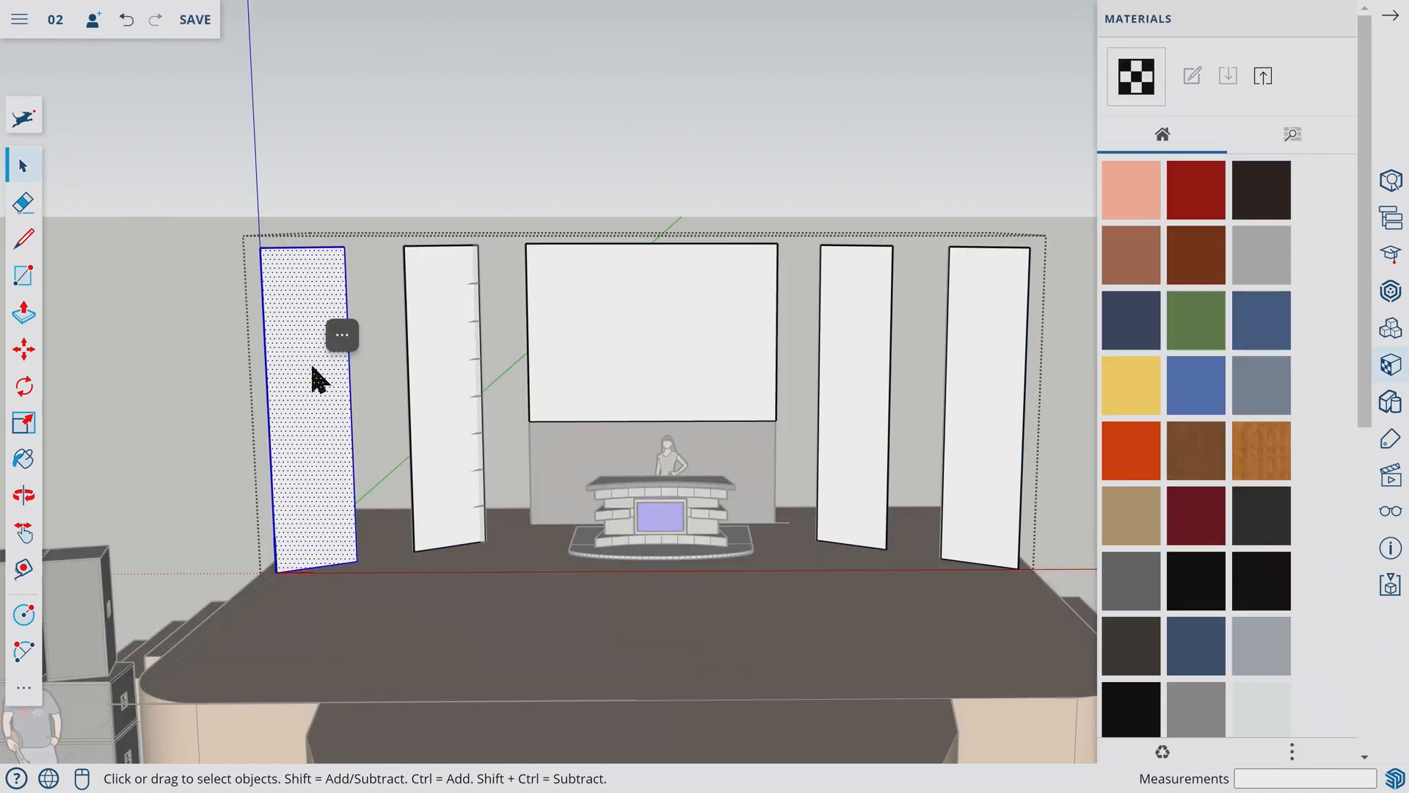
# - Import texture.jpg from this computer as a material
pyautogui.click(20, 19)
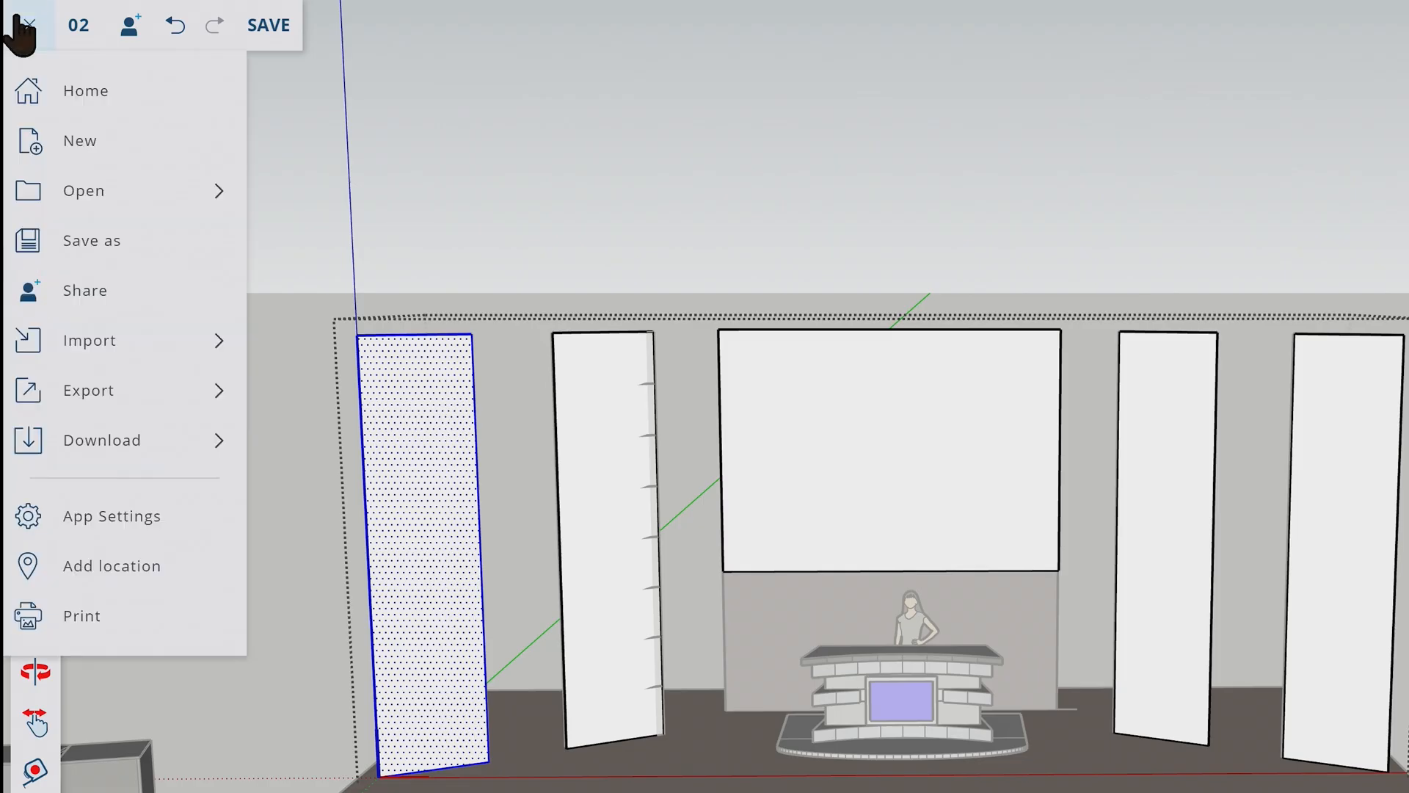
pyautogui.click(89, 340)
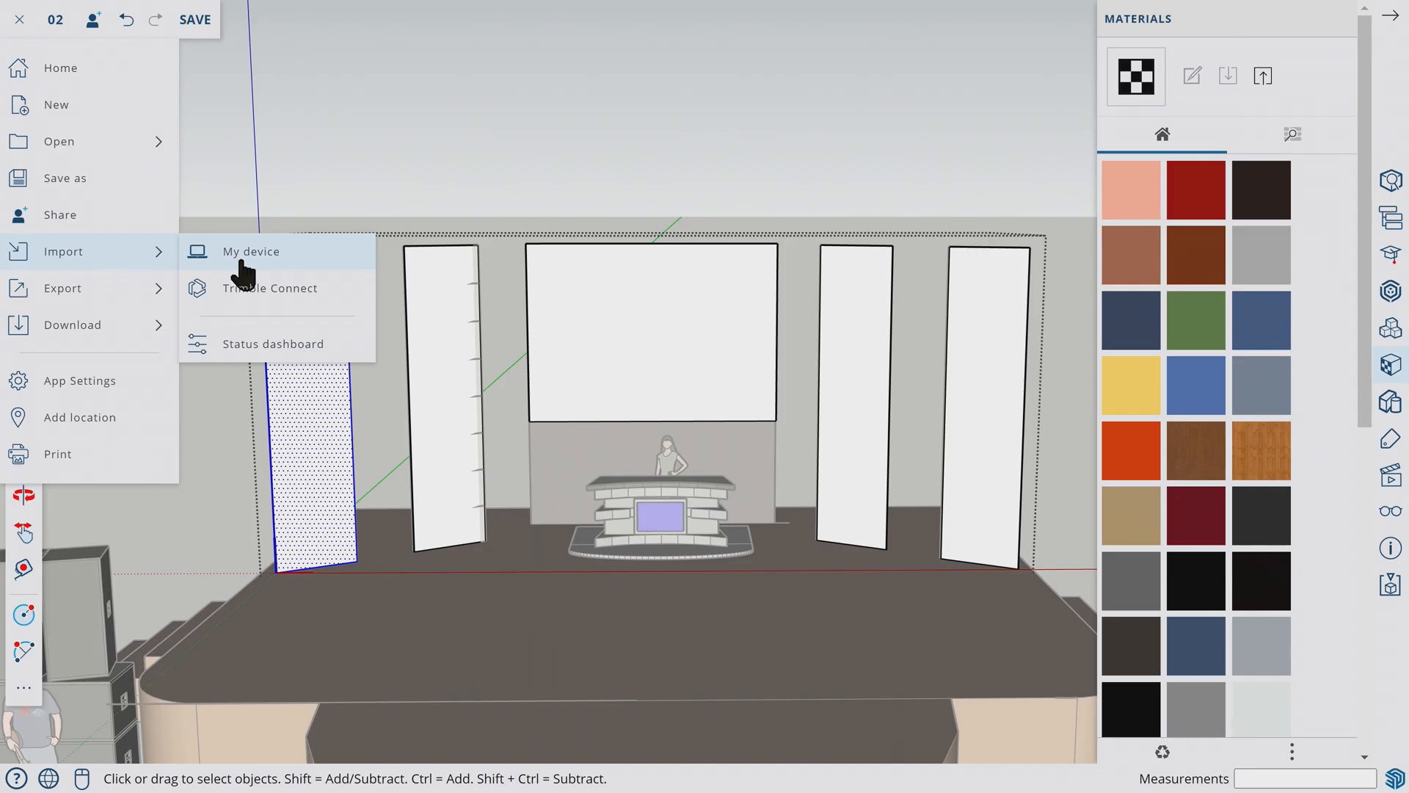
pyautogui.click(251, 251)
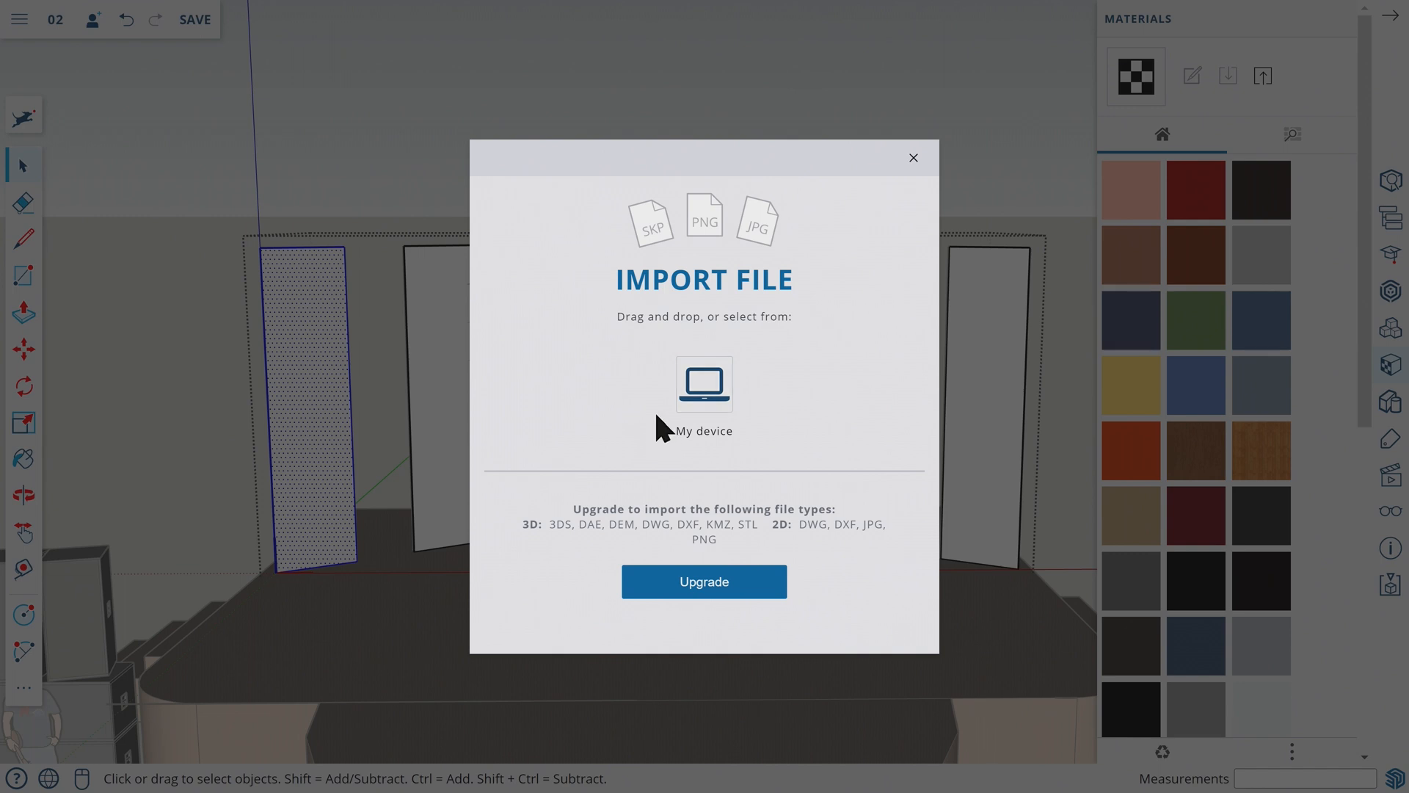
pyautogui.click(703, 384)
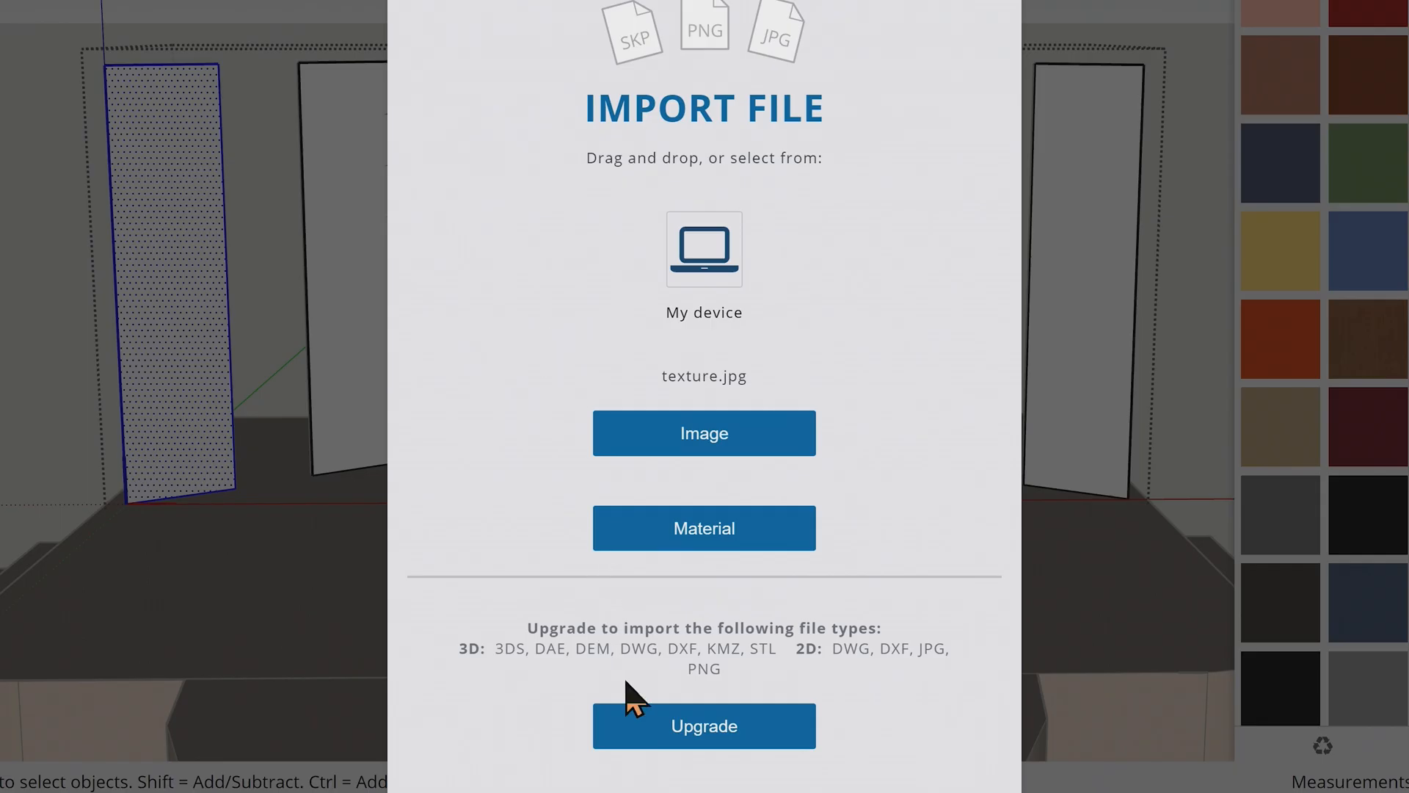
pyautogui.click(704, 432)
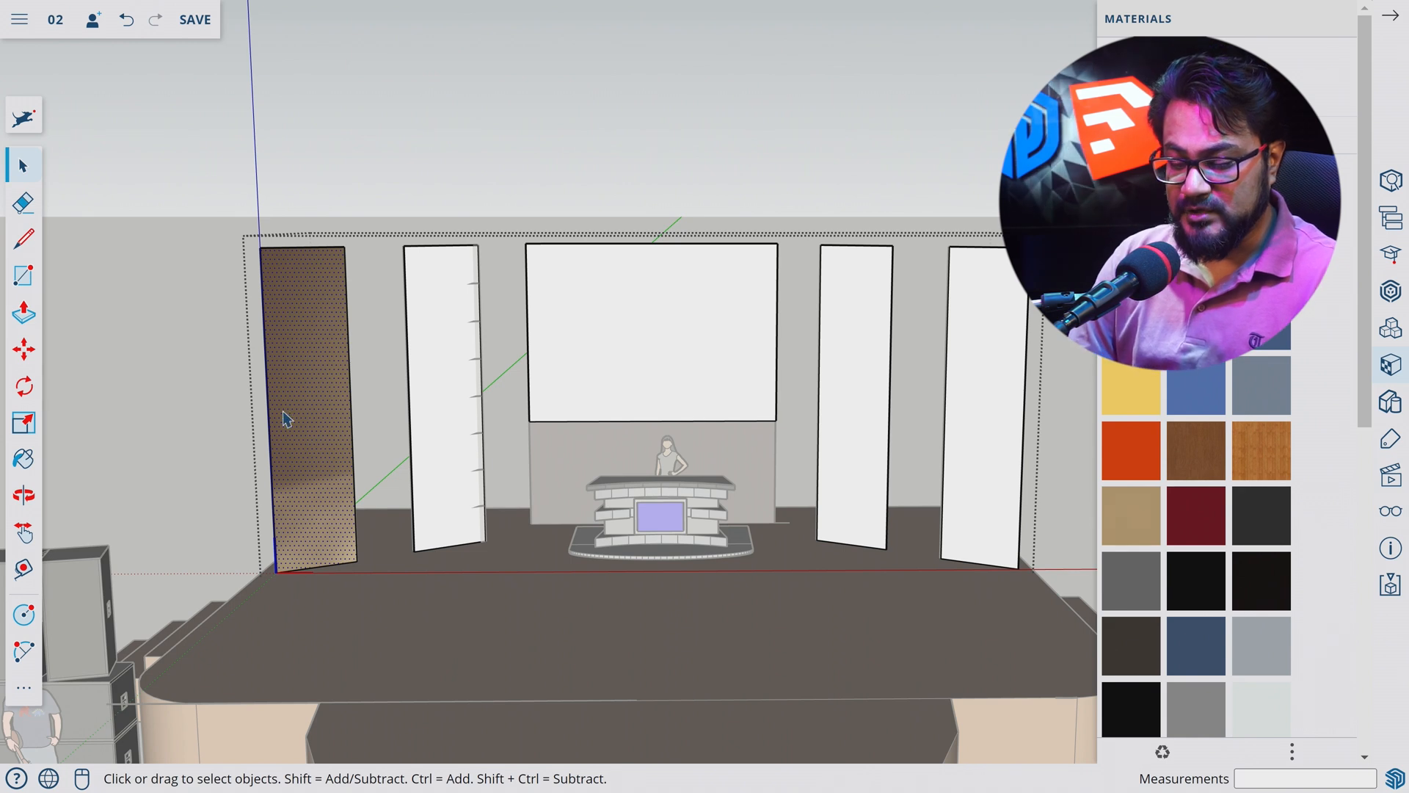
pyautogui.moveTo(333, 416)
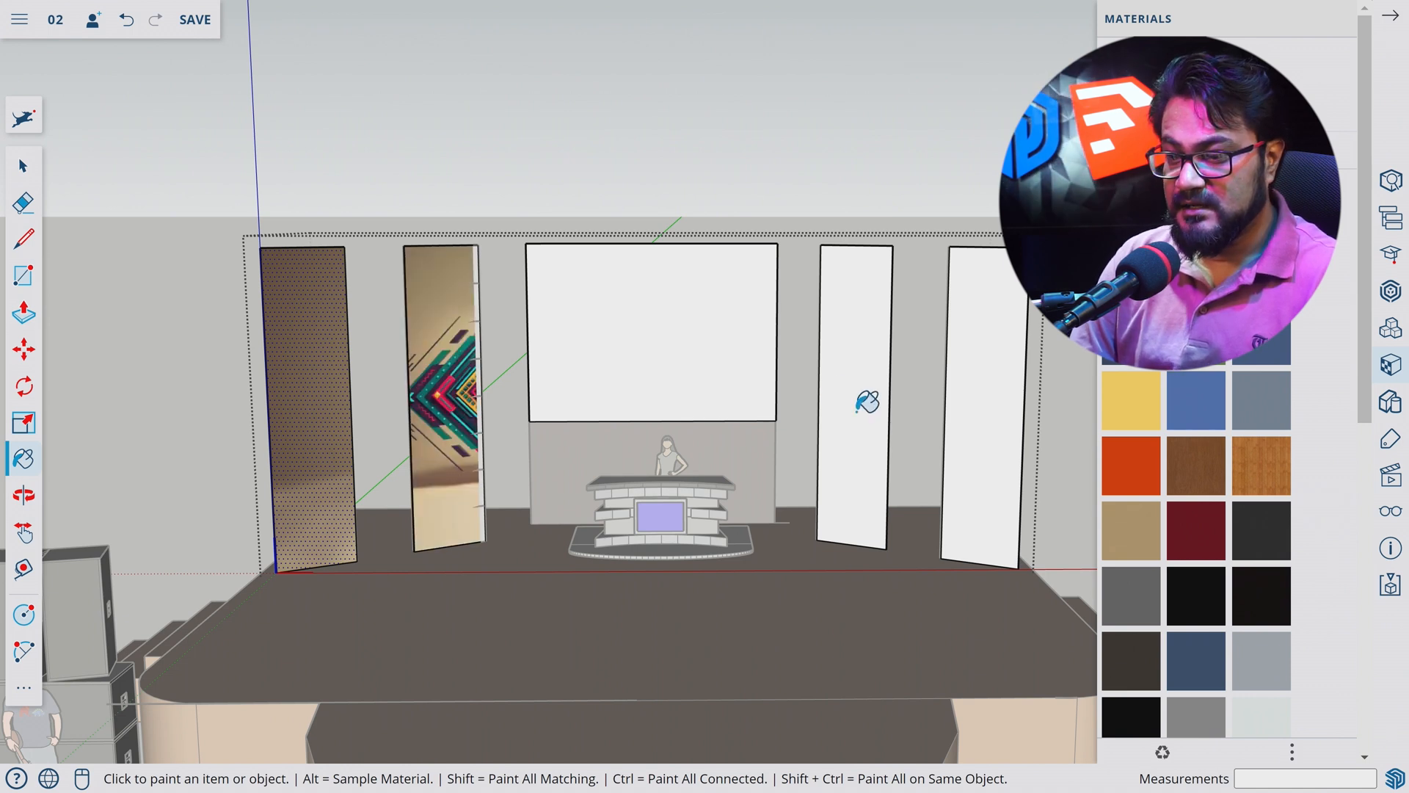
# - Paint the centre screen with the graphic texture and realign its diamond pattern
pyautogui.click(669, 341)
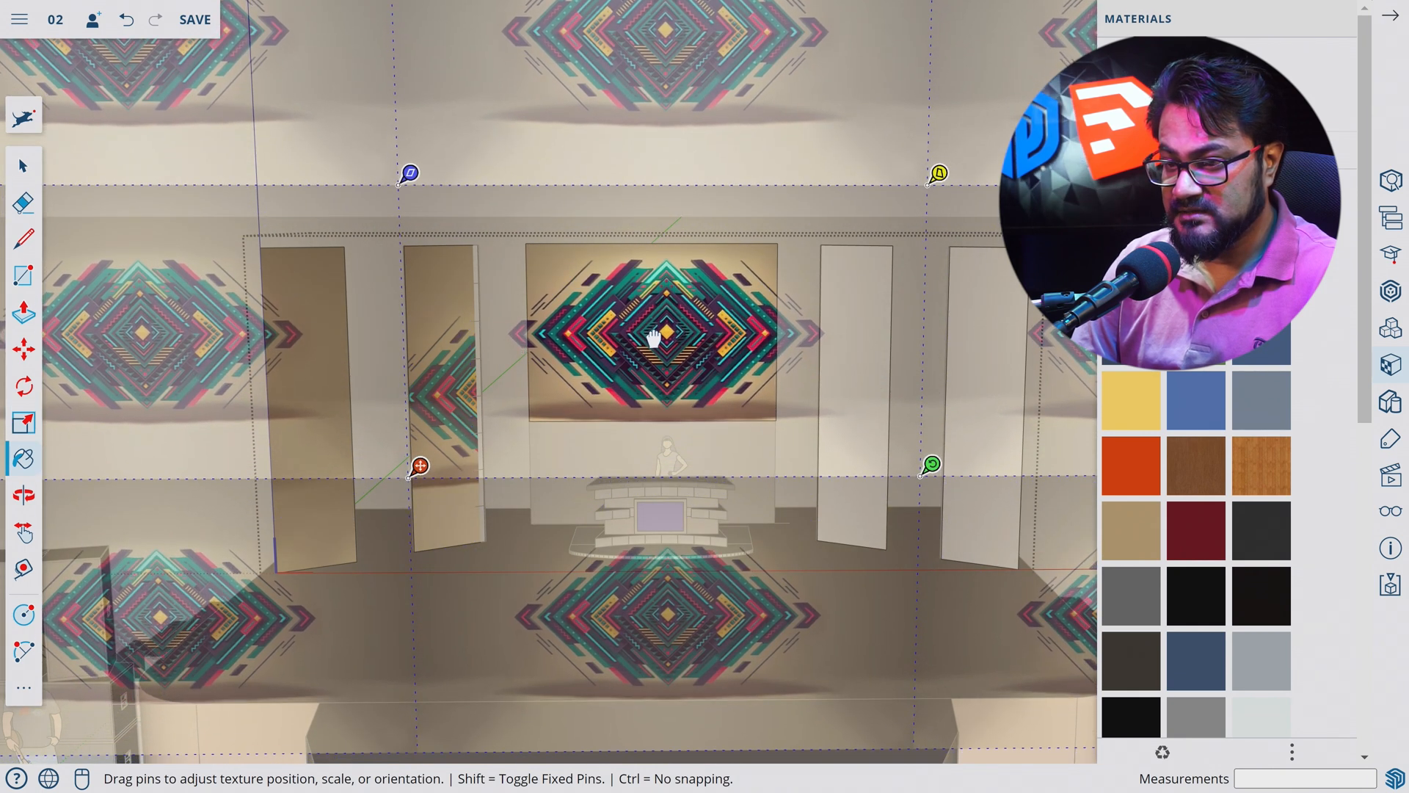
pyautogui.rightClick(654, 337)
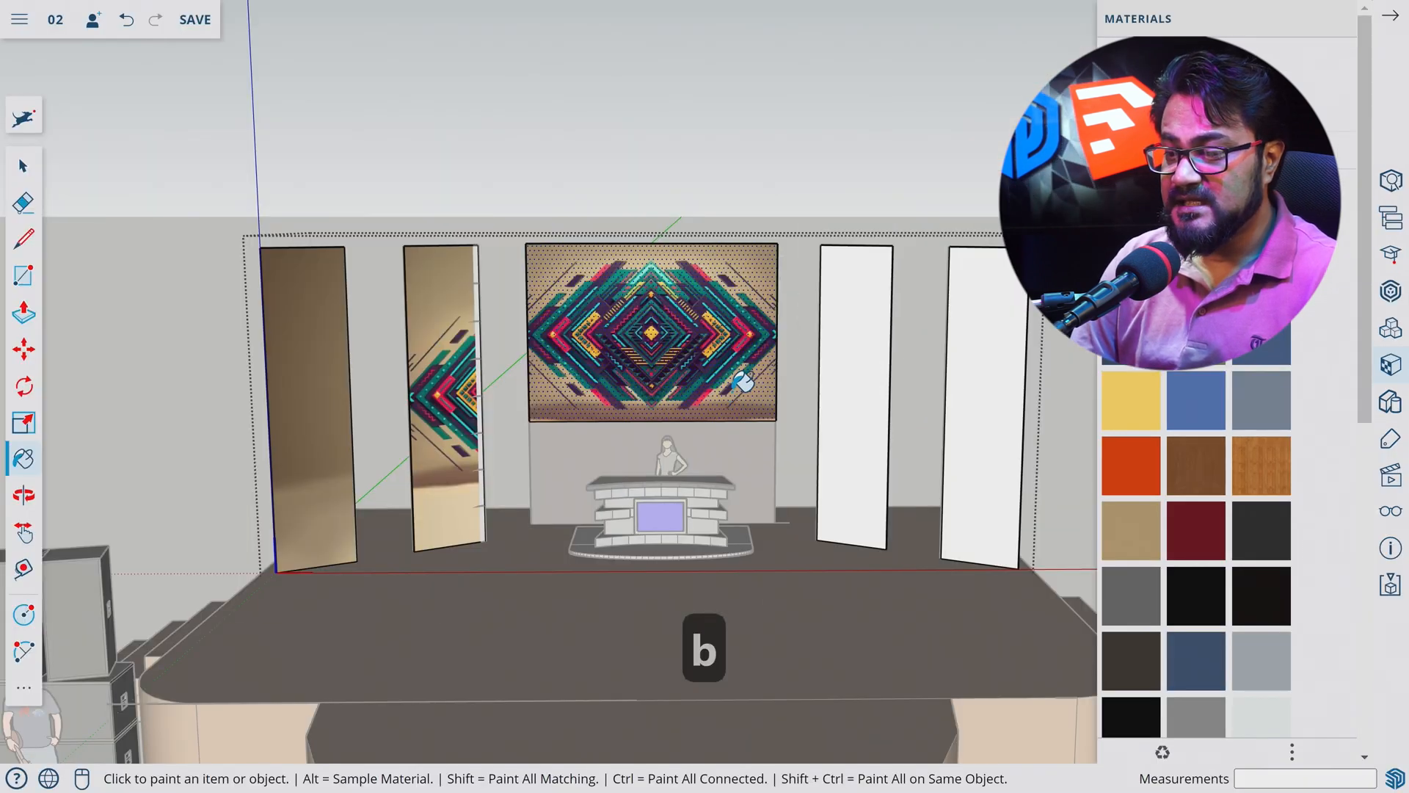
pyautogui.moveTo(423, 480)
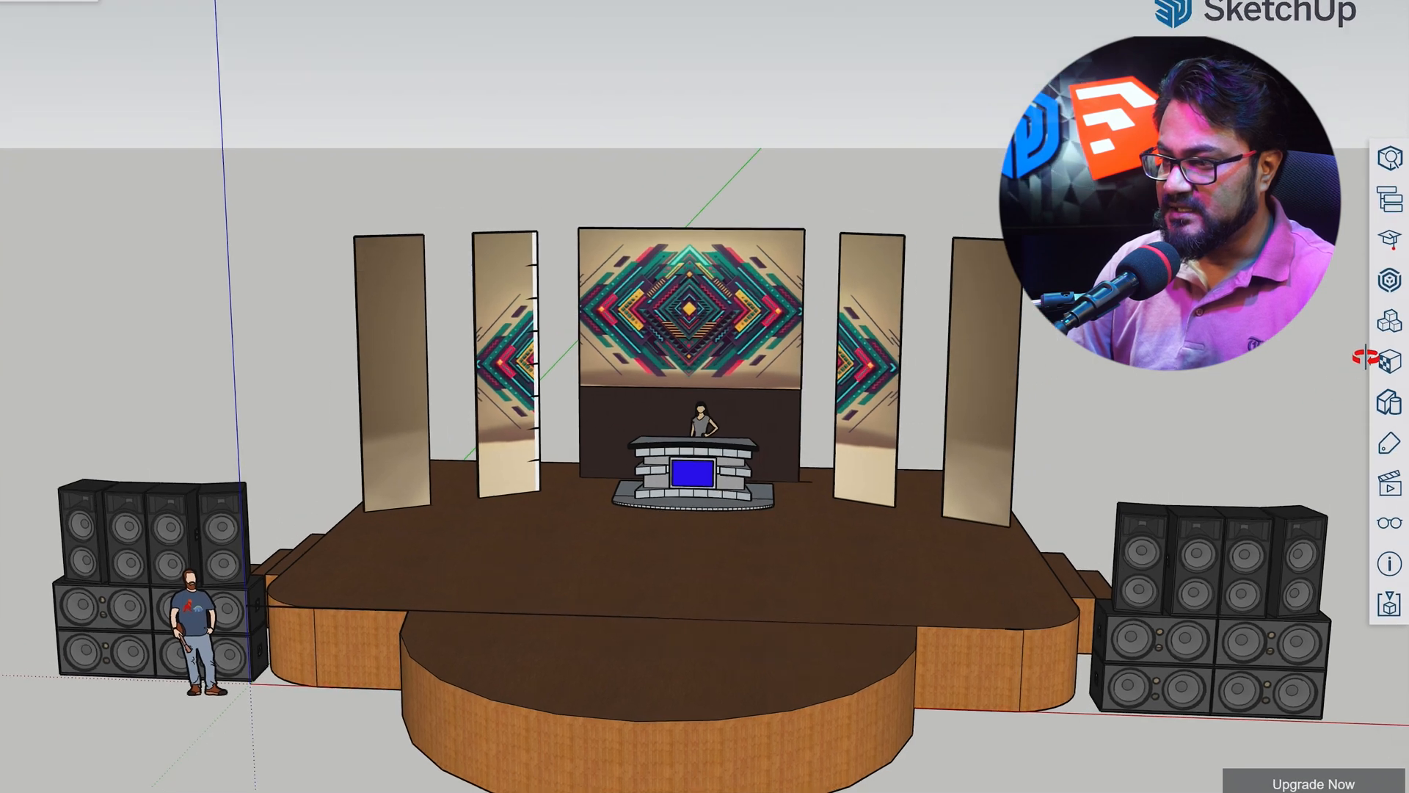
# - Search 3D Warehouse for 'truss' and download the 12-inch A-Type truss
pyautogui.click(1389, 323)
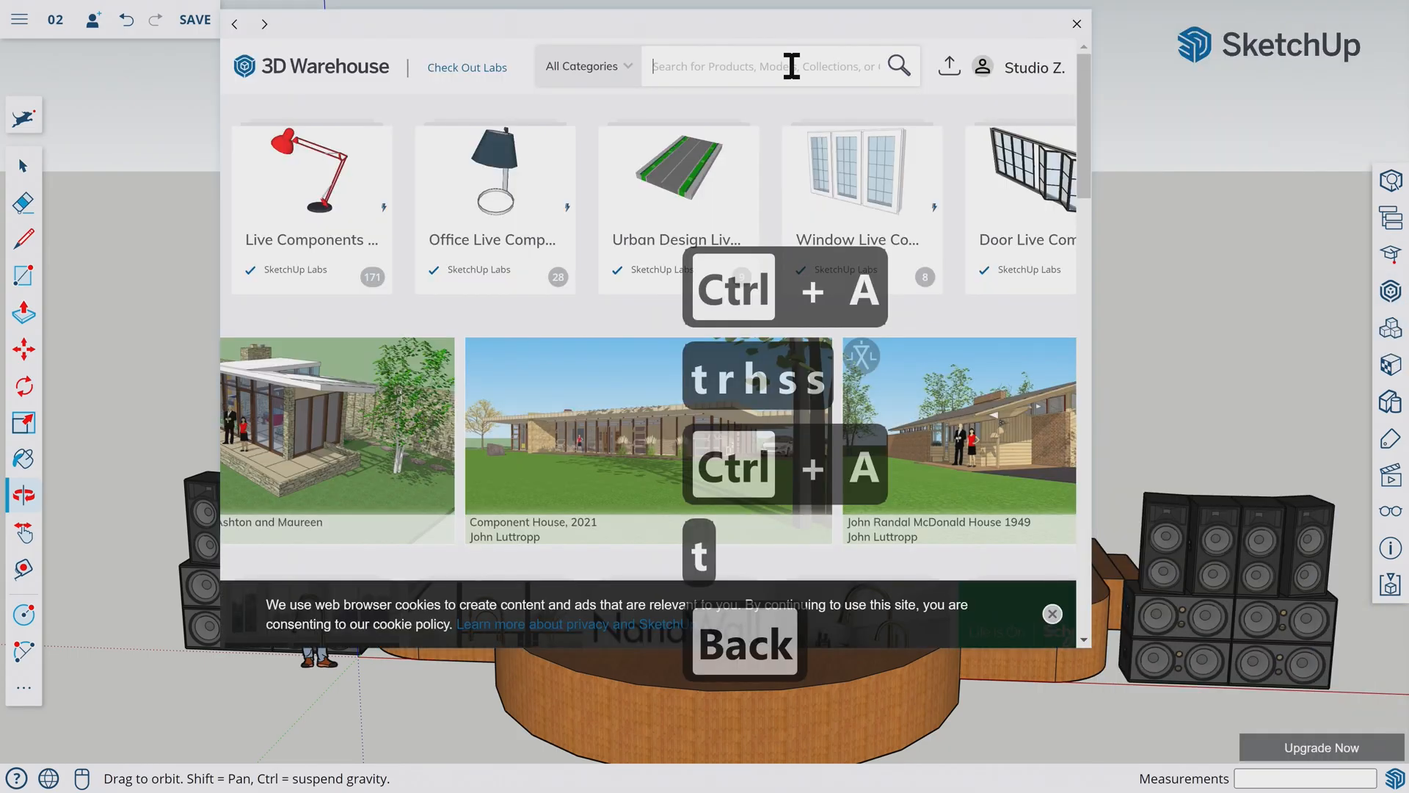
pyautogui.write('truss')
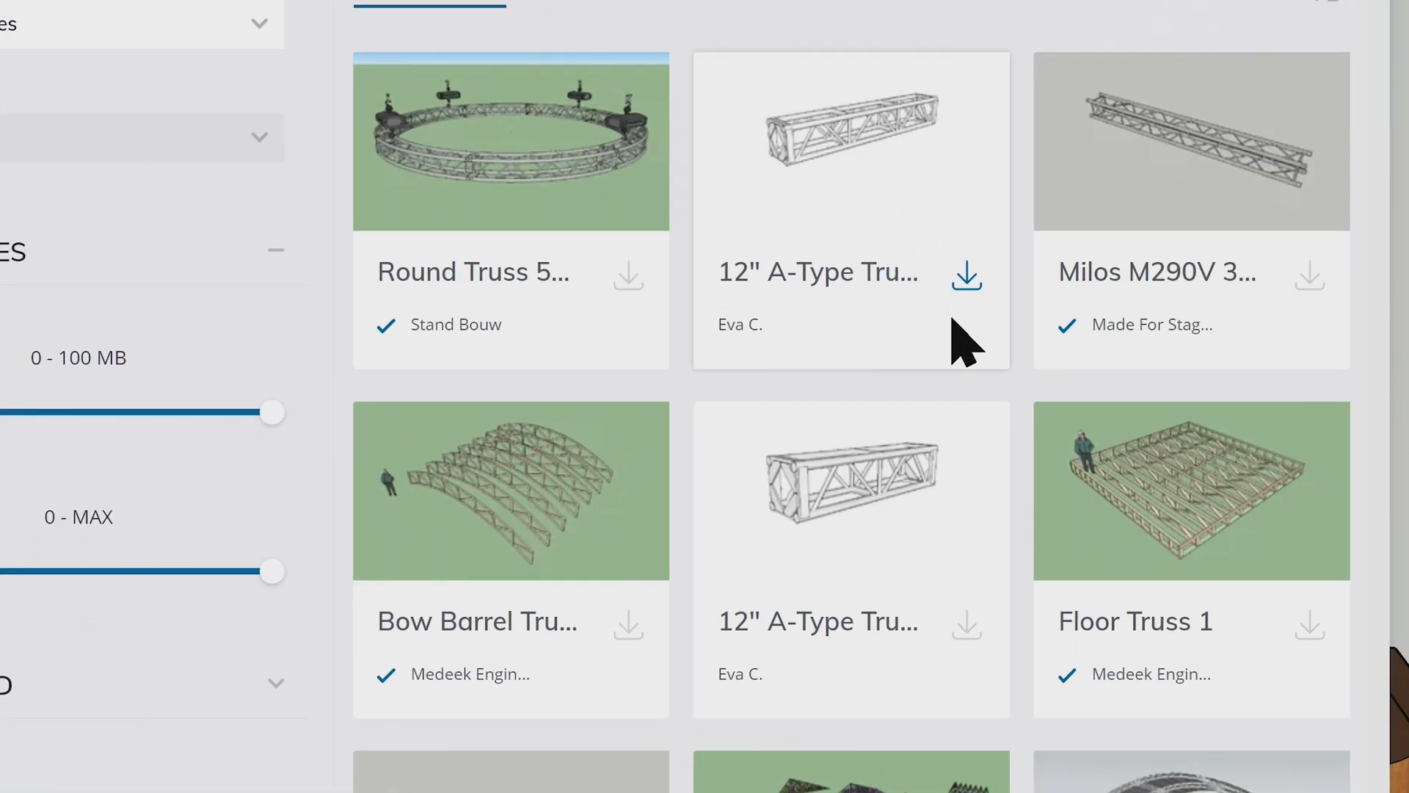
pyautogui.click(968, 275)
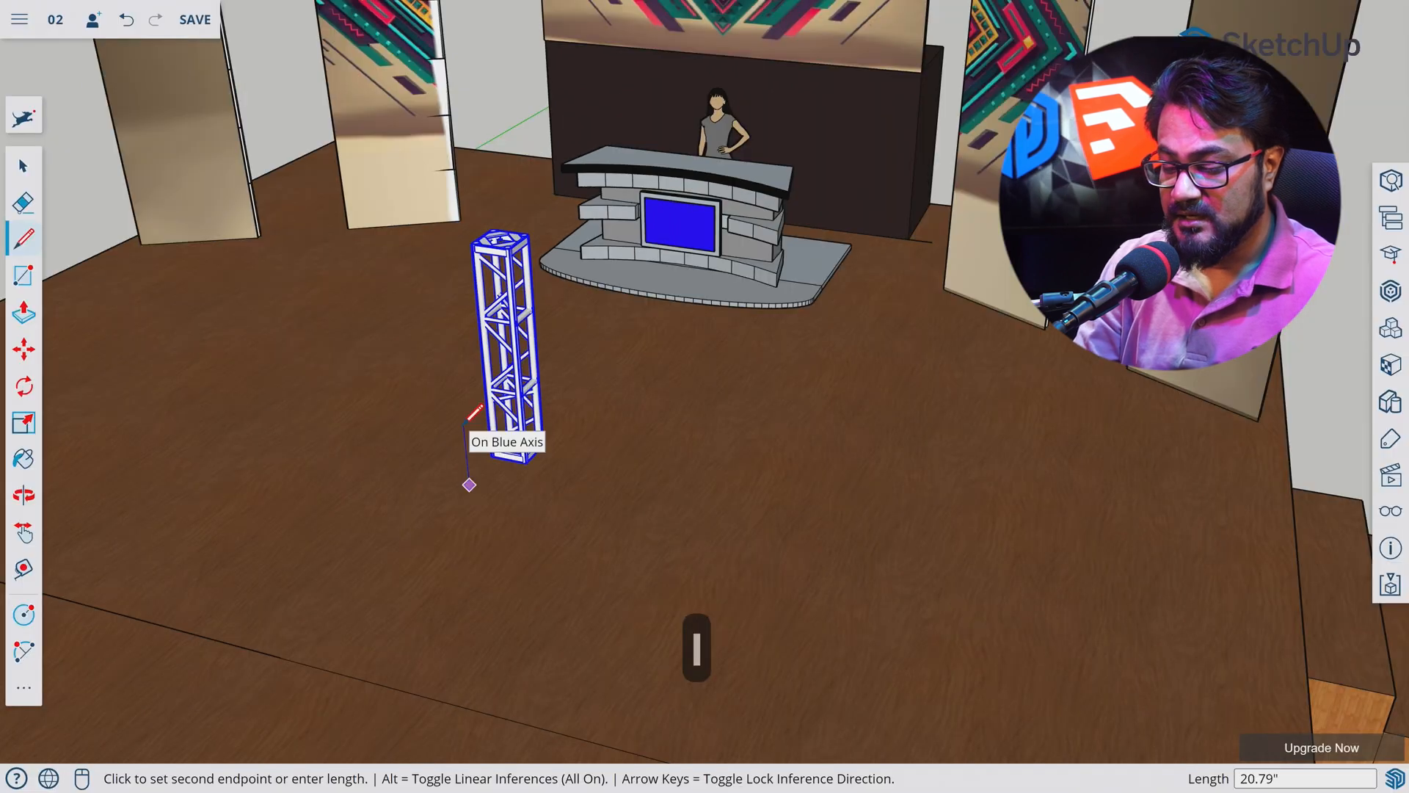
# - Drag the truss tower's top scale grip upward to lengthen it
pyautogui.write('8')
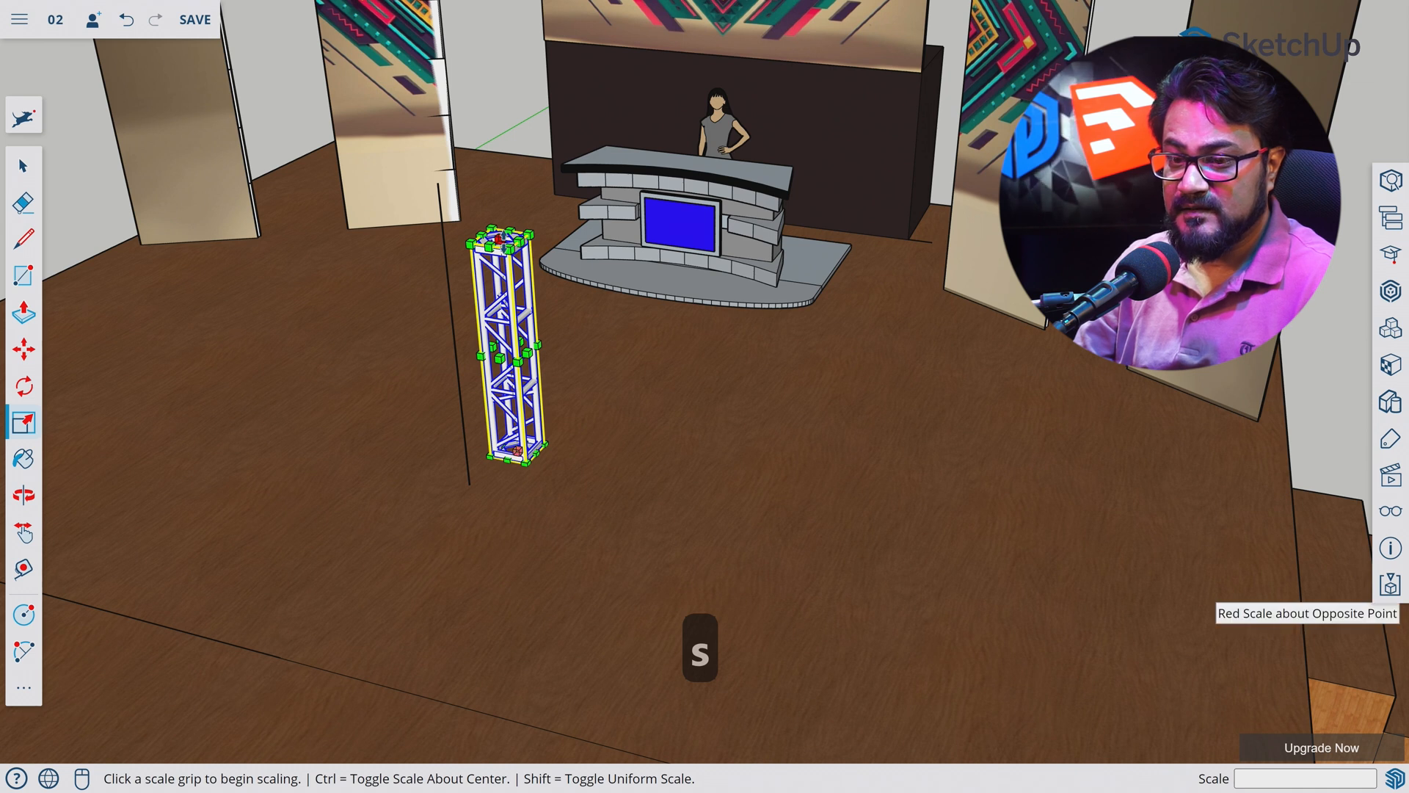
pyautogui.moveTo(497, 216); pyautogui.dragTo(499, 162)
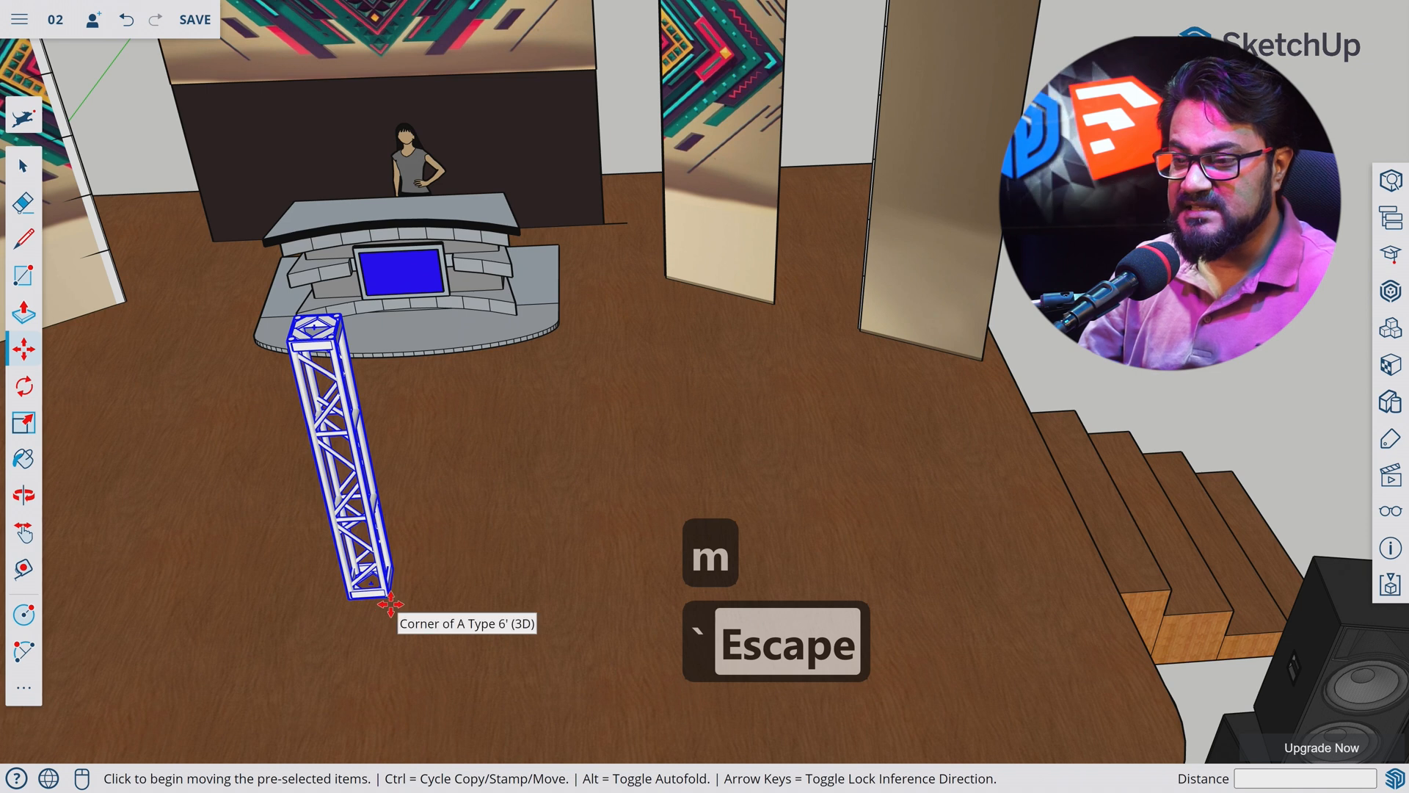
# - Move the truss beside an LED panel and copy a second tower by another panel
pyautogui.moveTo(391, 599); pyautogui.dragTo(817, 288)
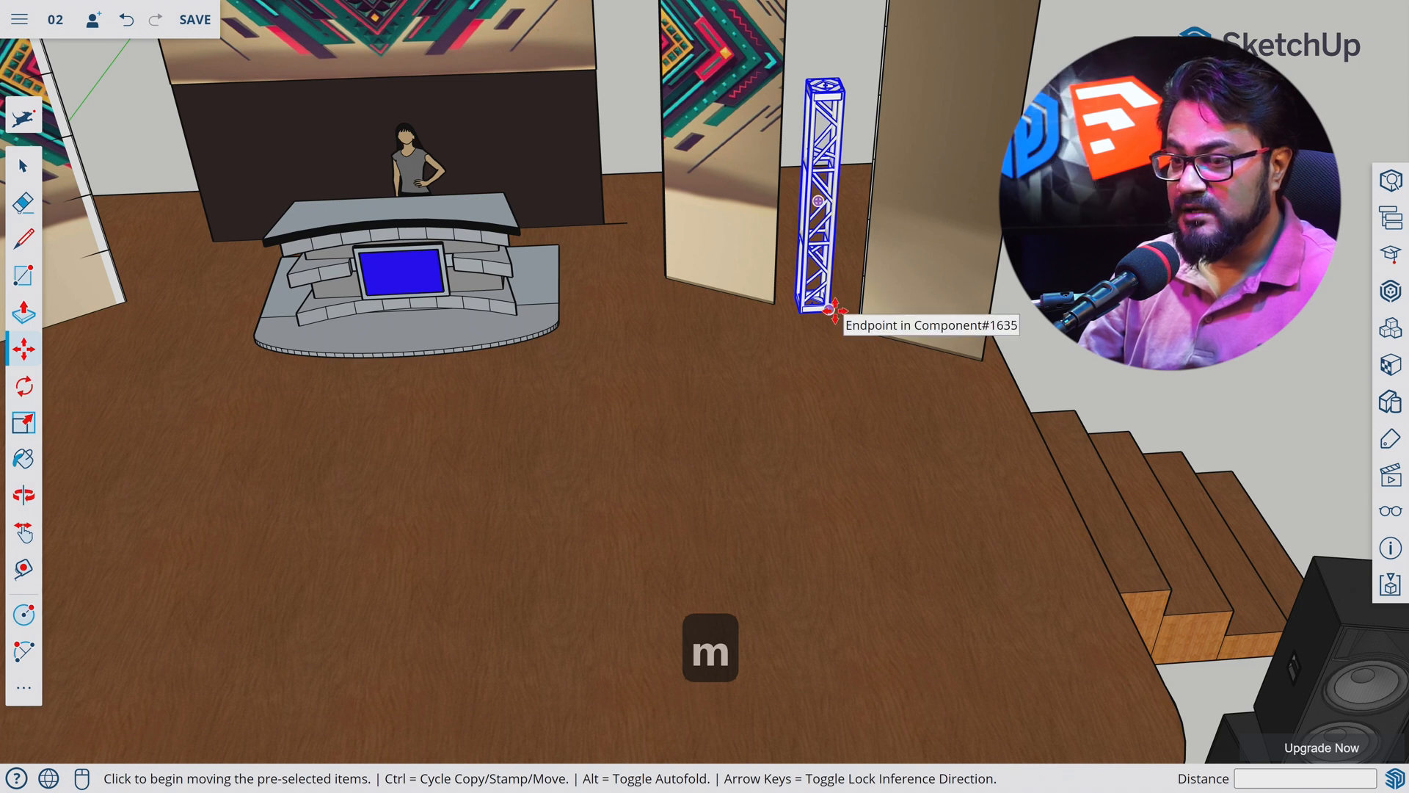
pyautogui.moveTo(829, 310); pyautogui.dragTo(611, 309)
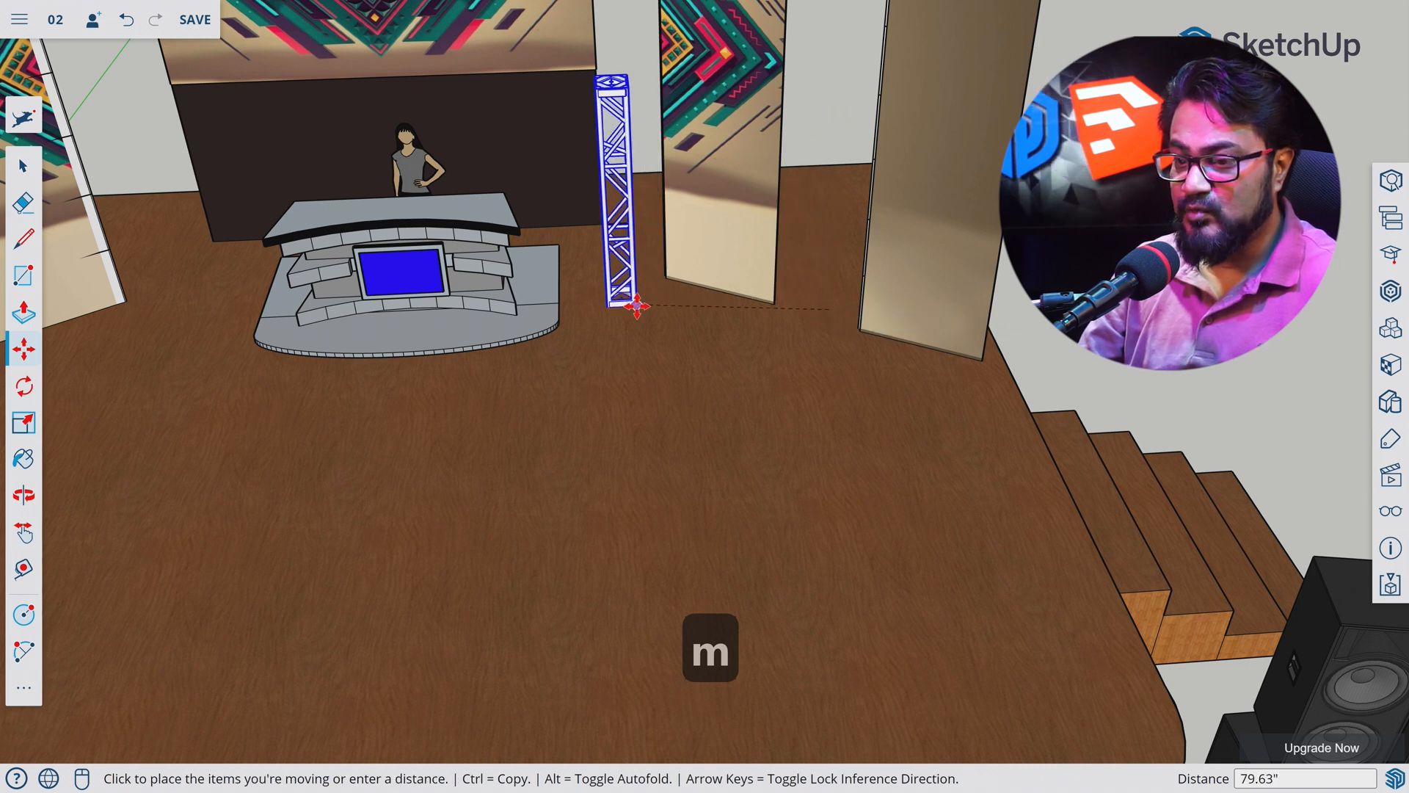
pyautogui.moveTo(636, 304)
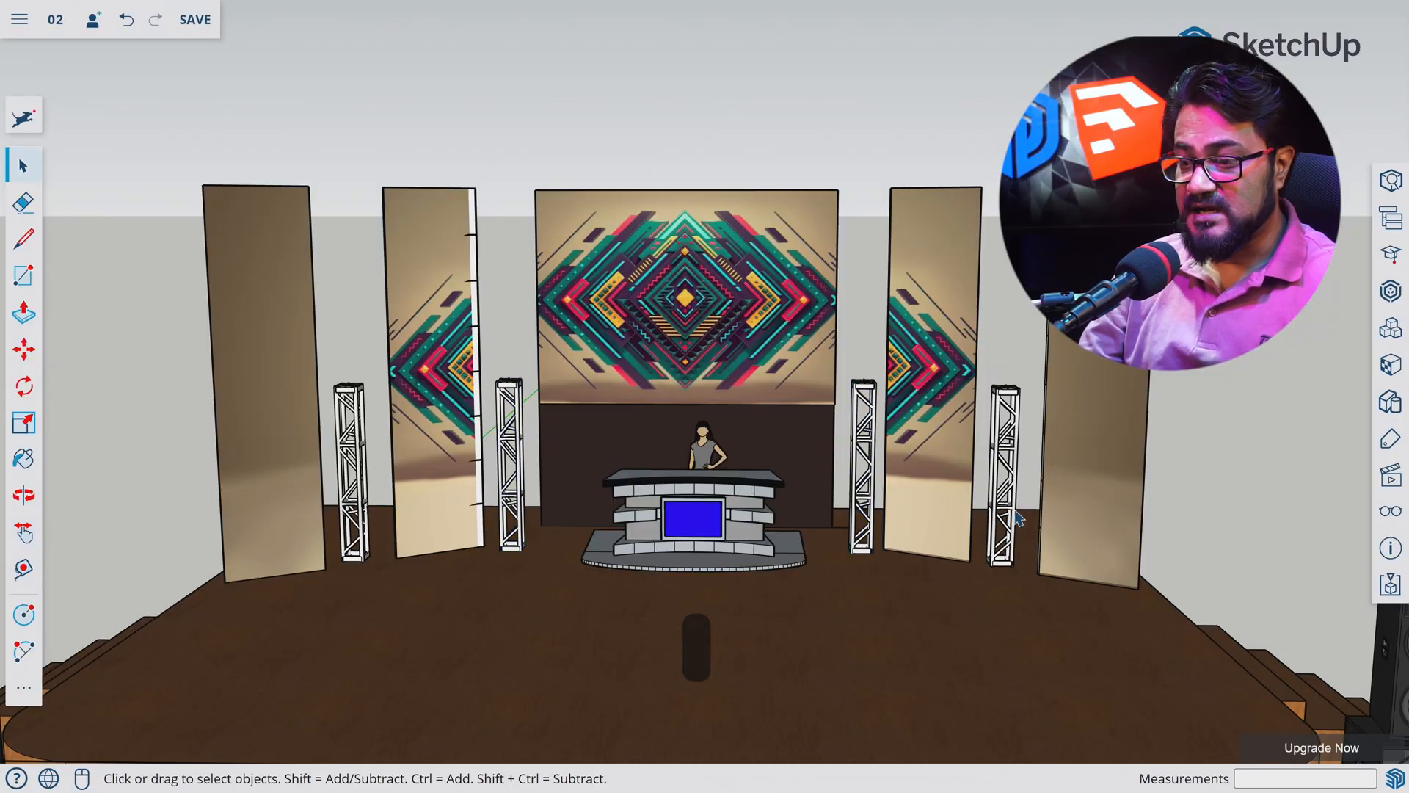
# - Select a truss tower and turn it into a 'Half Truss' component
pyautogui.click(23, 493)
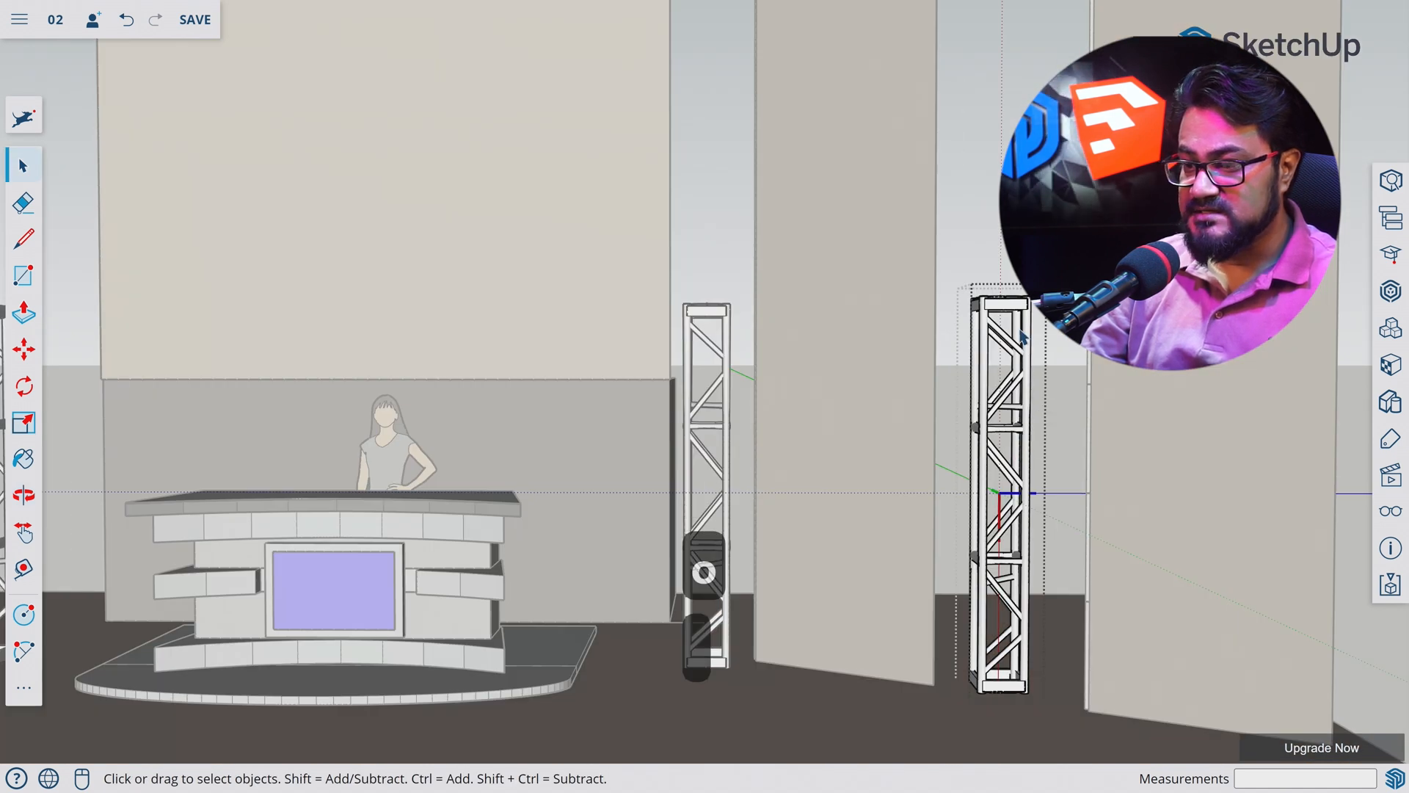
pyautogui.press('ctrl+a')
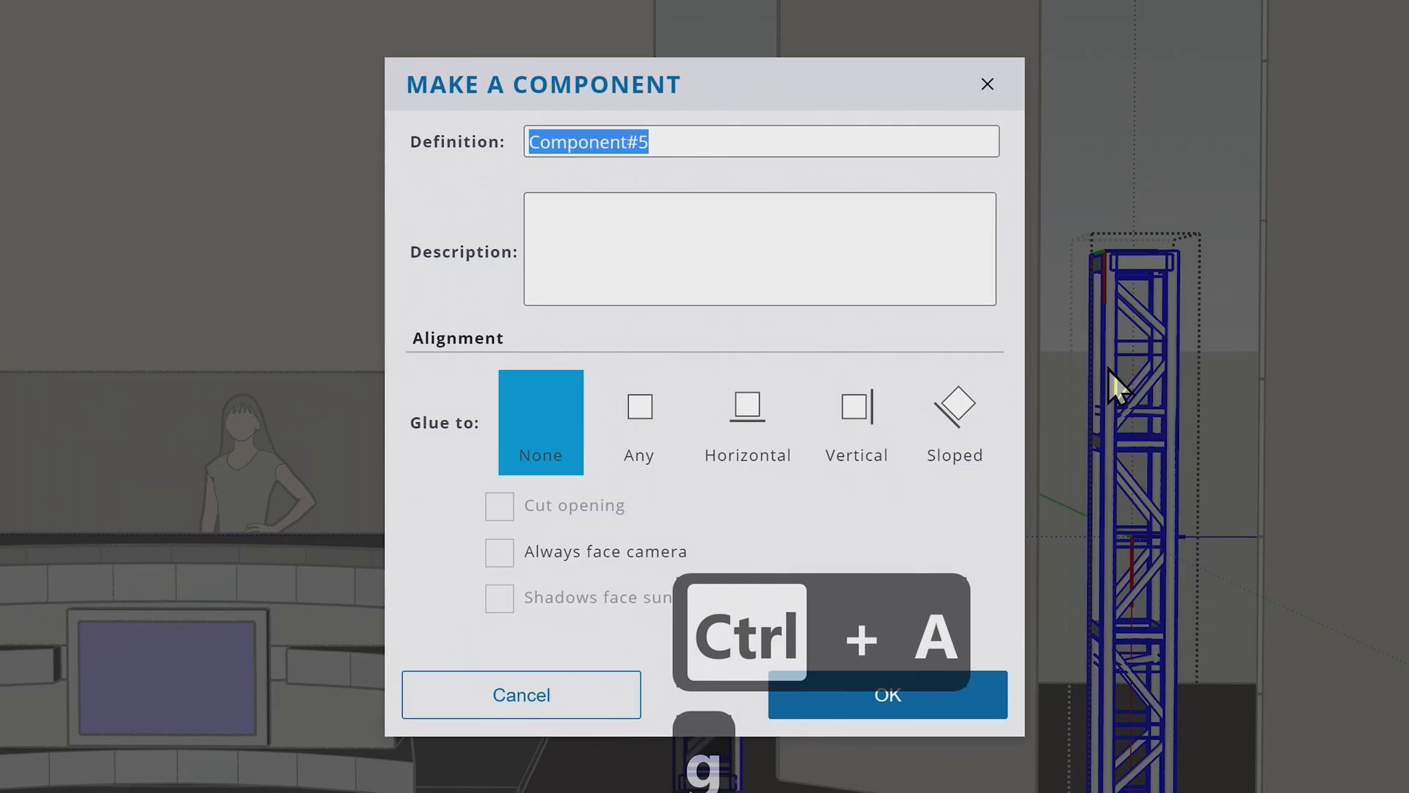
pyautogui.write('Half Truss')
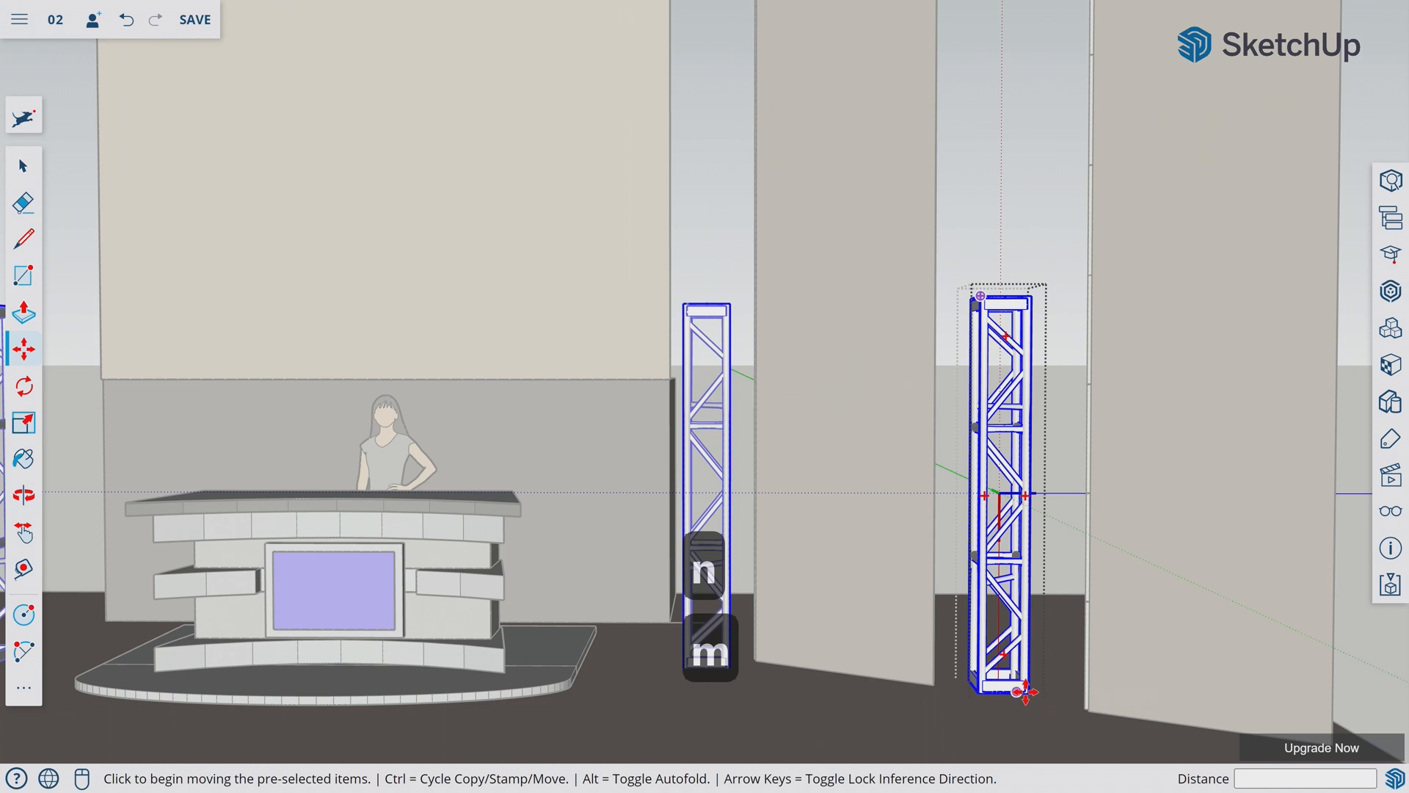
pyautogui.moveTo(1026, 692)
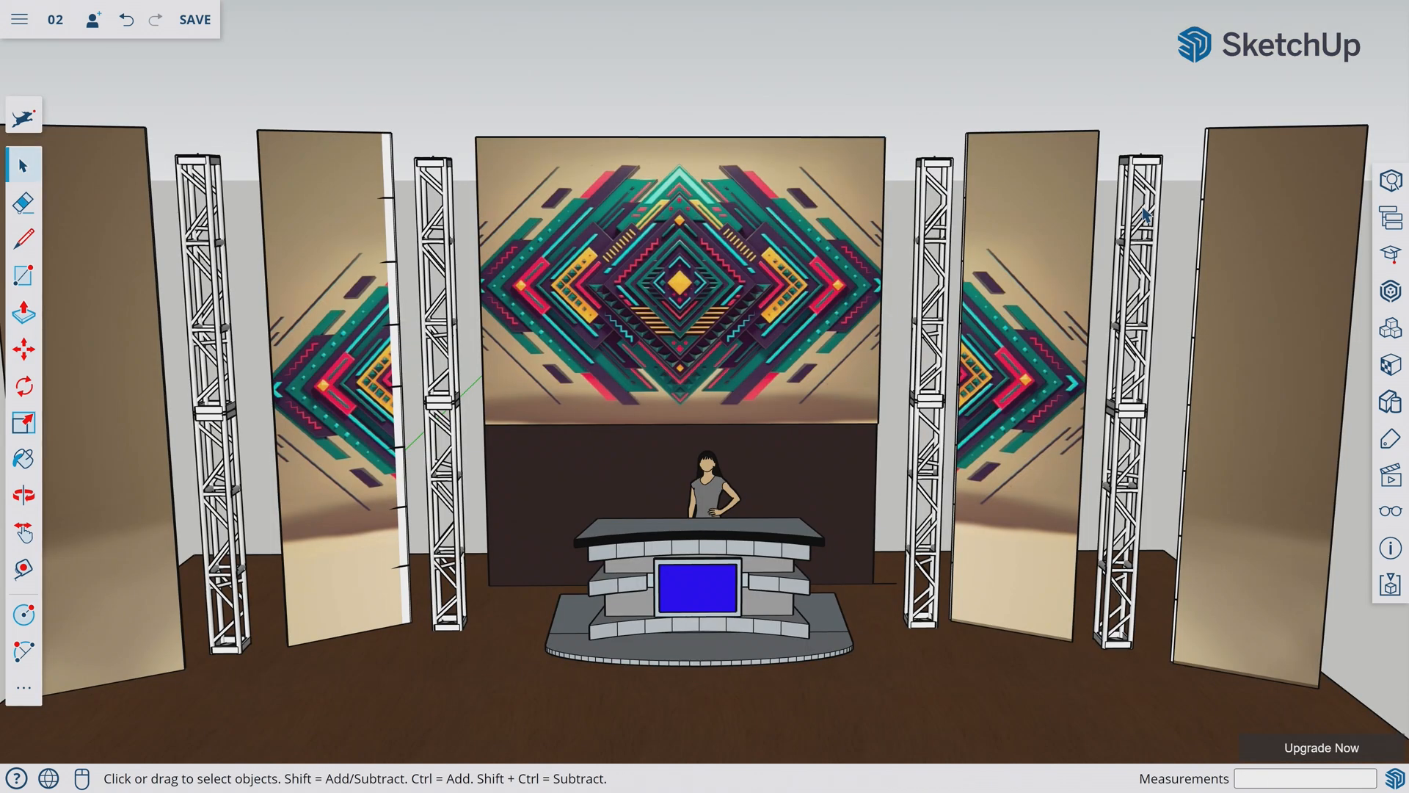
pyautogui.scroll(-3)
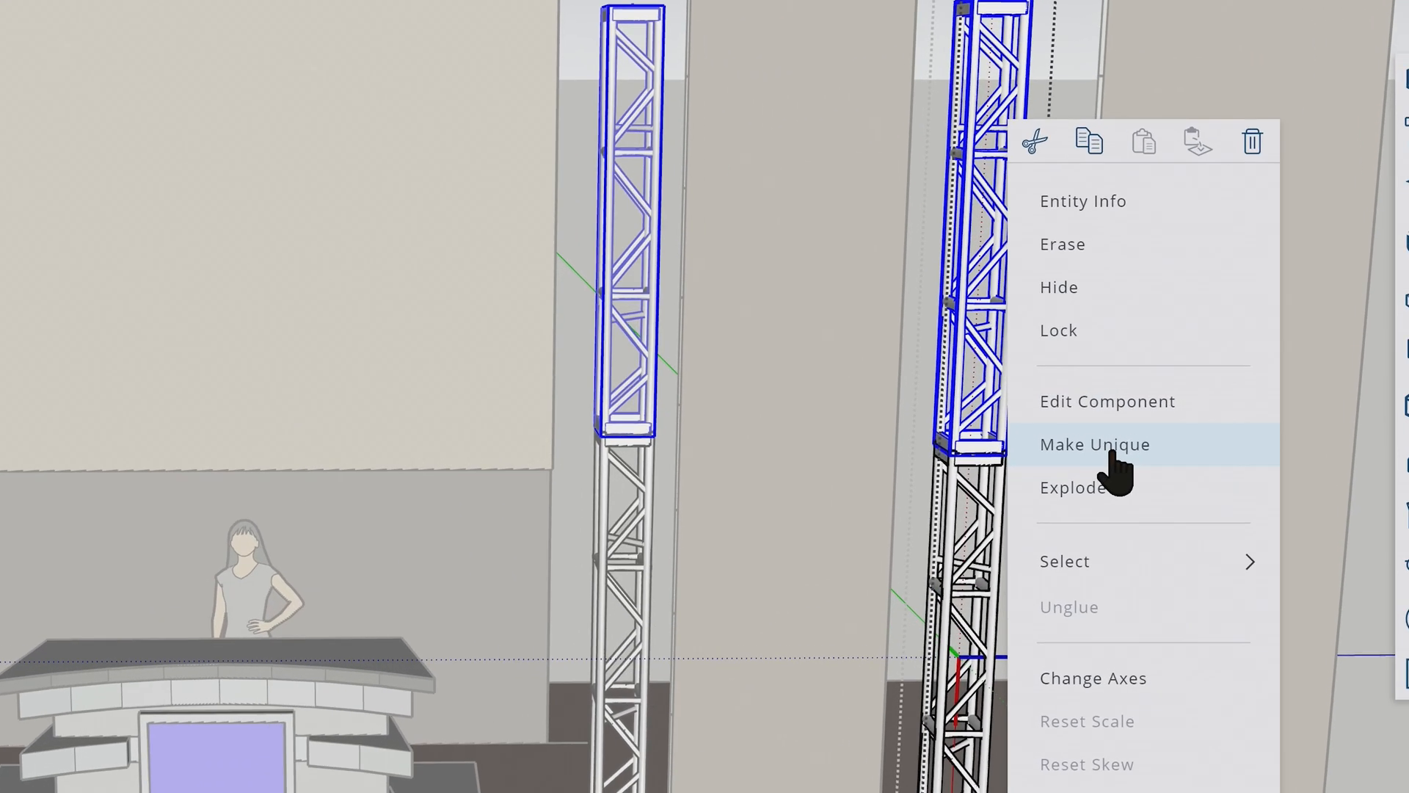
# - Make the upper truss section unique, then select and group its geometry
pyautogui.click(1094, 444)
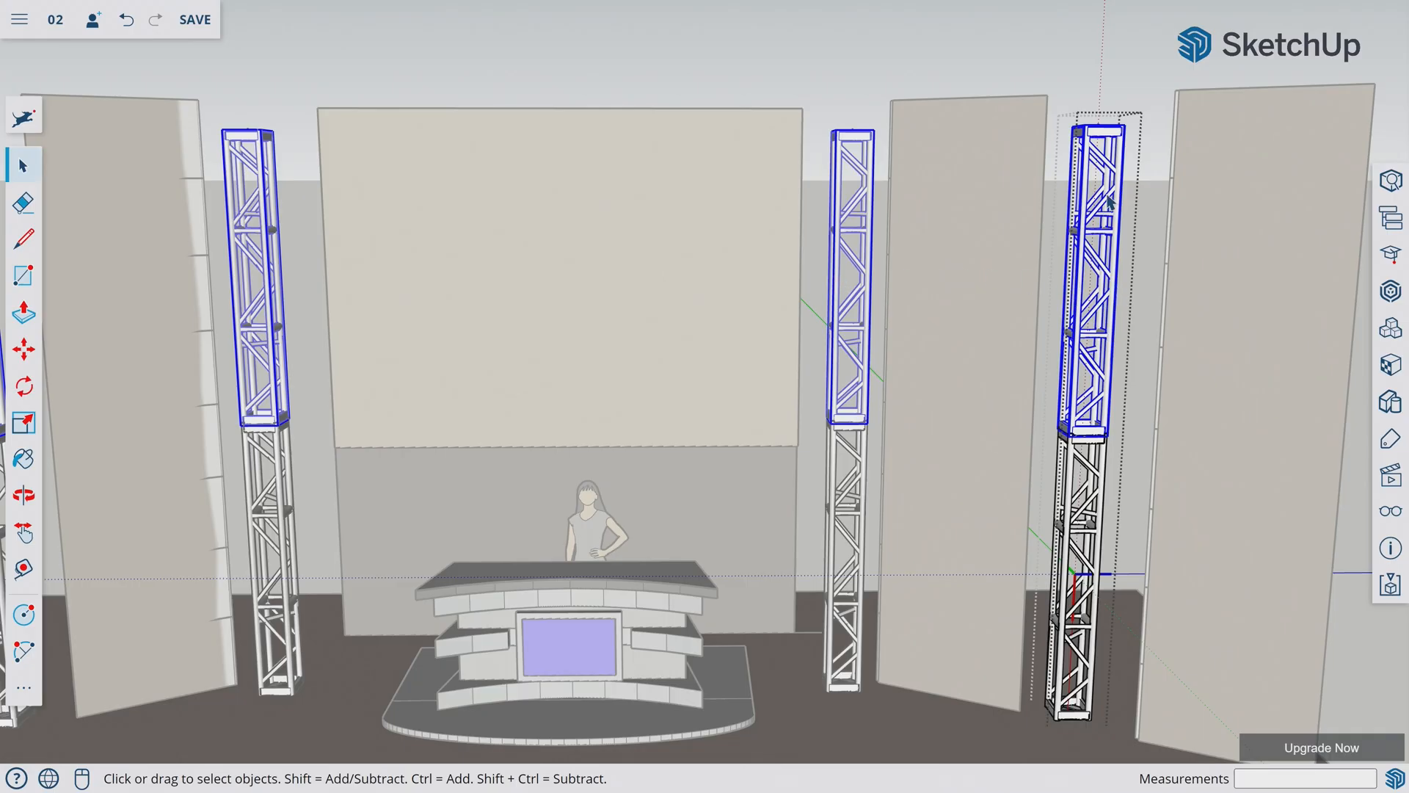
pyautogui.moveTo(1119, 285)
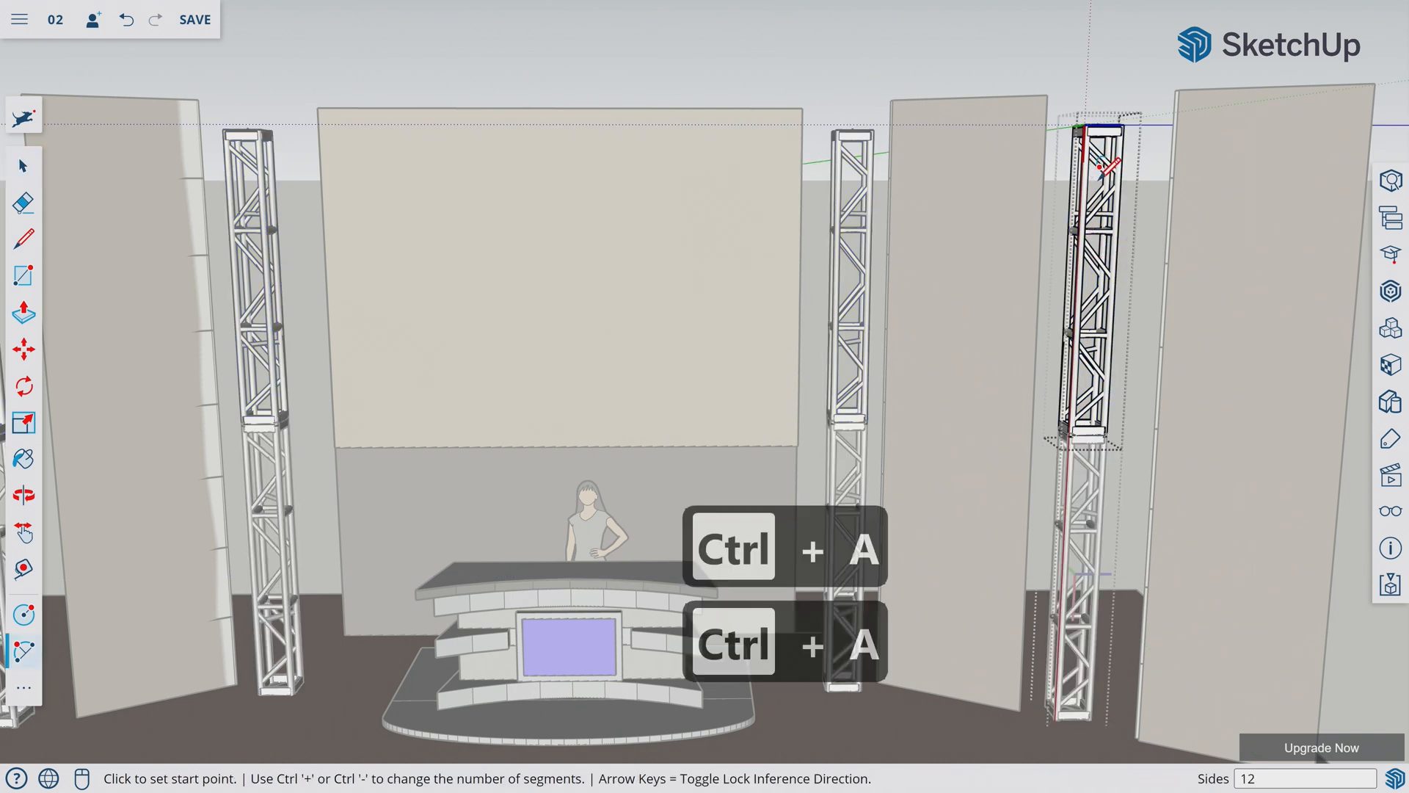
pyautogui.press('ctrl+a')
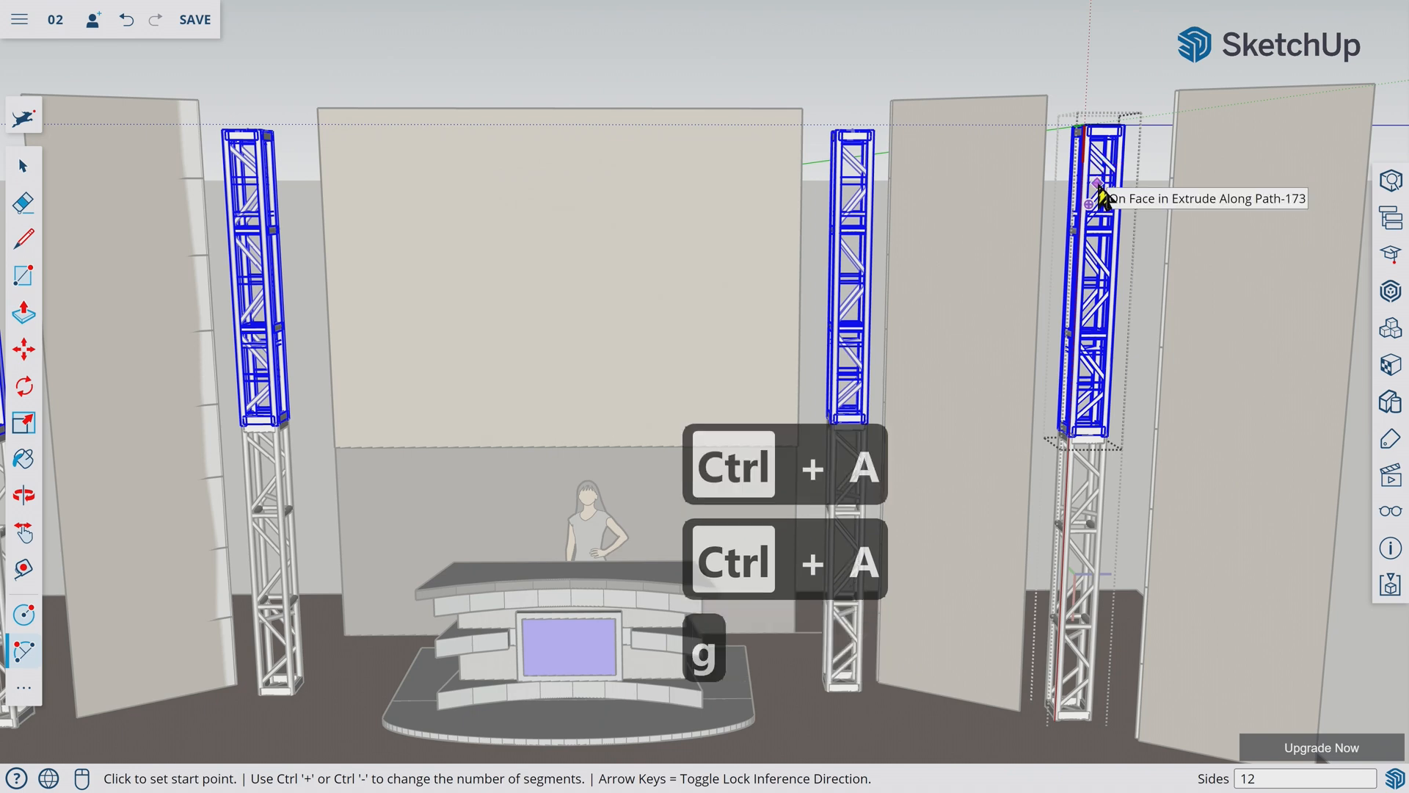
pyautogui.press('g')
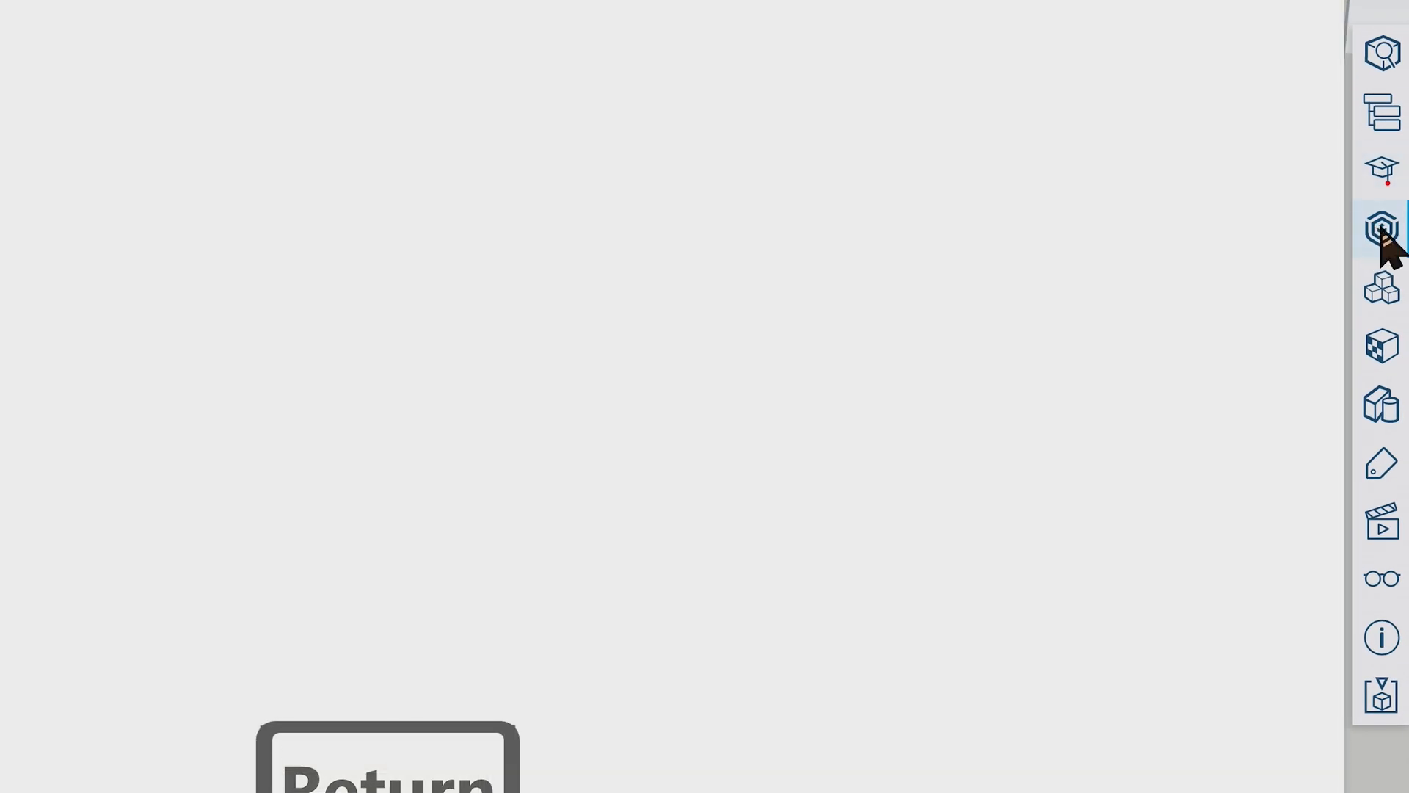
# - Search 3D Warehouse for moving heads and import a moving-head fixture
pyautogui.click(1382, 226)
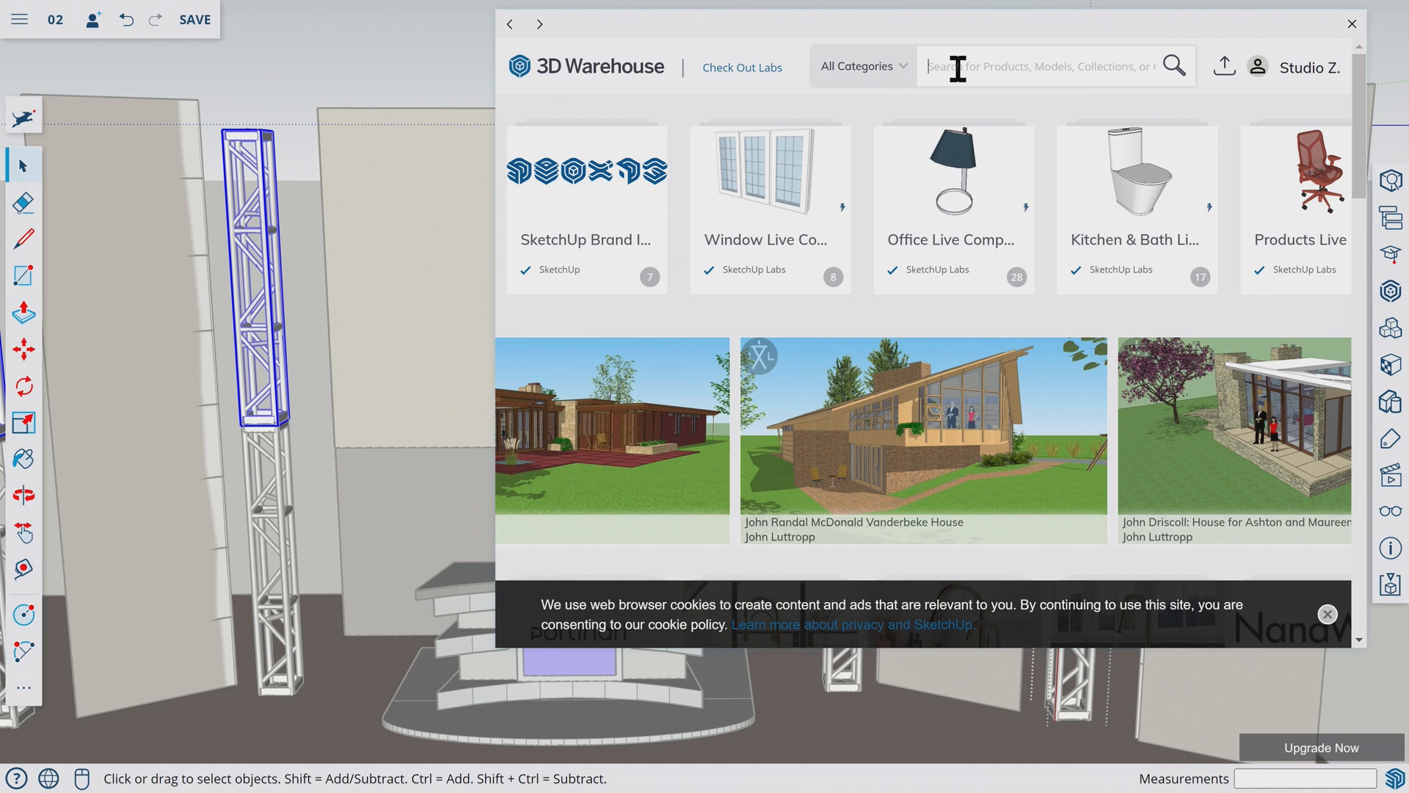
pyautogui.write('moving heads')
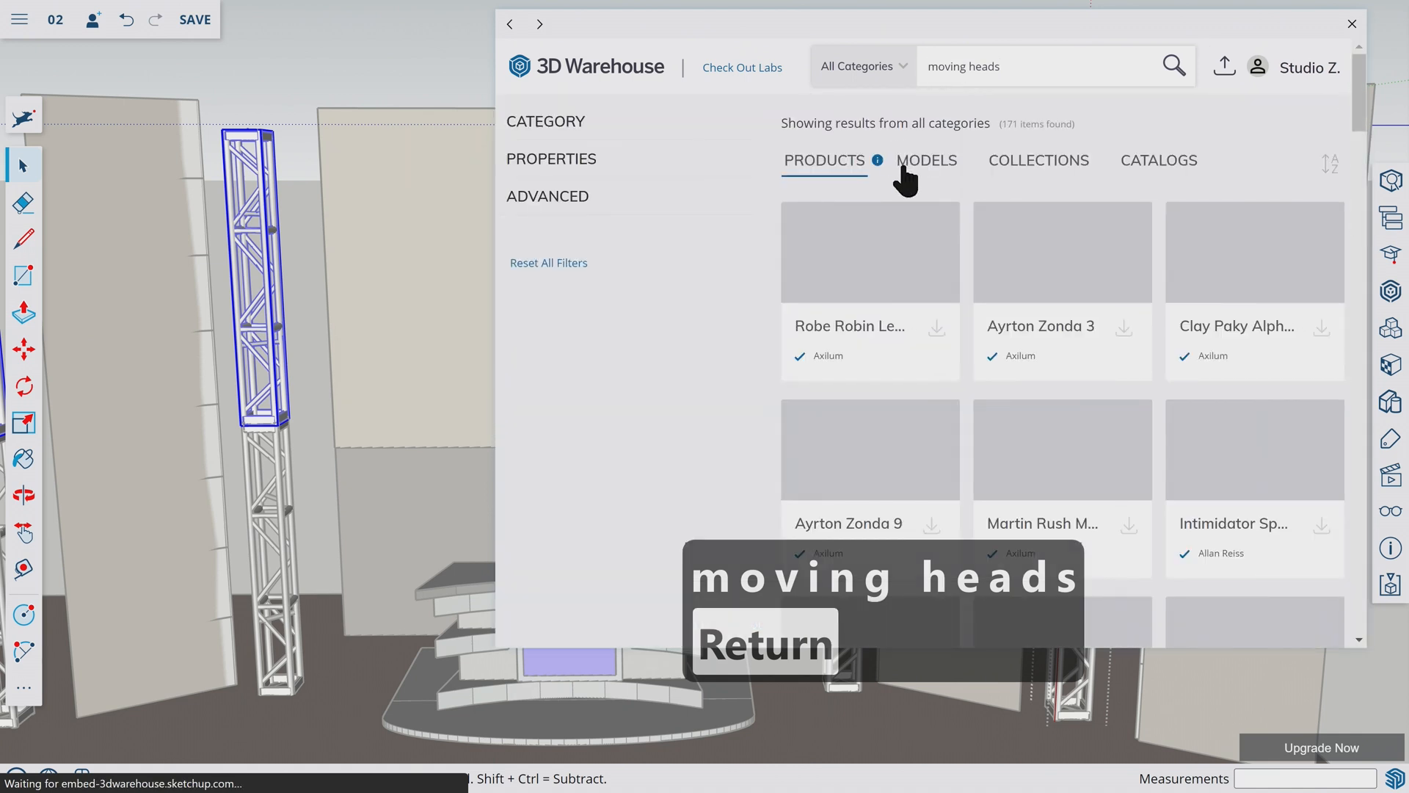
pyautogui.click(545, 121)
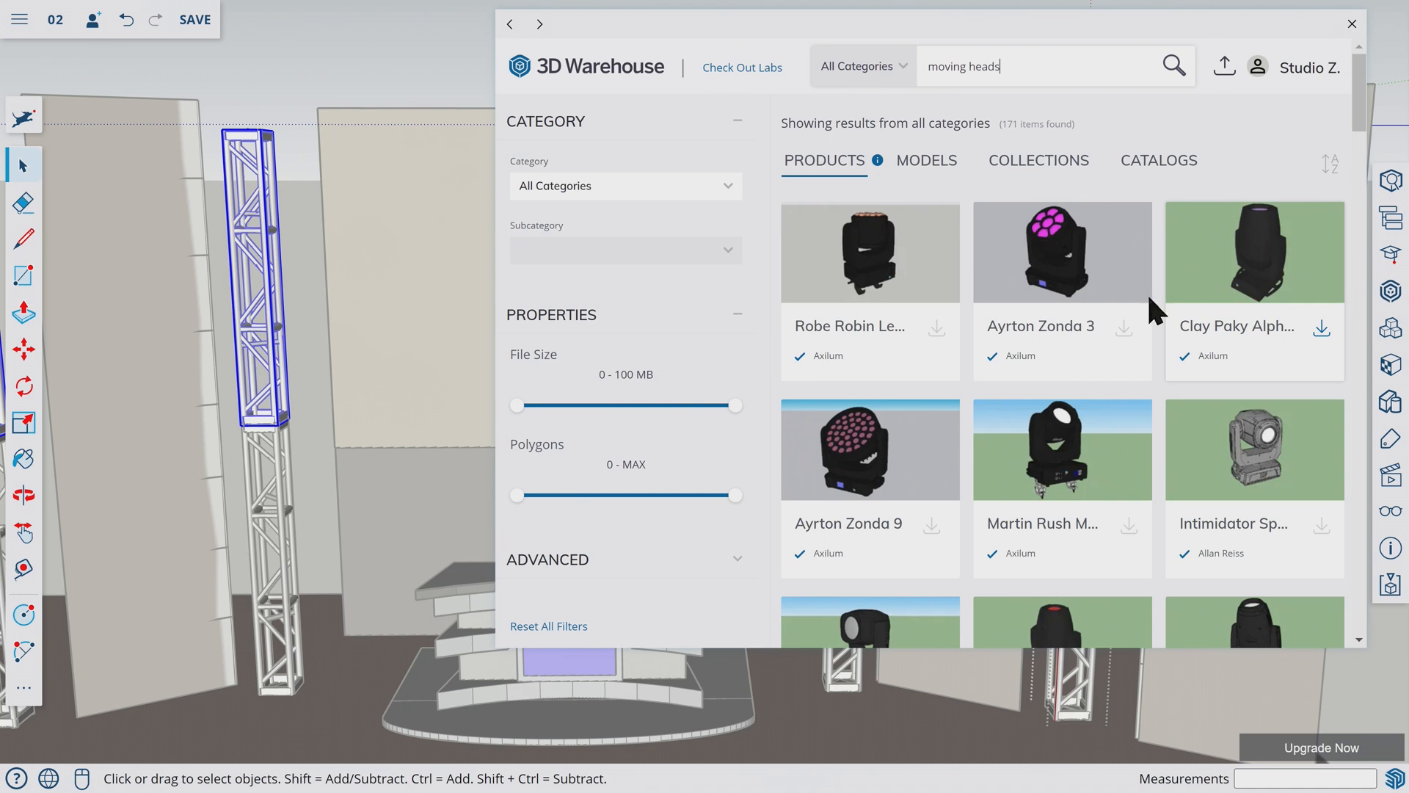
pyautogui.scroll(-3)
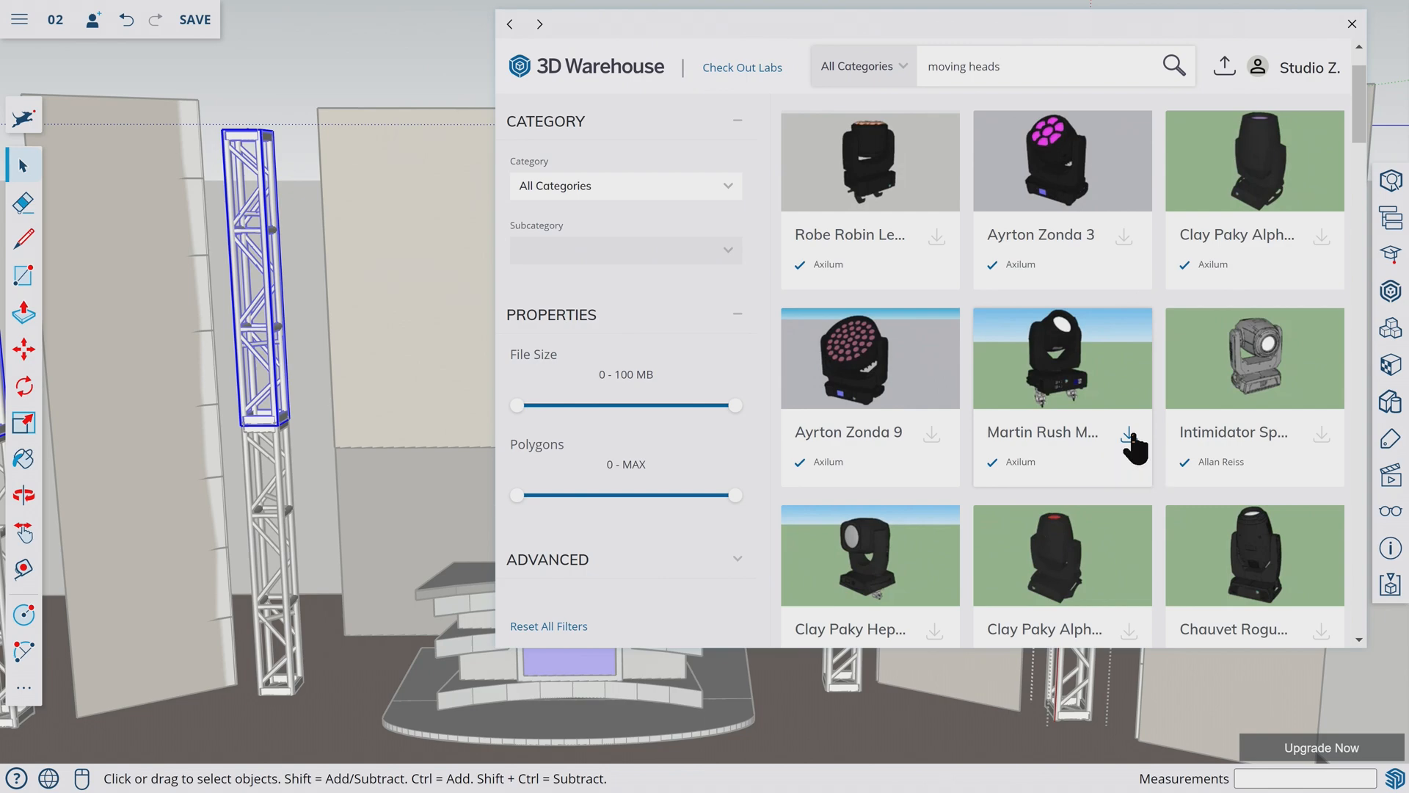
pyautogui.click(1129, 440)
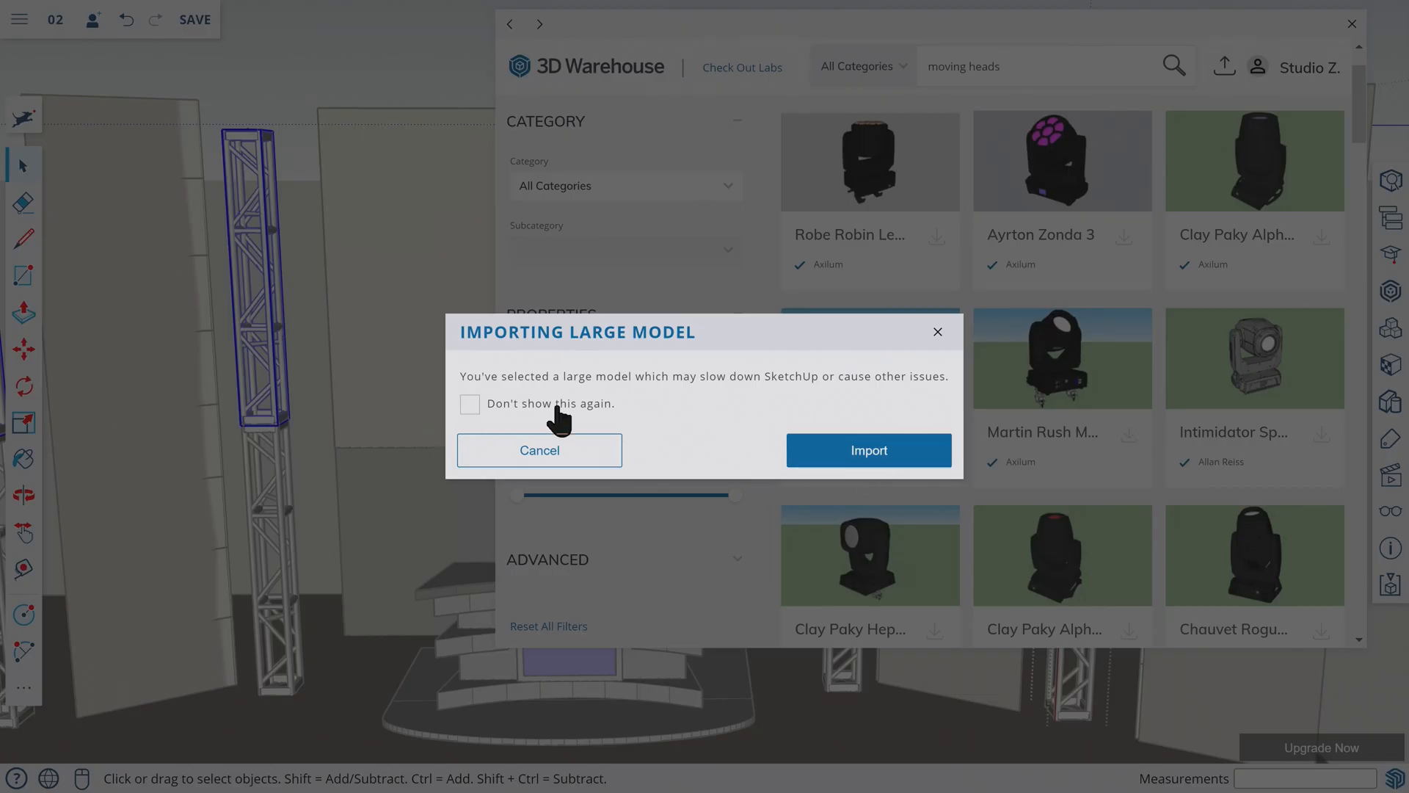
pyautogui.click(868, 449)
pyautogui.write('9')
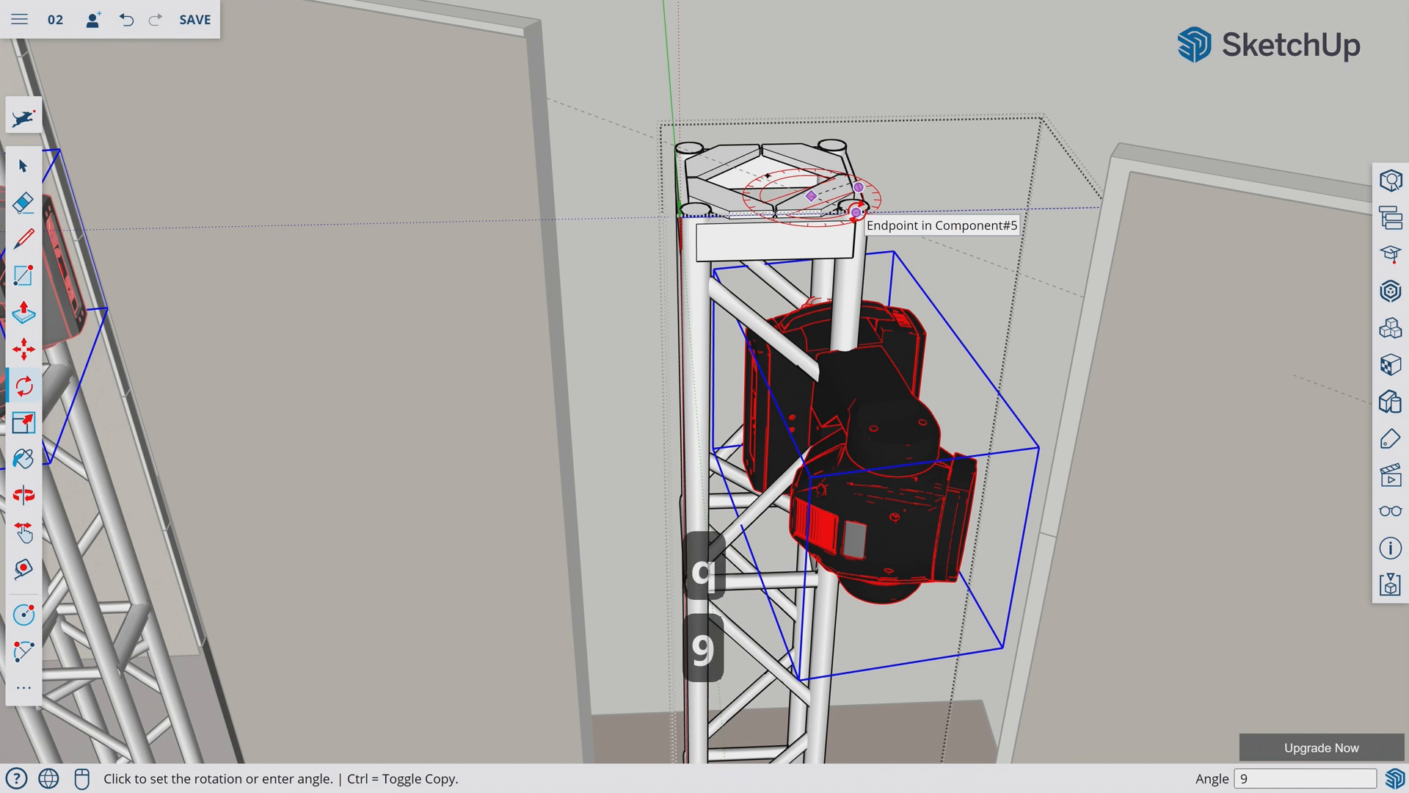
# - Rotate the moving head 90 degrees and move it just under the truss tower top
pyautogui.press('Return')
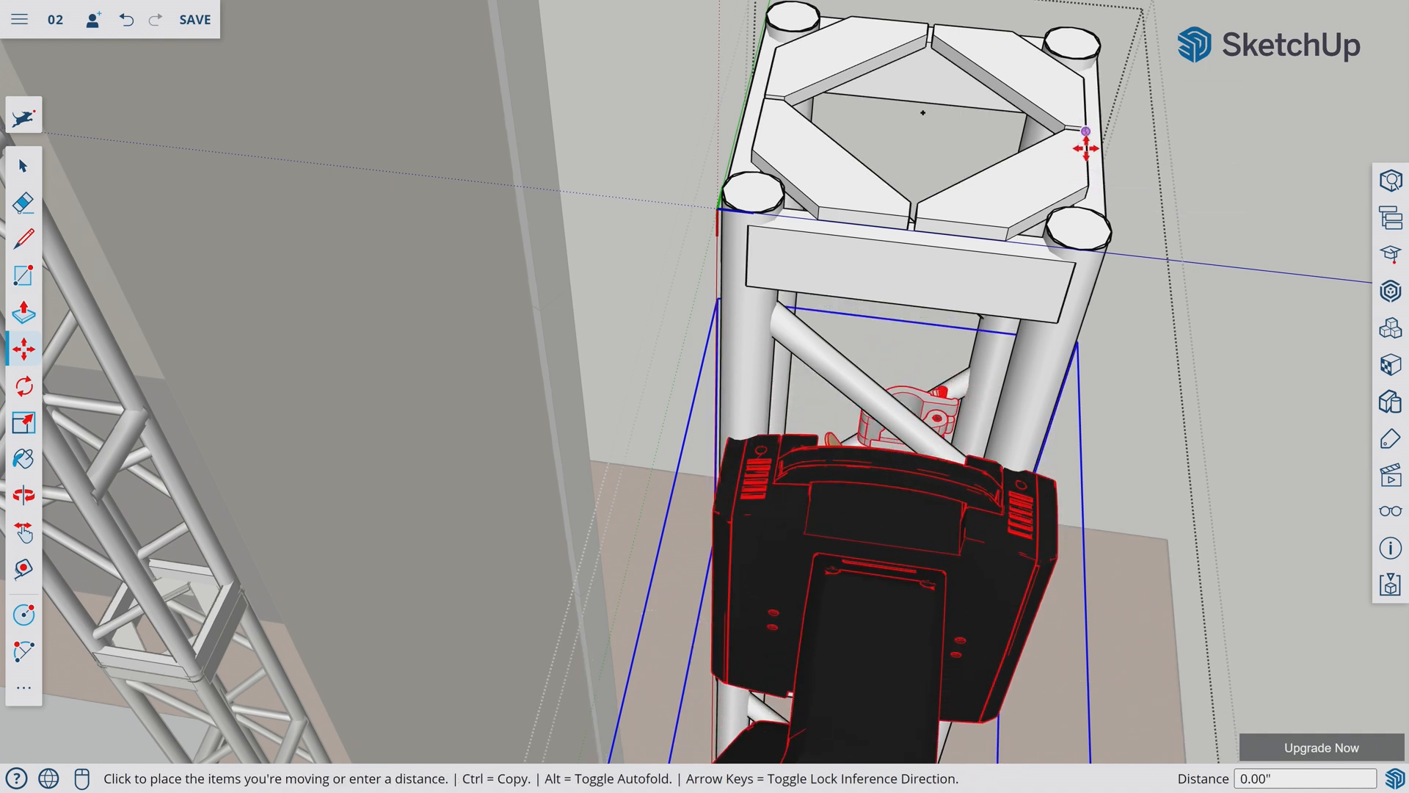
pyautogui.moveTo(1088, 144); pyautogui.dragTo(1052, 171)
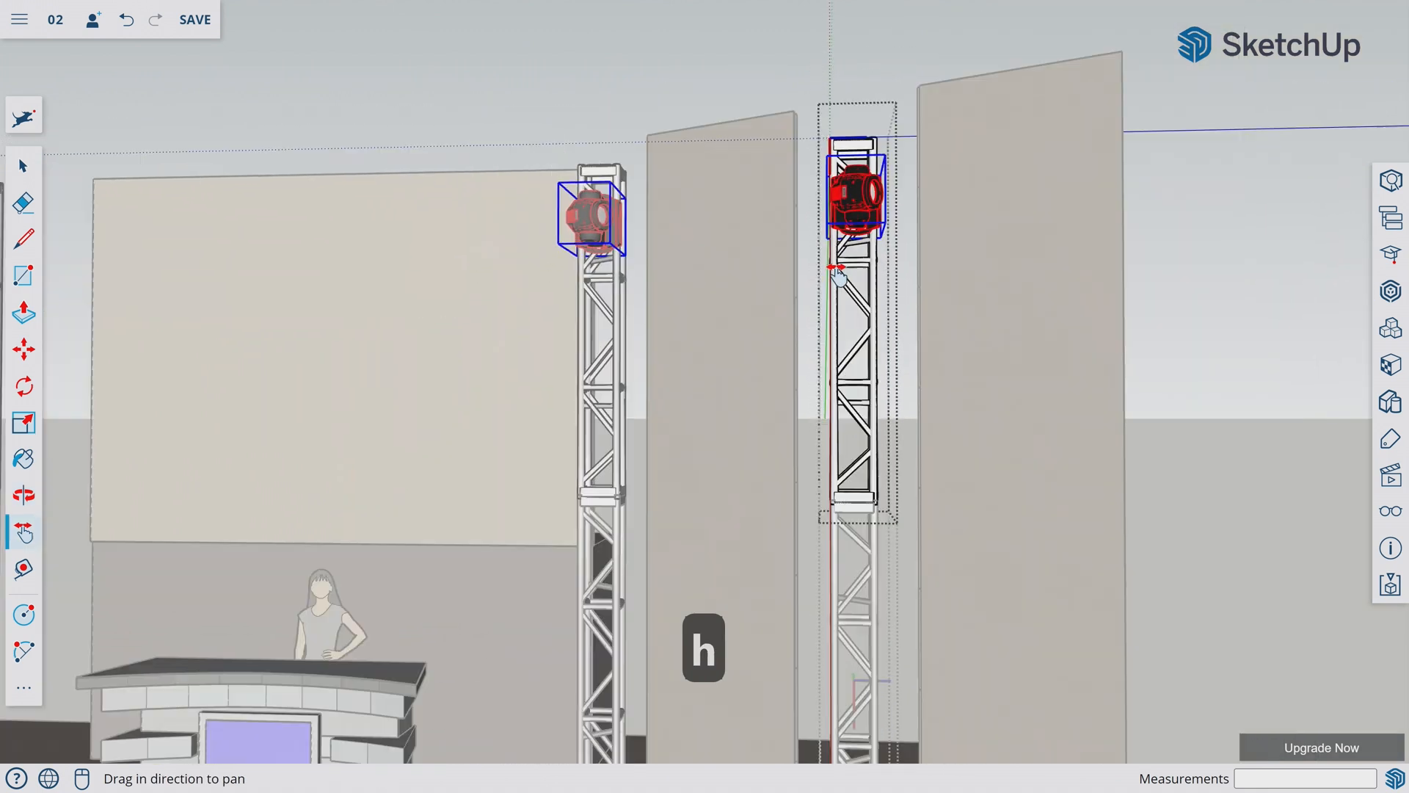
# - Select the moving head on the right truss tower for copying
pyautogui.click(24, 348)
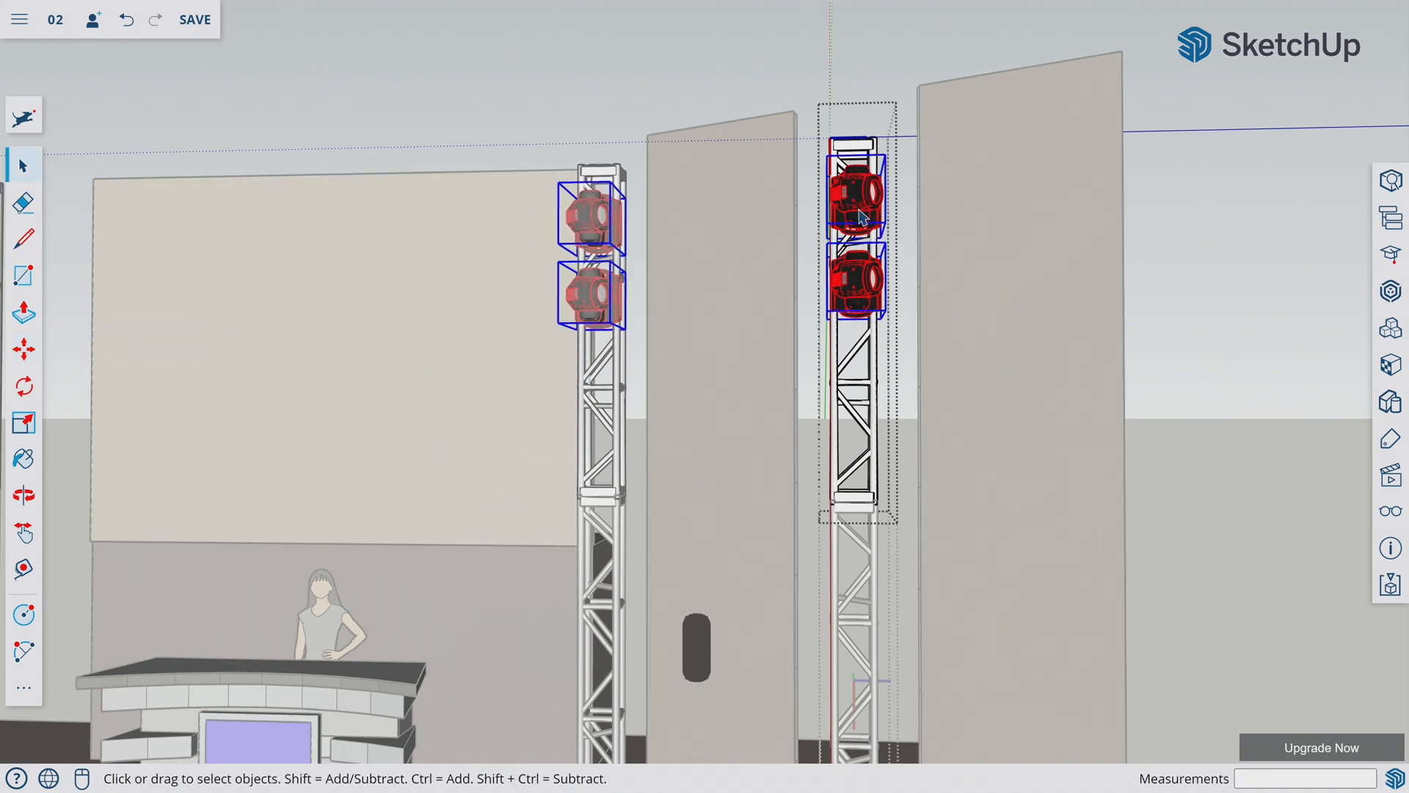
pyautogui.click(24, 348)
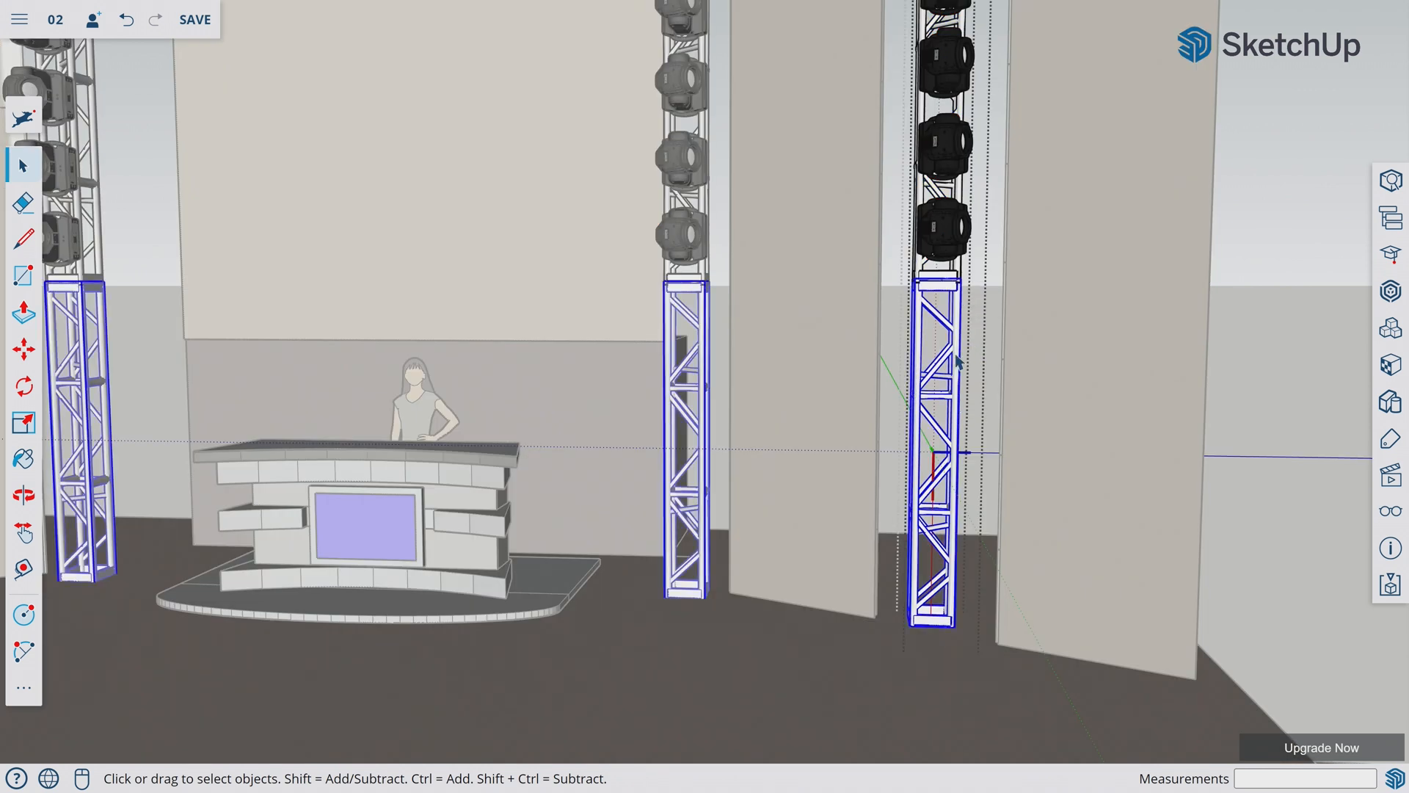
pyautogui.moveTo(946, 205)
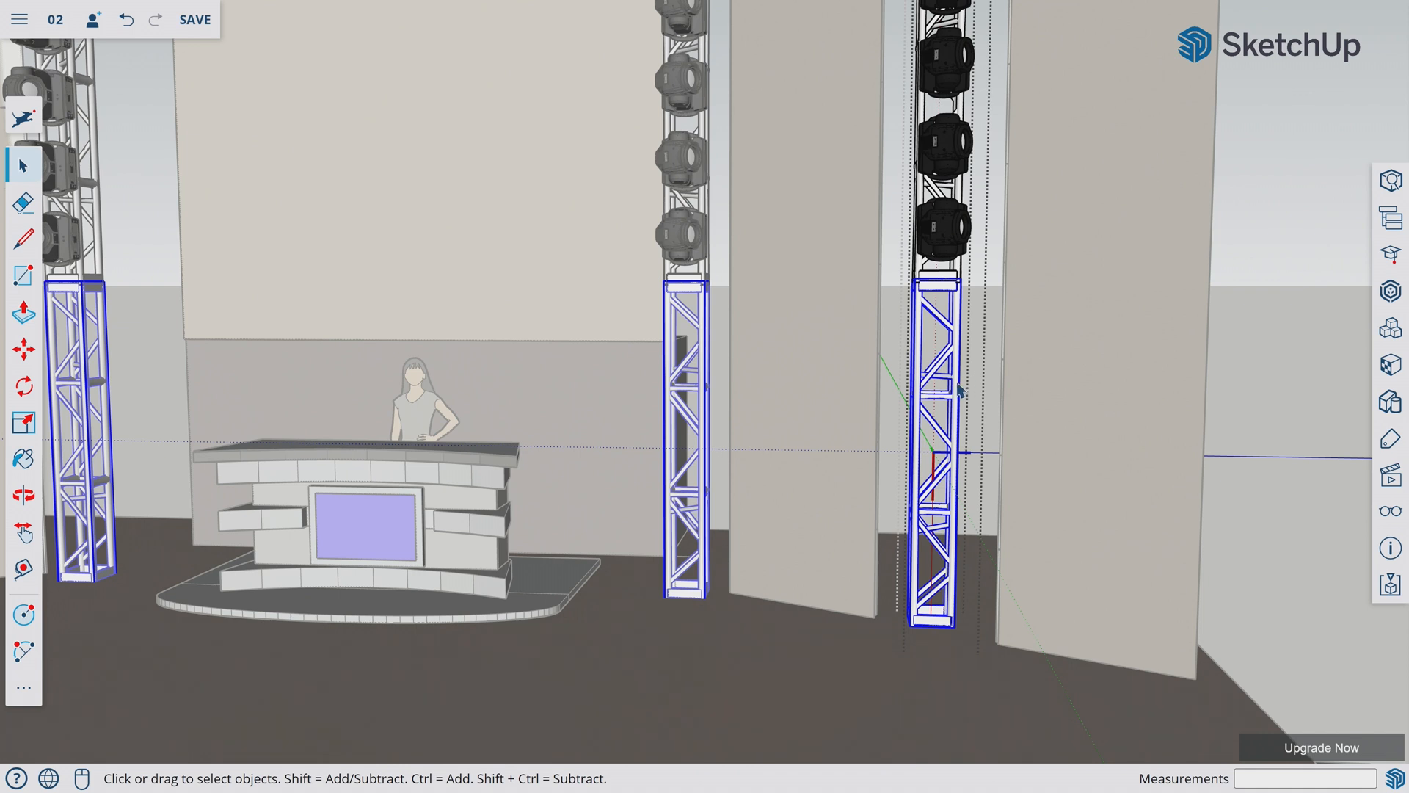
pyautogui.press('ctrl+a')
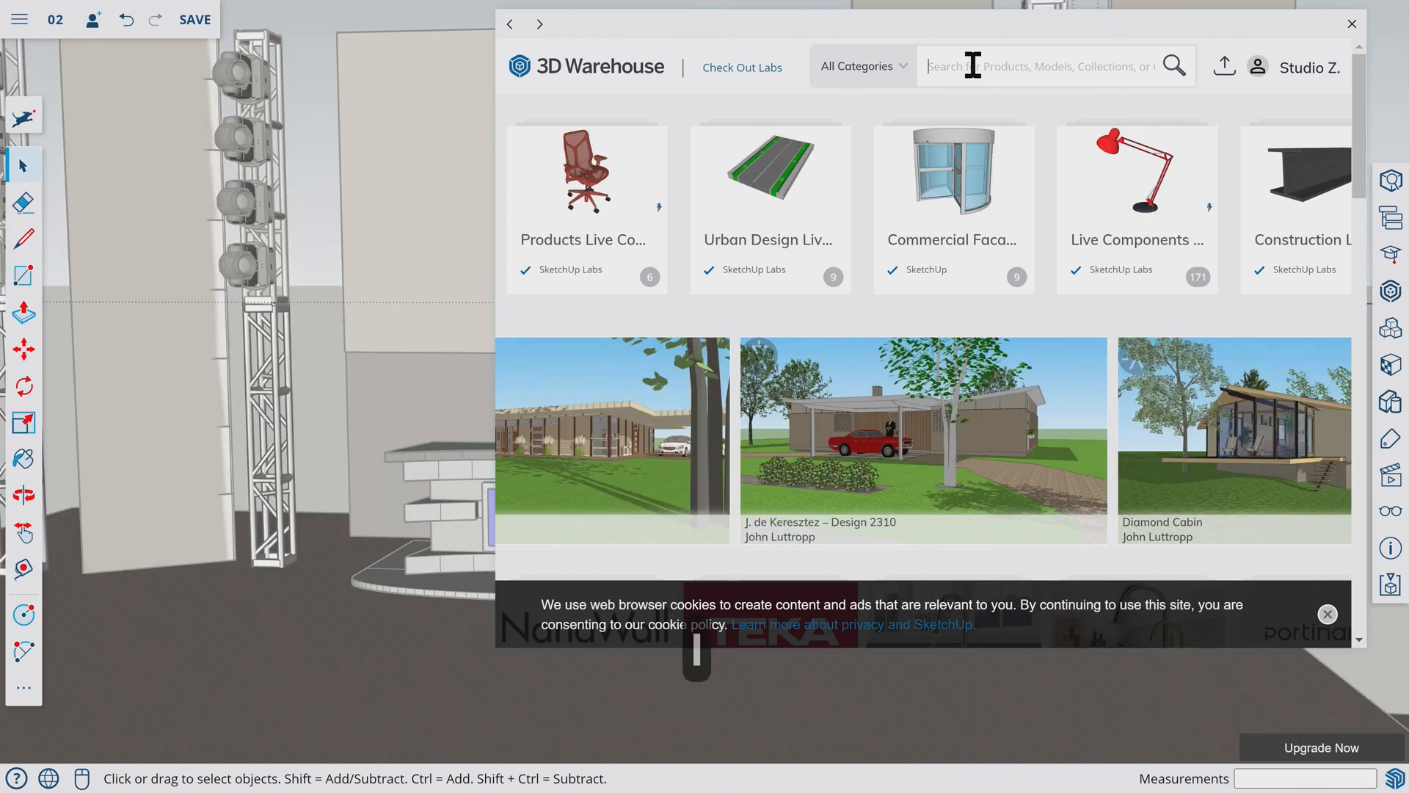
# - Search 3D Warehouse for 'led par' and insert the magenta SlimPAR Pro fixture
pyautogui.write('led par')
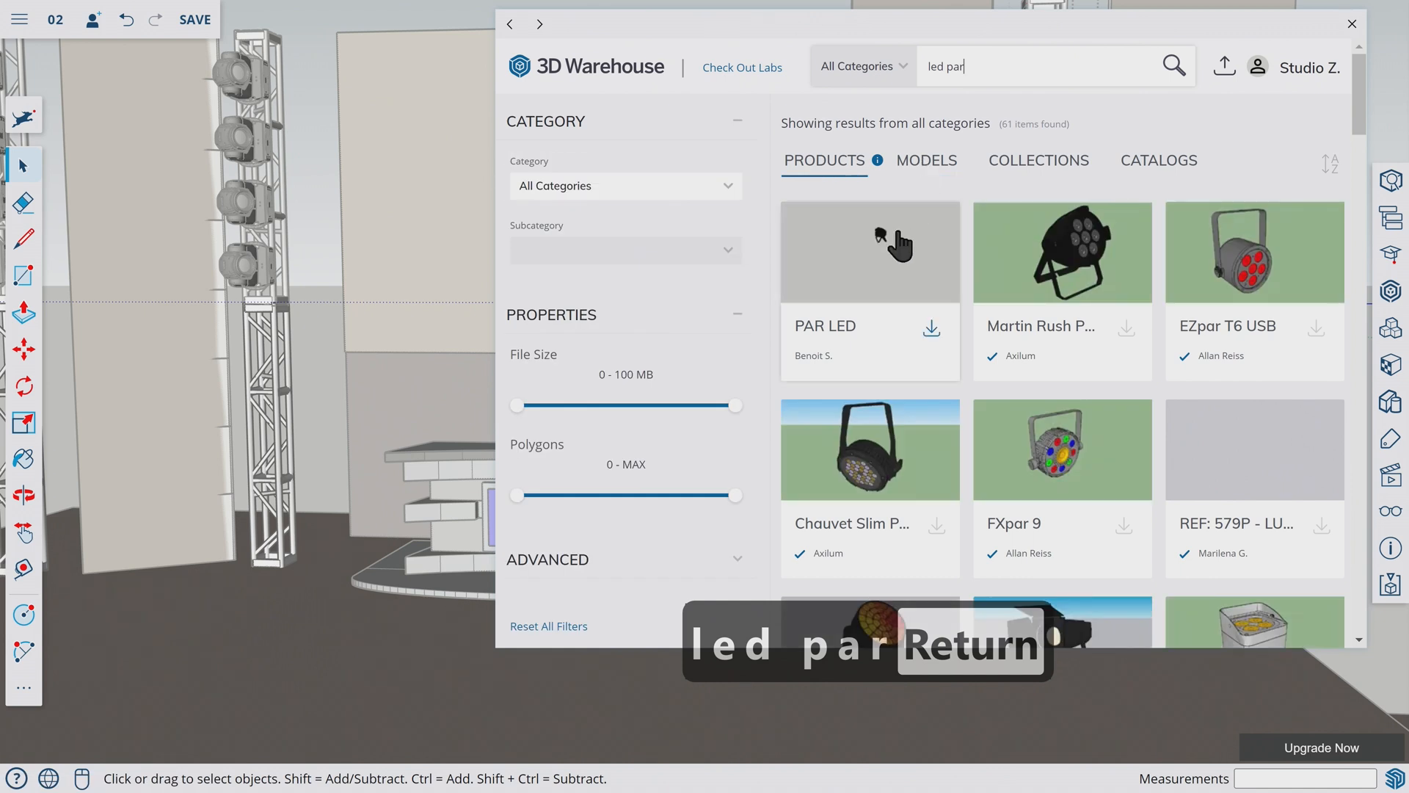
pyautogui.scroll(-3)
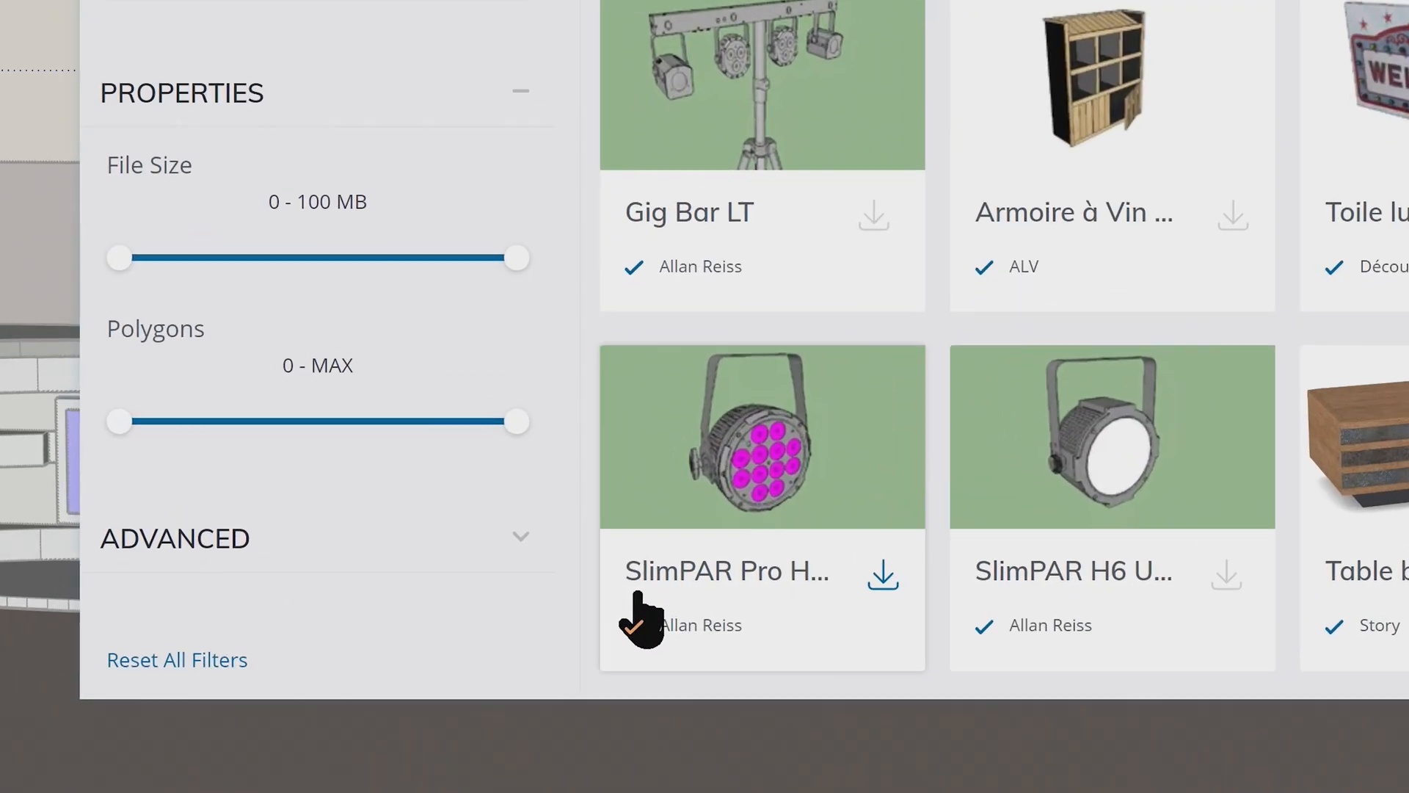
pyautogui.click(871, 573)
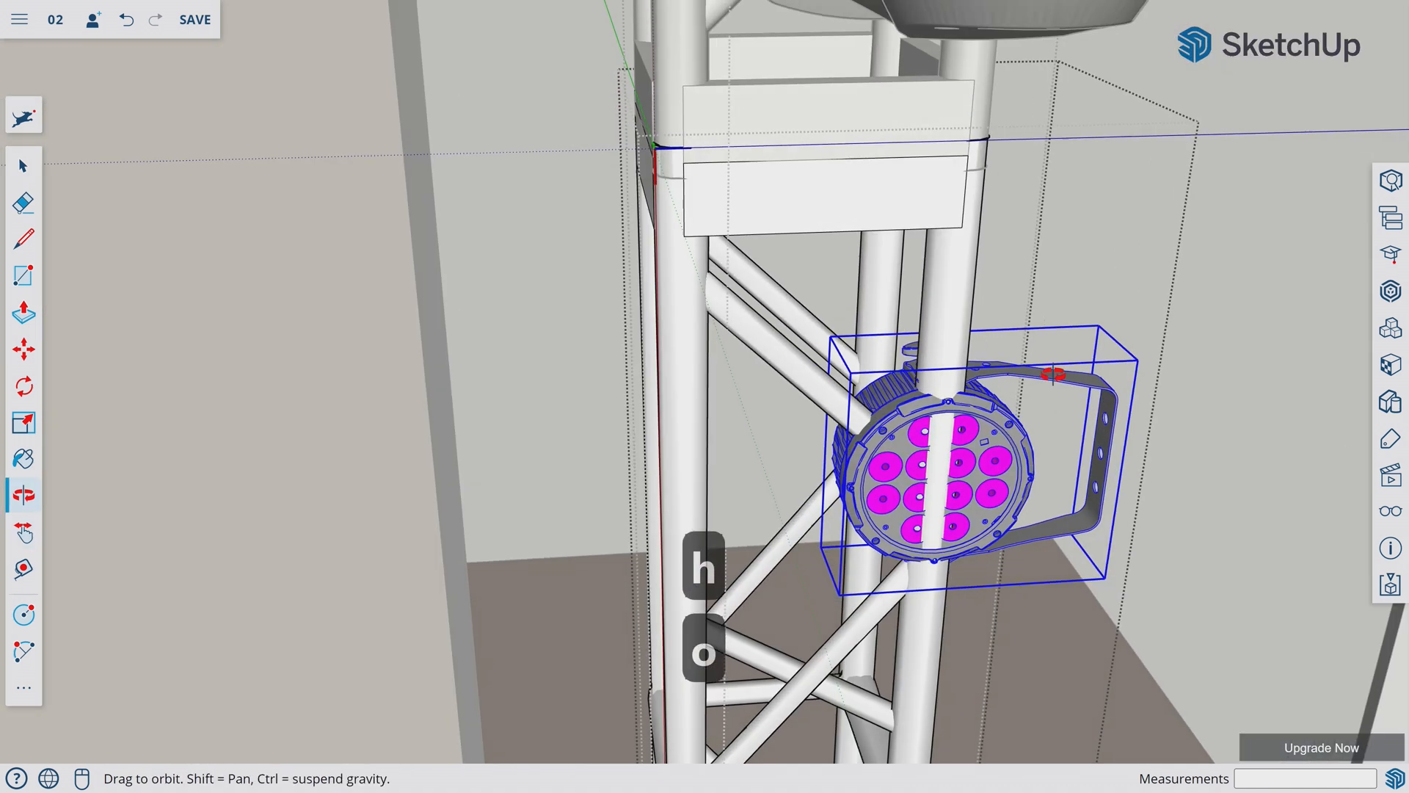
# - Move the SlimPAR LED par up onto the truss tower's clamp block
pyautogui.click(24, 385)
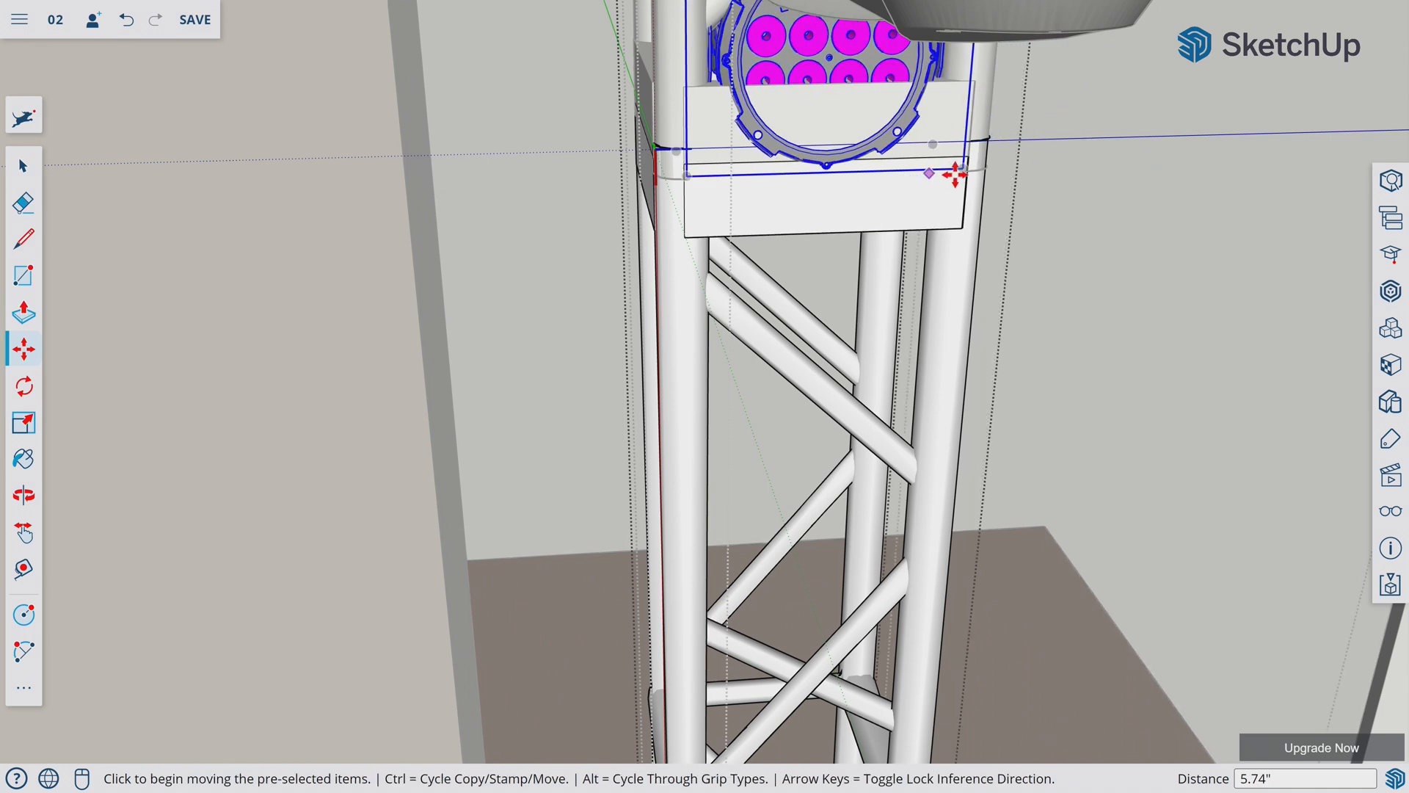
pyautogui.moveTo(928, 172); pyautogui.dragTo(940, 437)
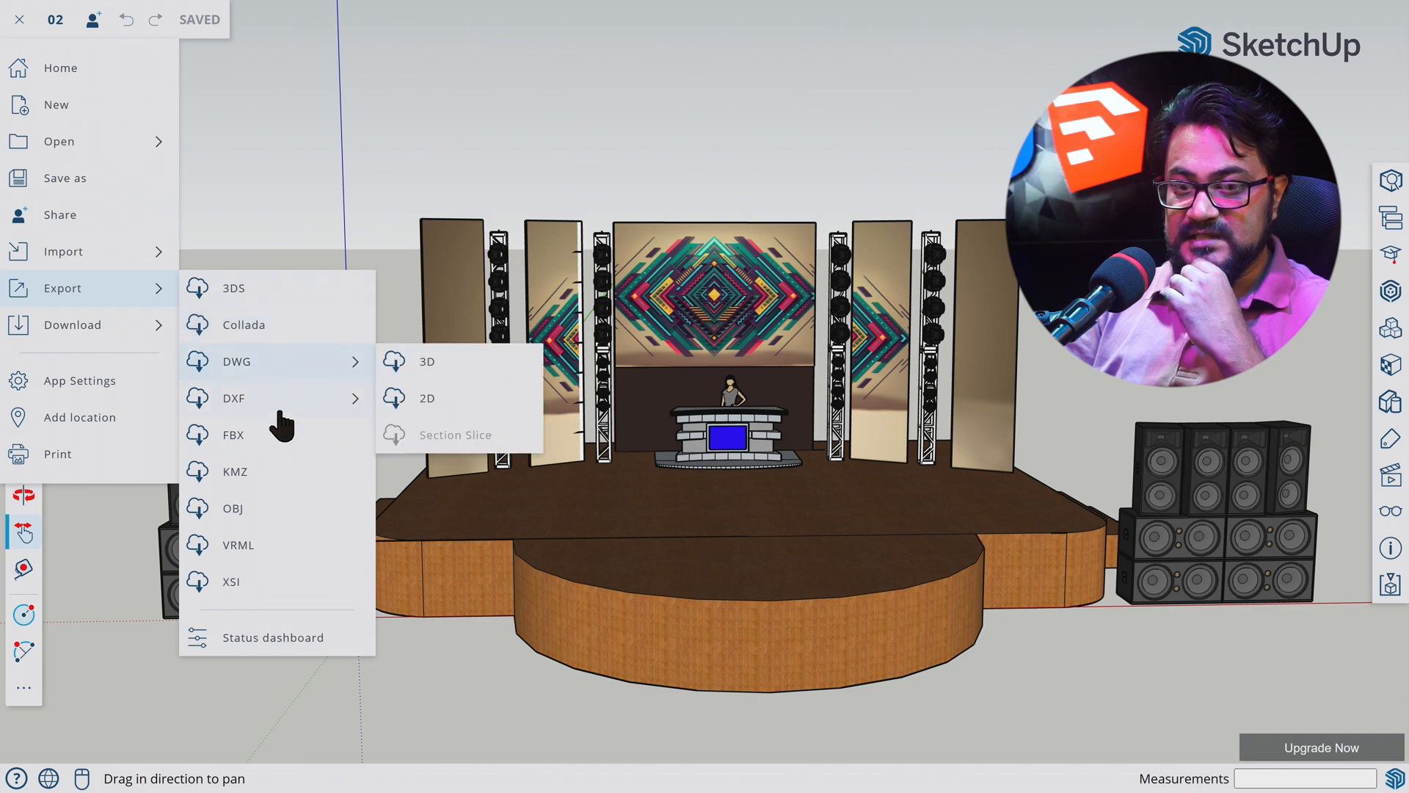
# - Download the model as SKP in 2021-and-newer format, purging all unused items
pyautogui.click(425, 361)
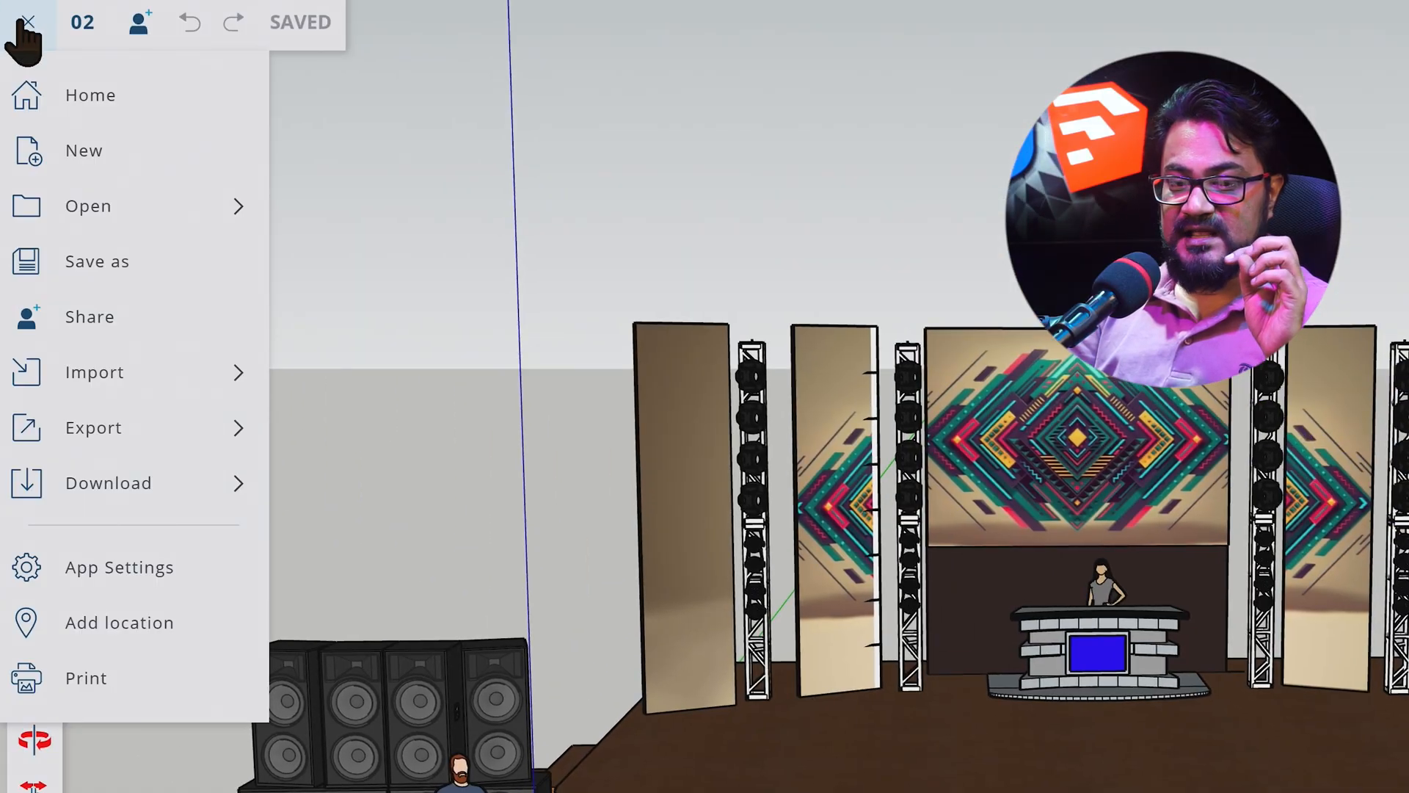
pyautogui.click(108, 483)
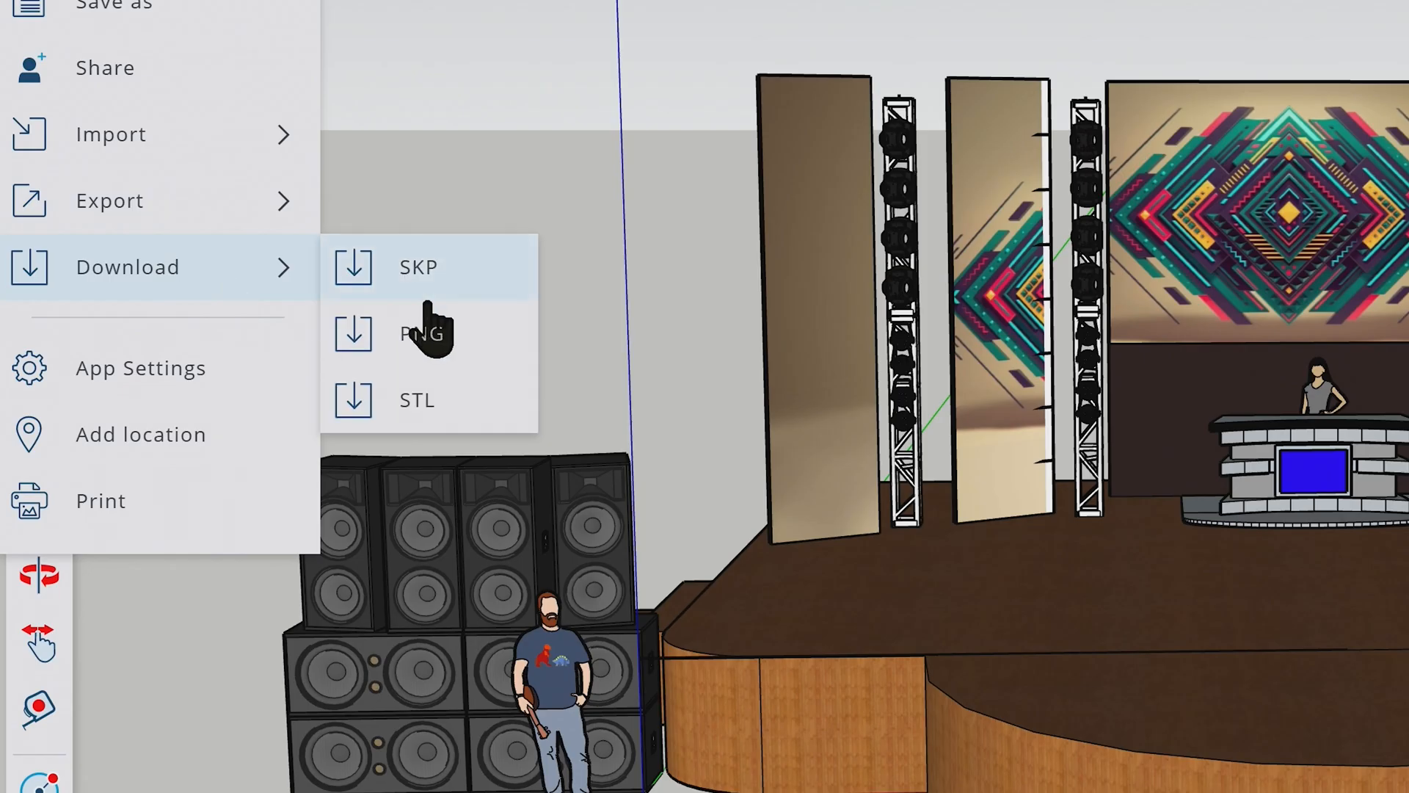
pyautogui.click(416, 268)
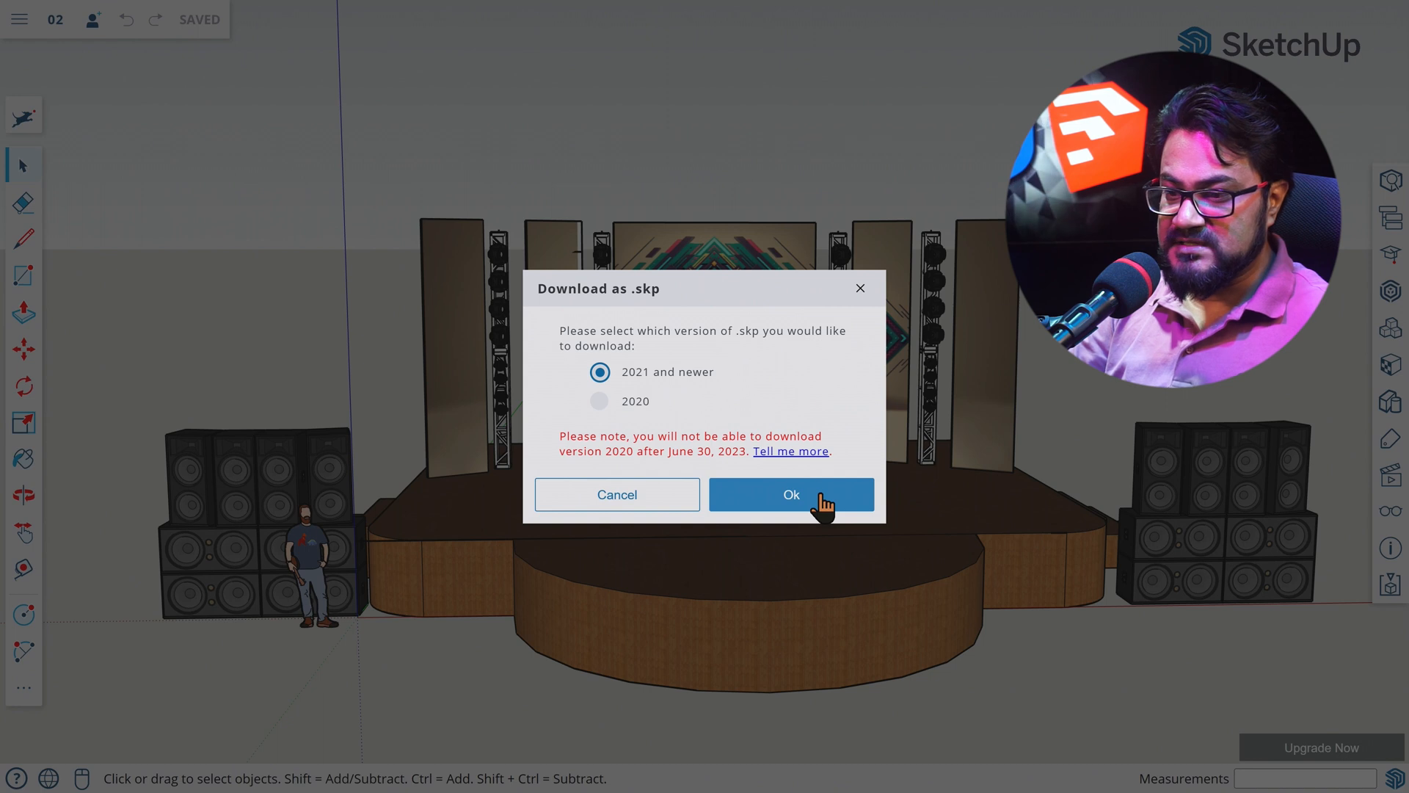
pyautogui.click(790, 494)
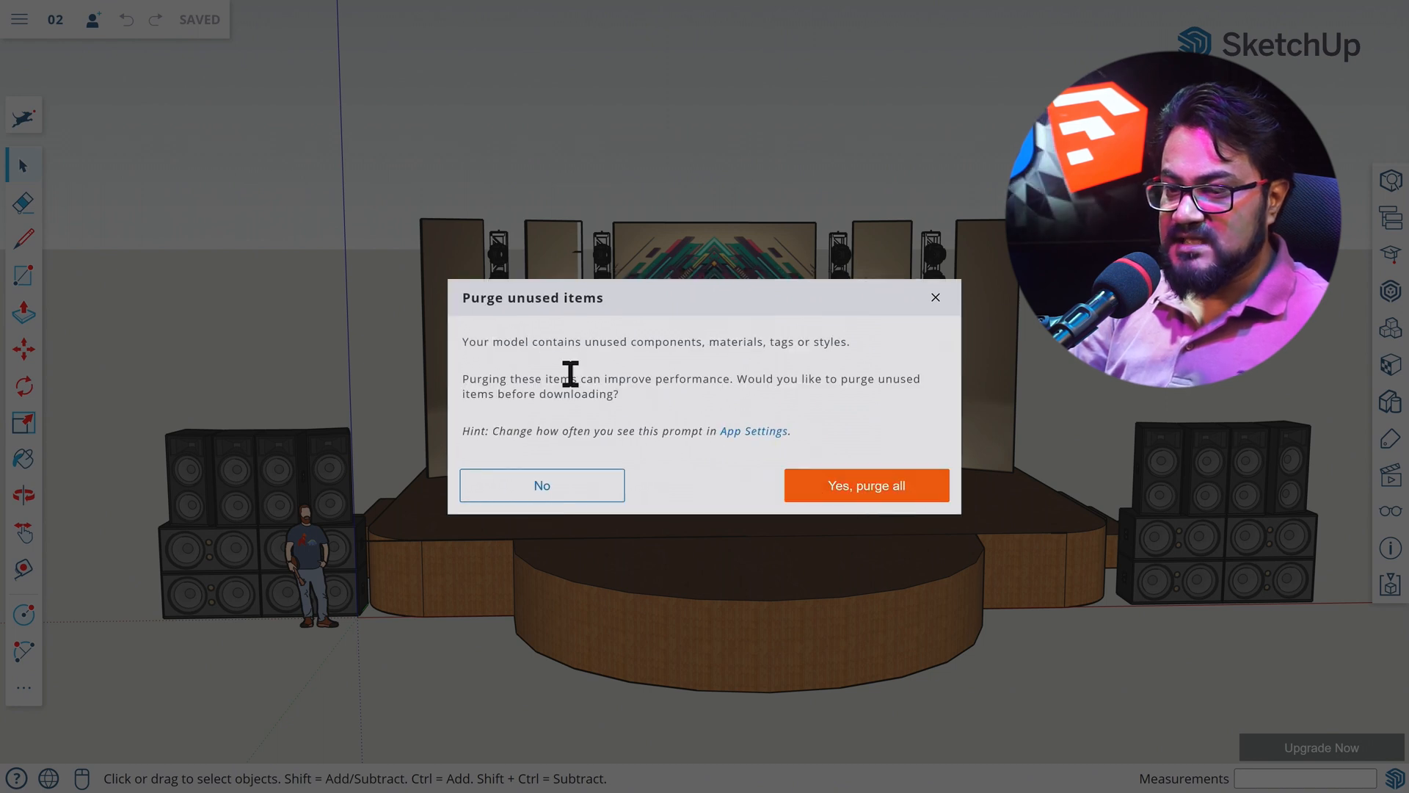
pyautogui.moveTo(709, 409)
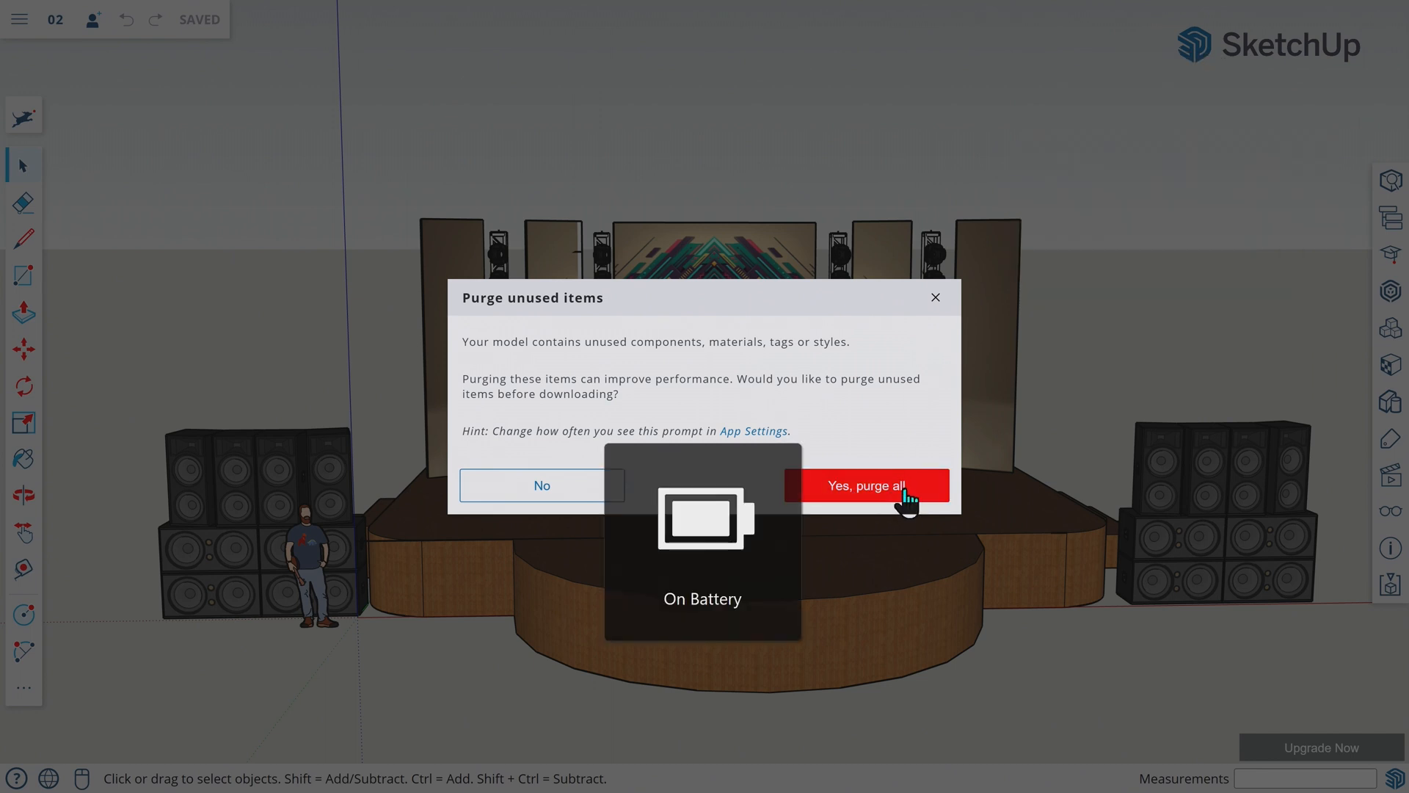
pyautogui.click(869, 485)
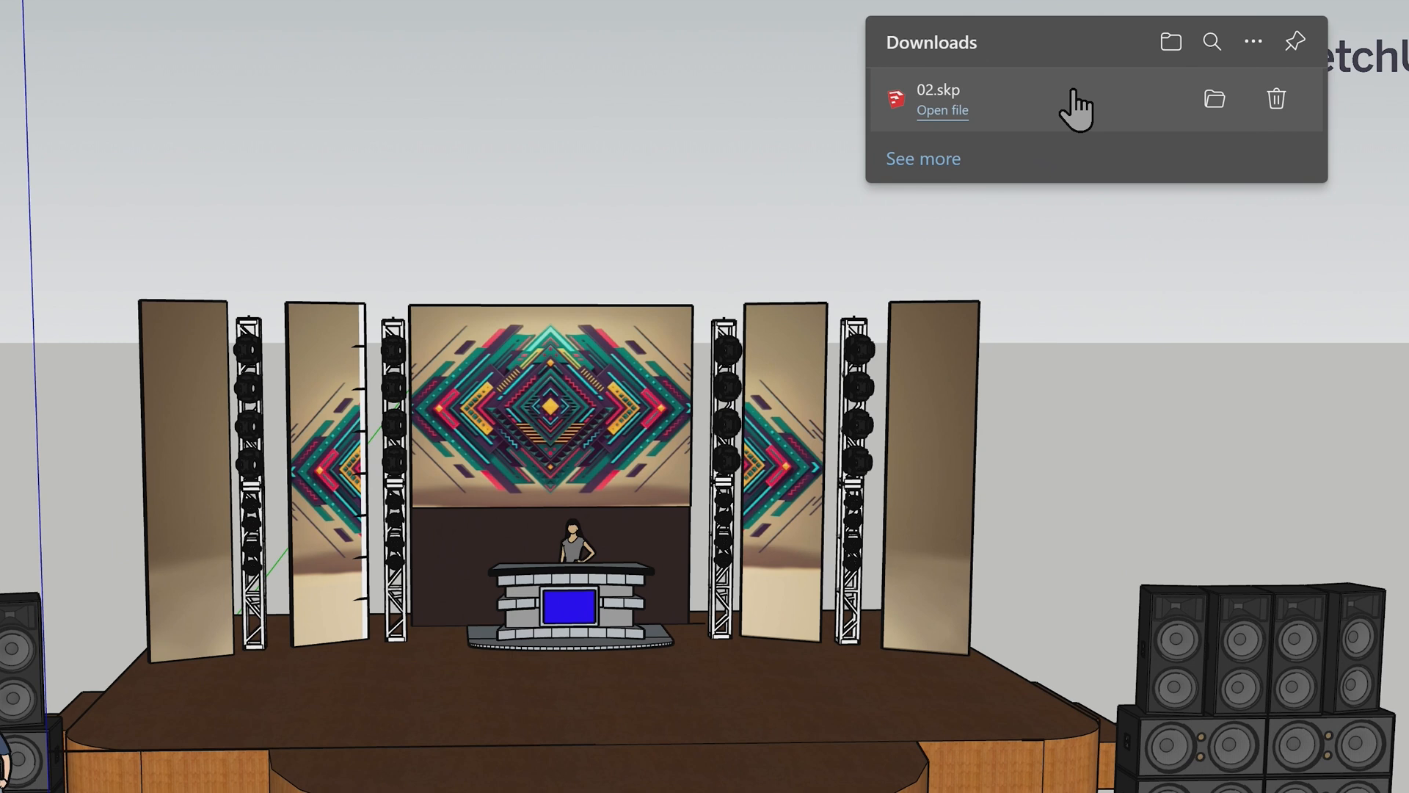
pyautogui.moveTo(1213, 99)
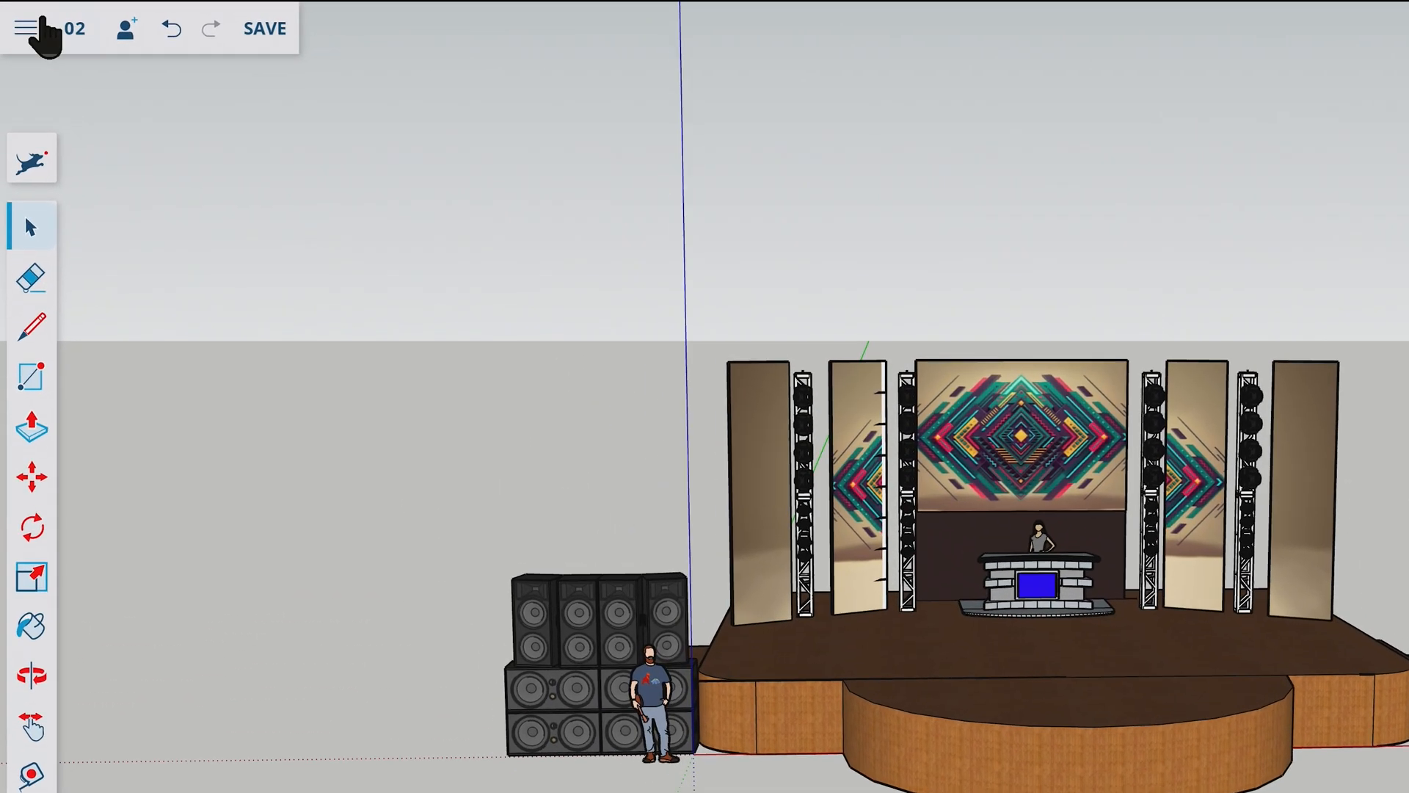
# - Export the front view as a 3840 by 2160 PNG, disabling the large-image warning
pyautogui.click(25, 28)
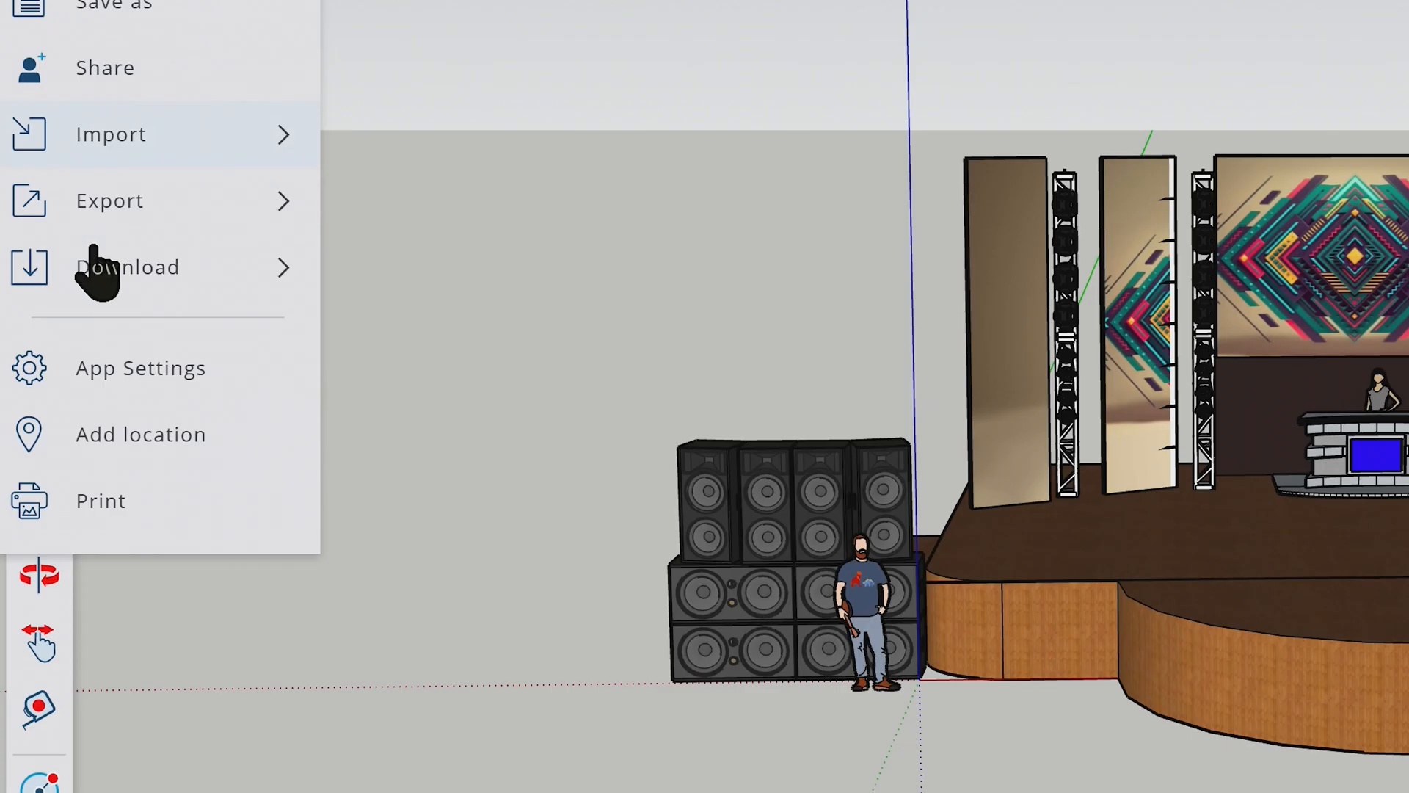
pyautogui.click(128, 268)
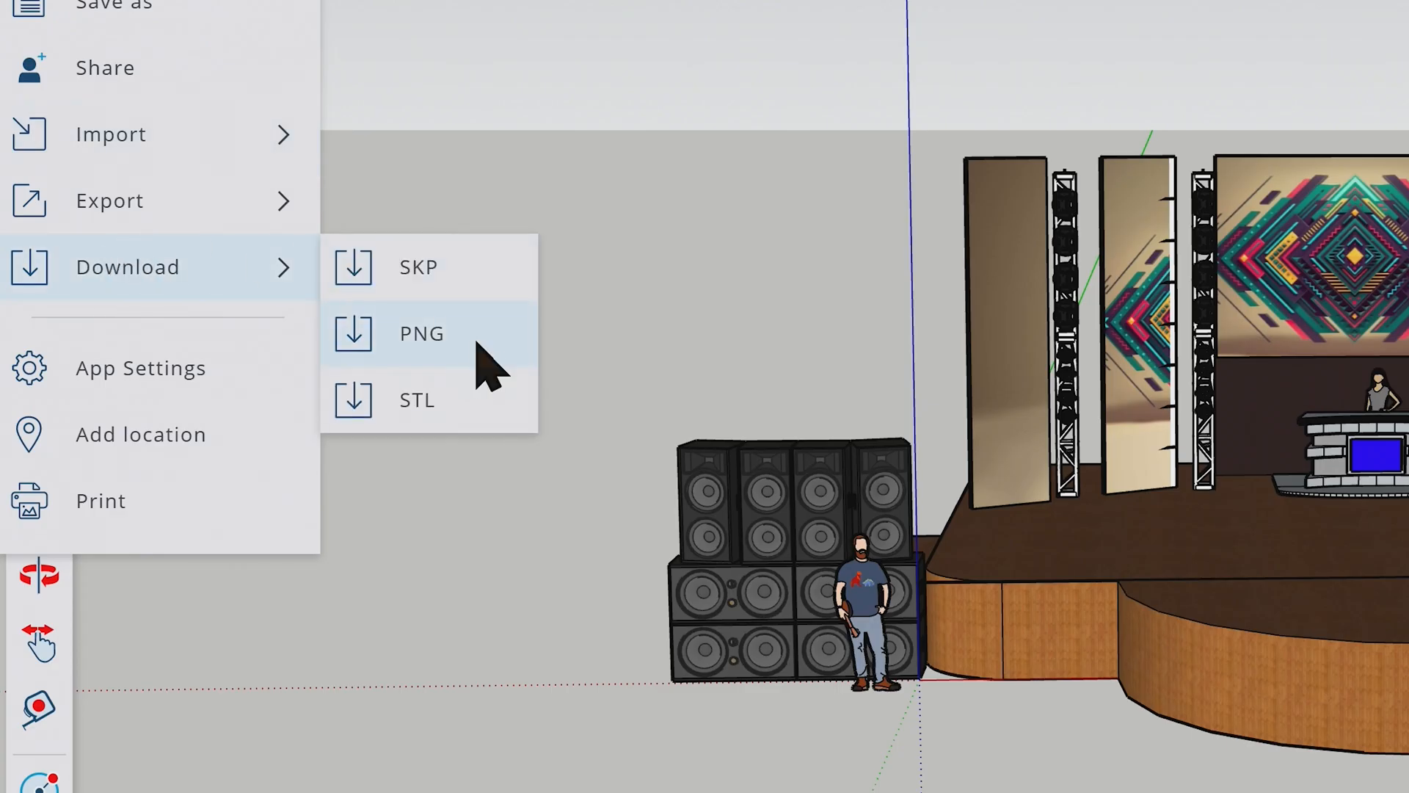
pyautogui.click(419, 333)
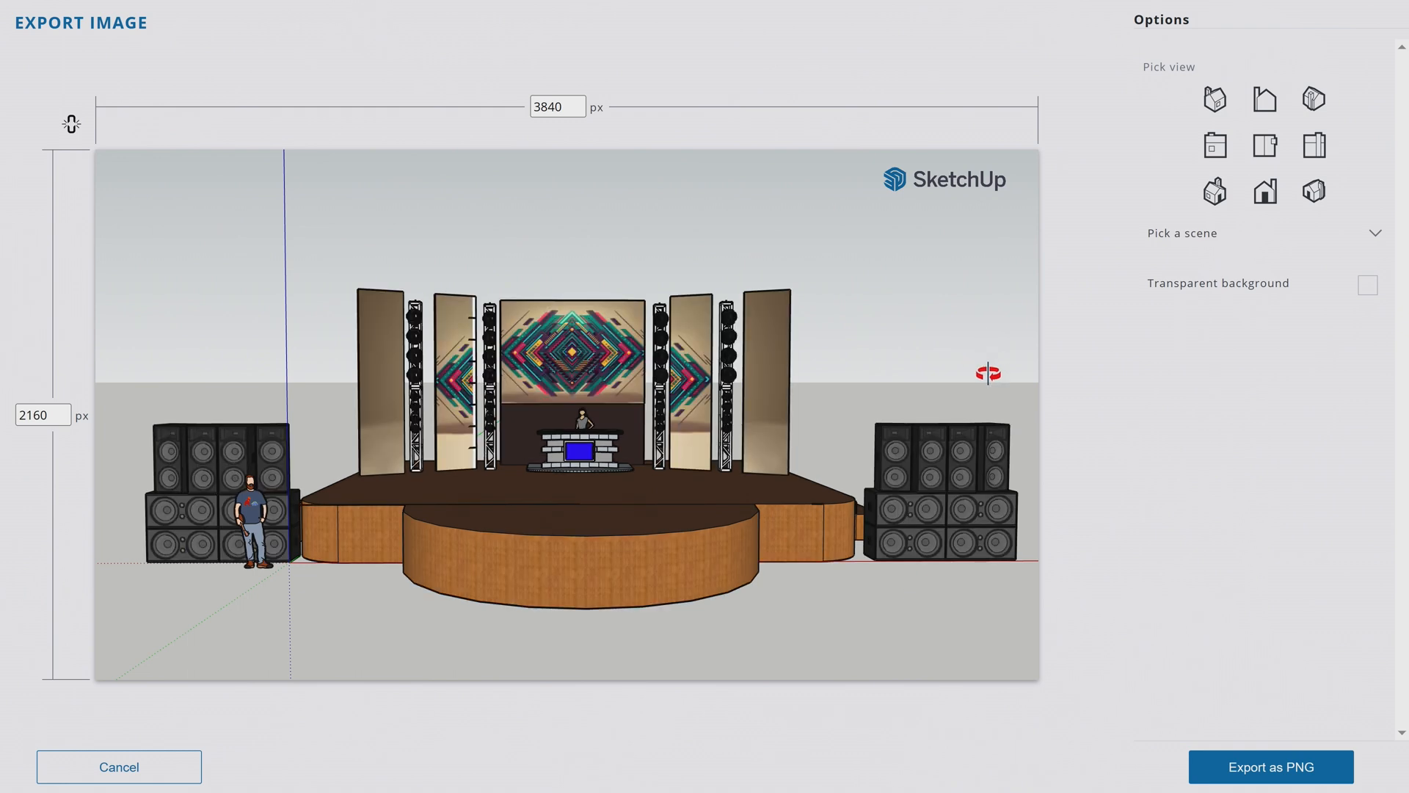
pyautogui.click(1269, 766)
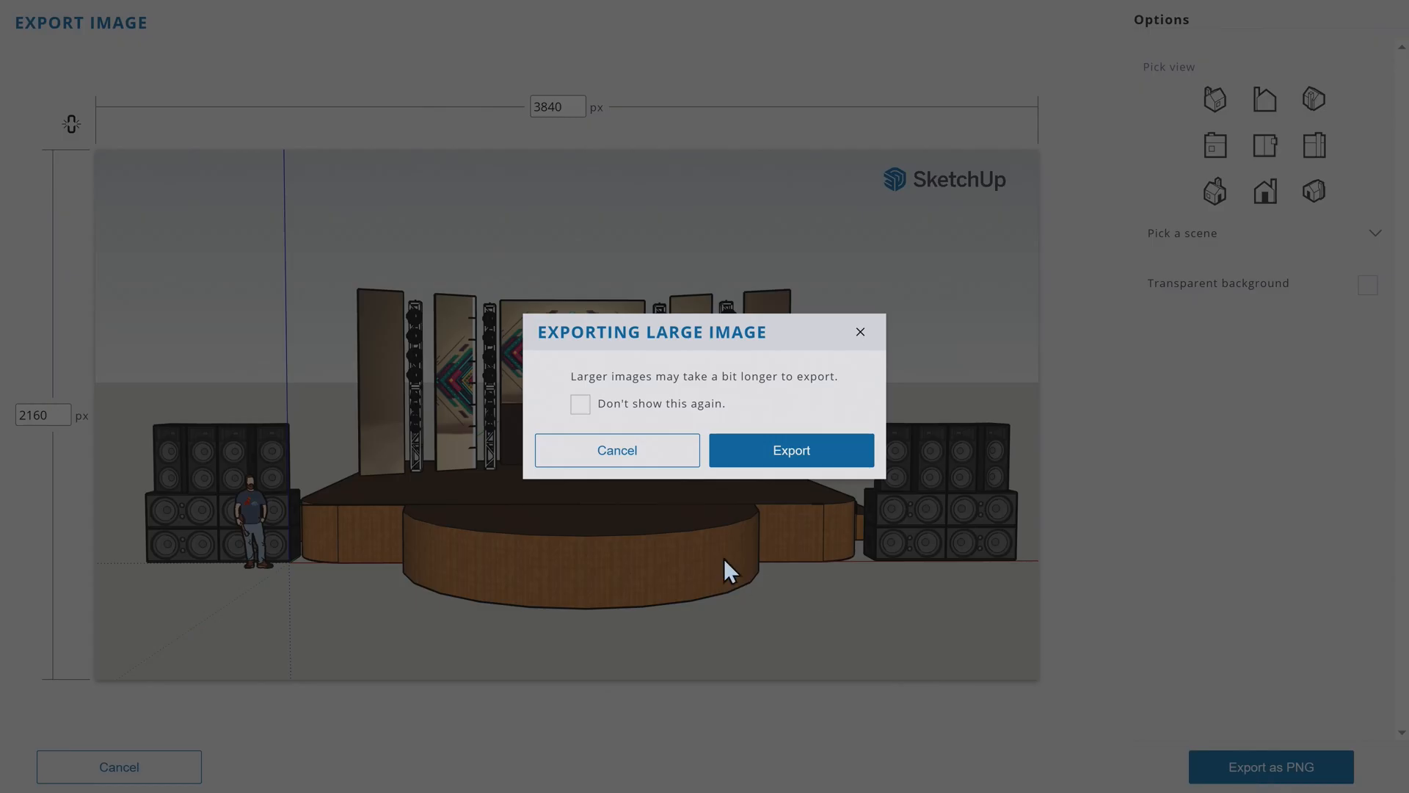
pyautogui.click(579, 404)
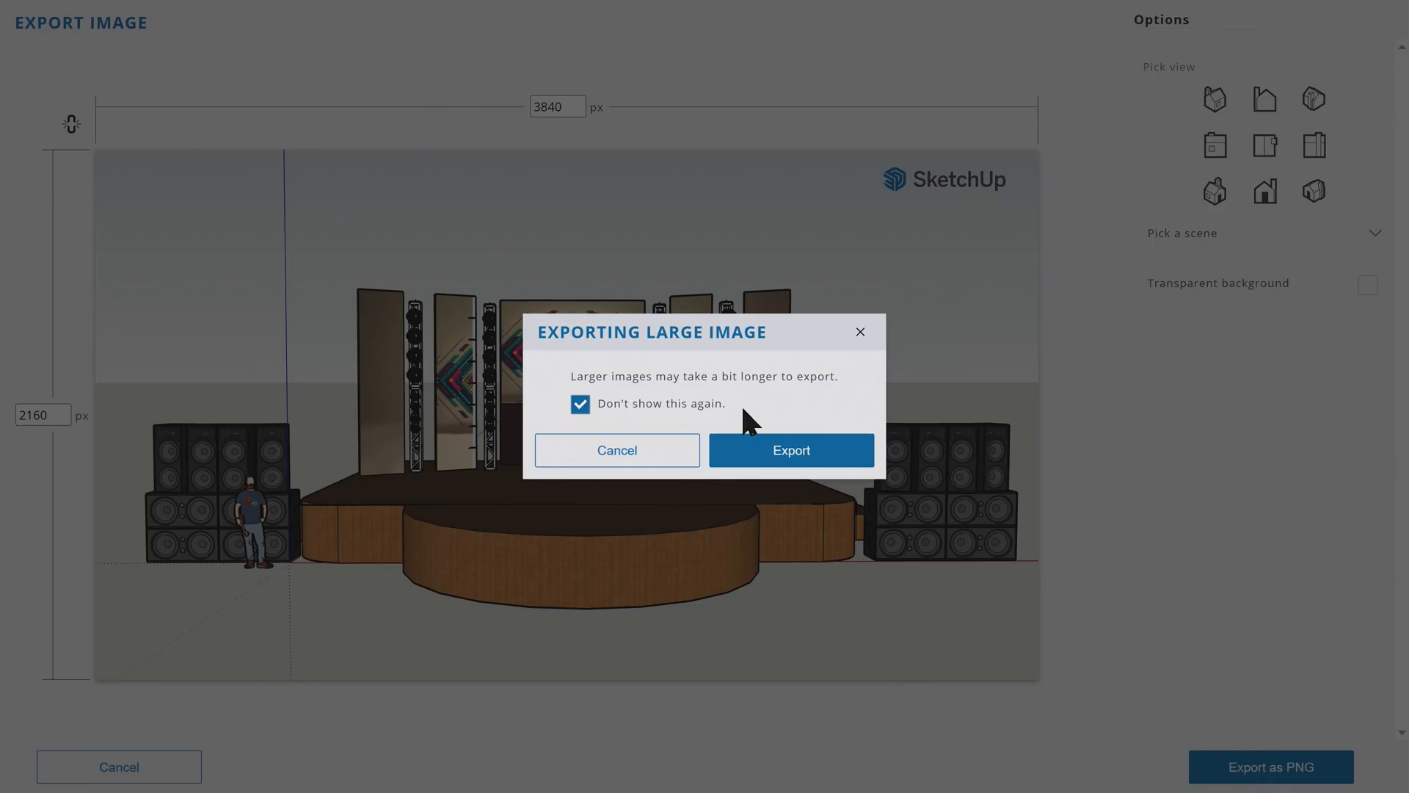
pyautogui.click(790, 450)
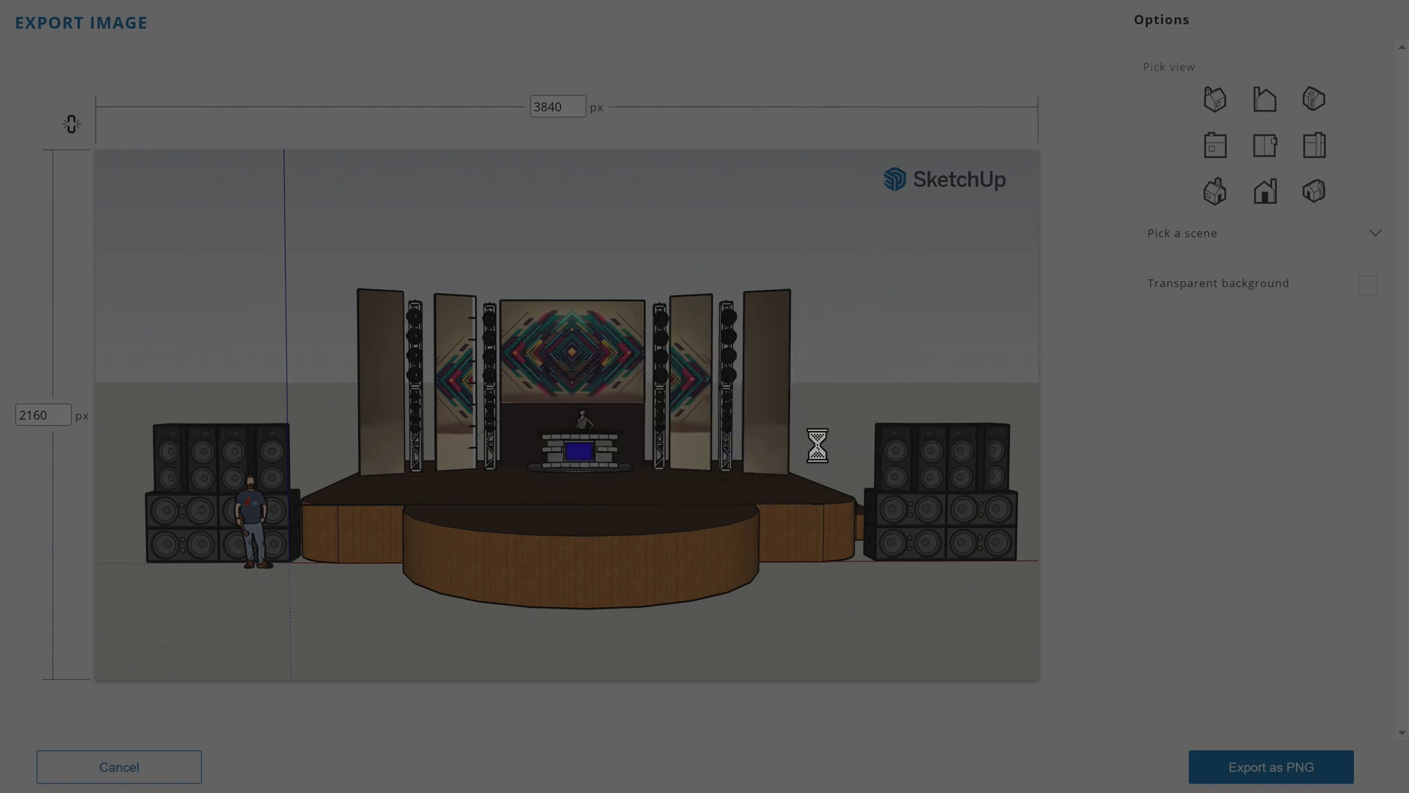
# - Finish the export, then open 02.png from Downloads and close the viewer
pyautogui.click(1269, 765)
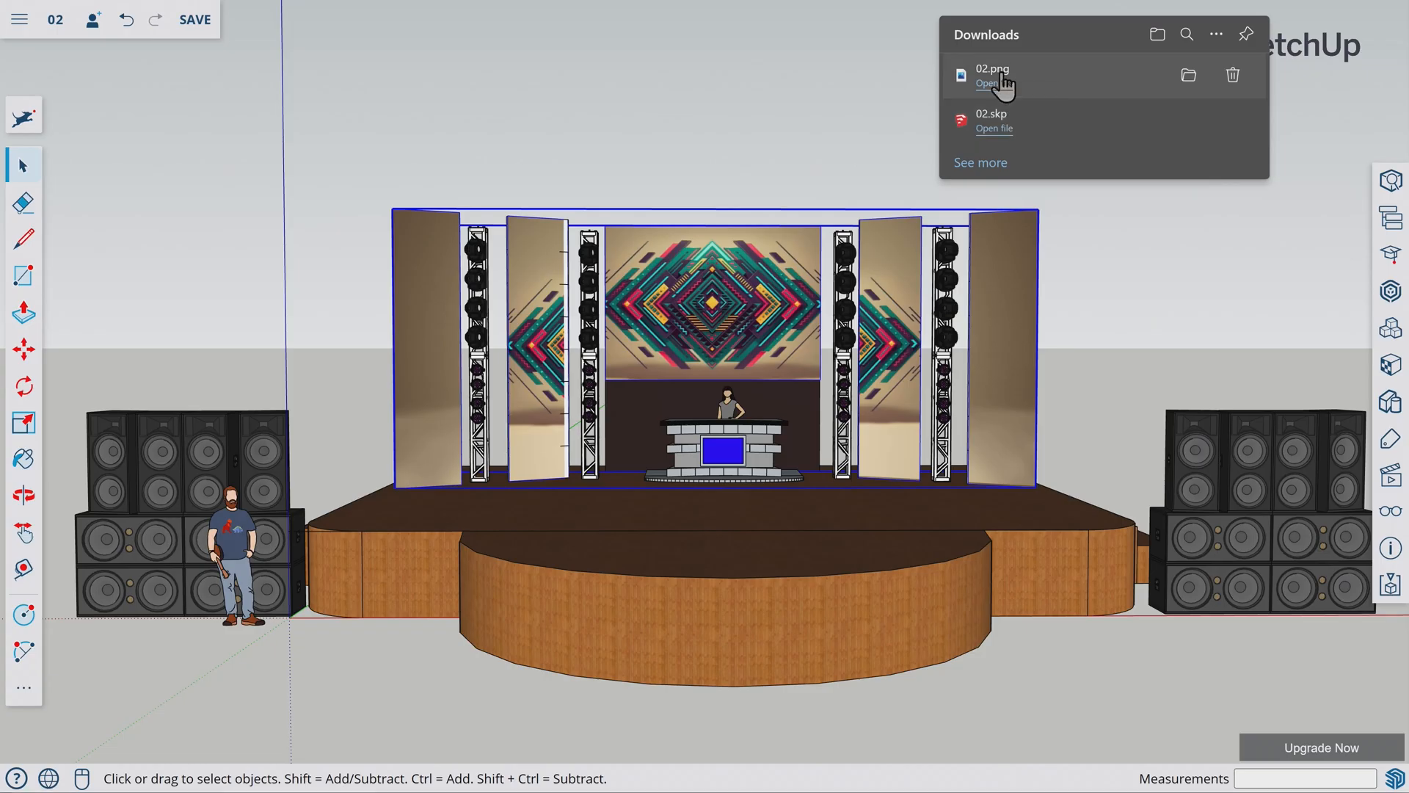
pyautogui.click(986, 83)
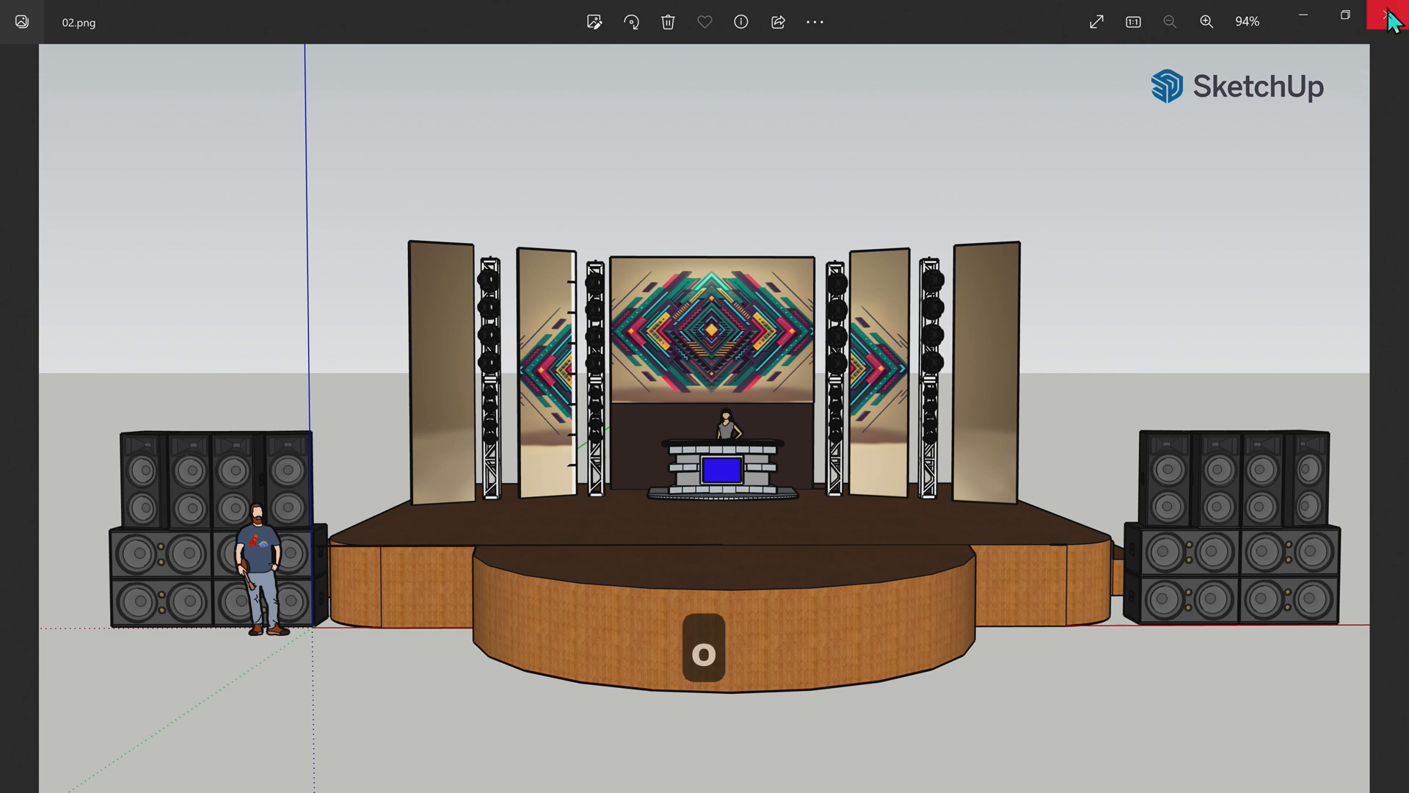
pyautogui.click(23, 20)
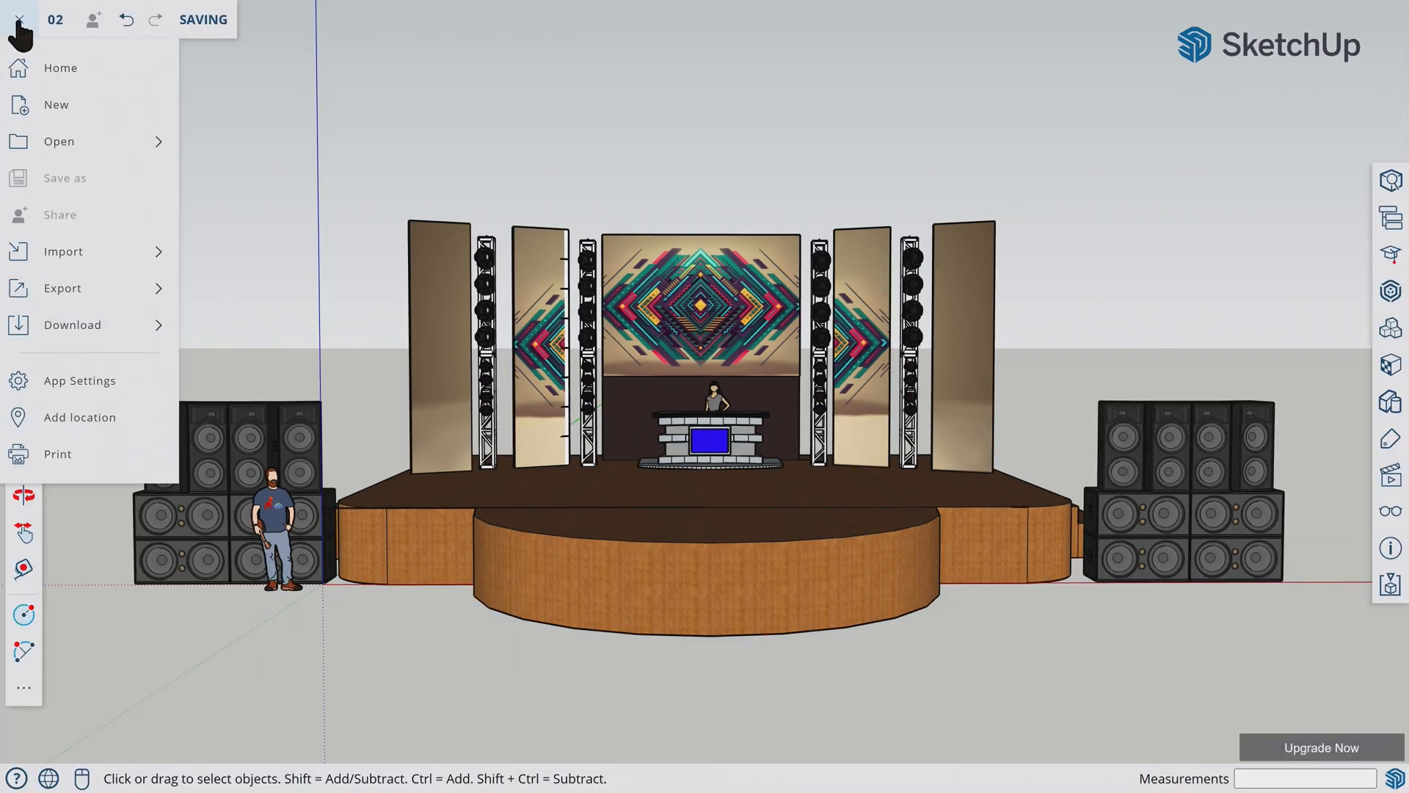
# - Start another PNG download, then cancel the image export
pyautogui.click(72, 324)
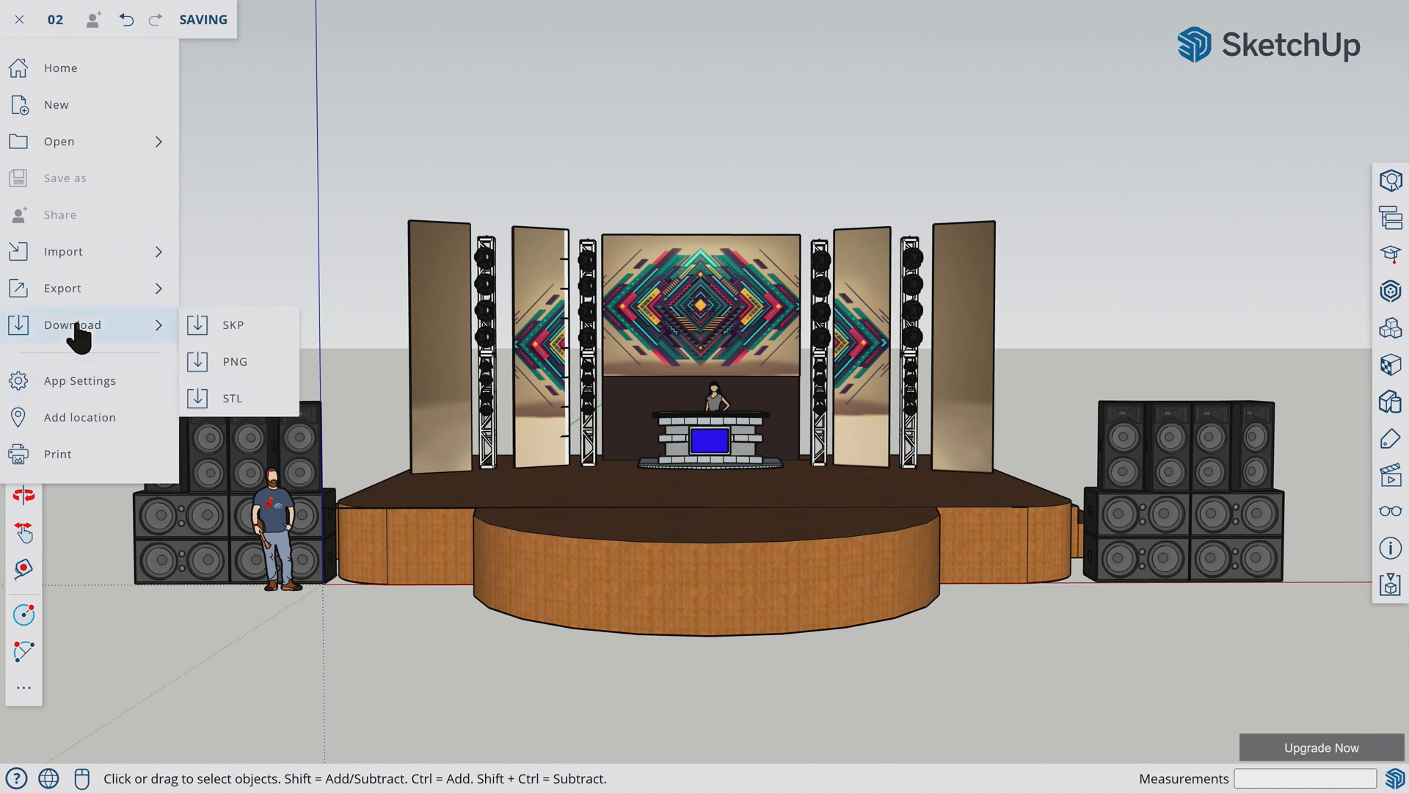
pyautogui.click(233, 360)
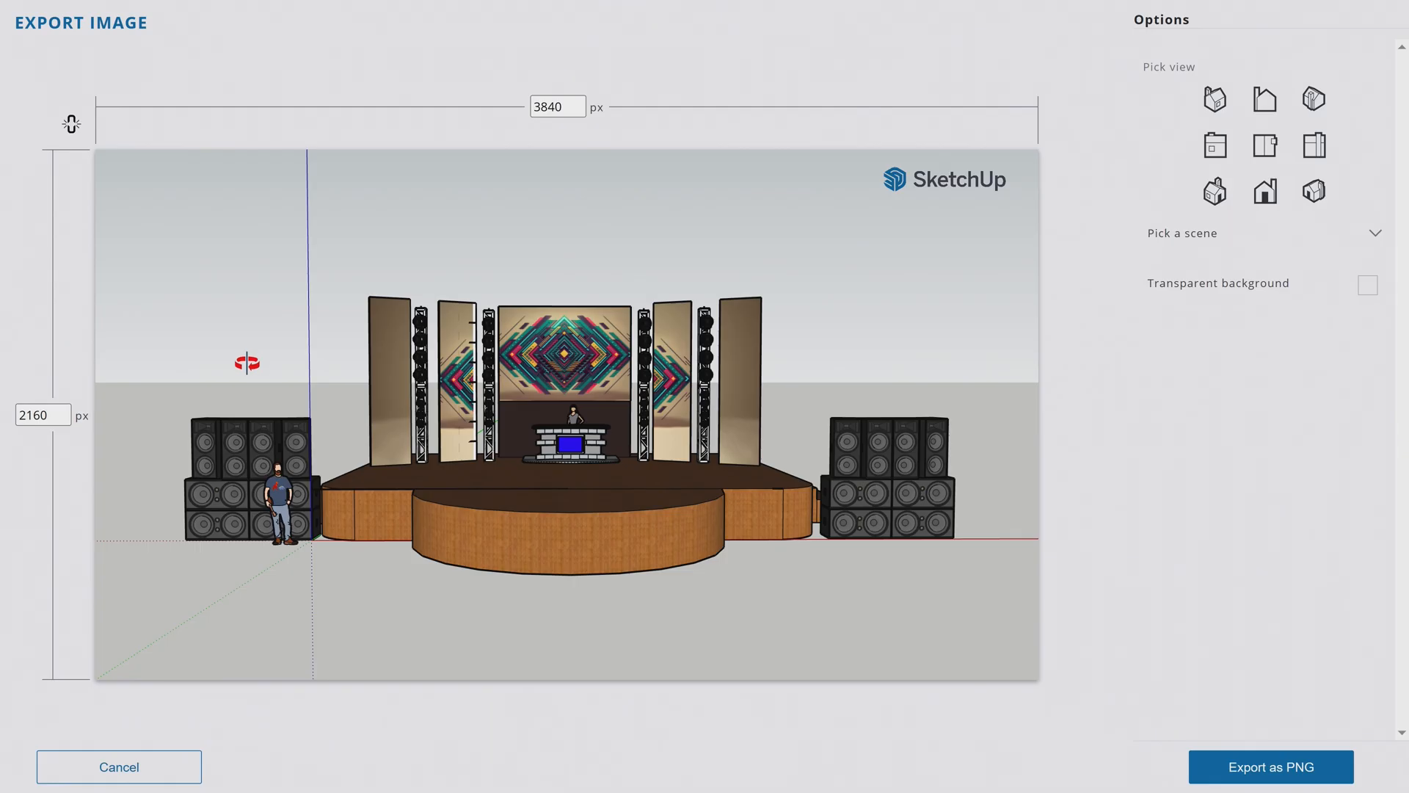
pyautogui.click(1213, 99)
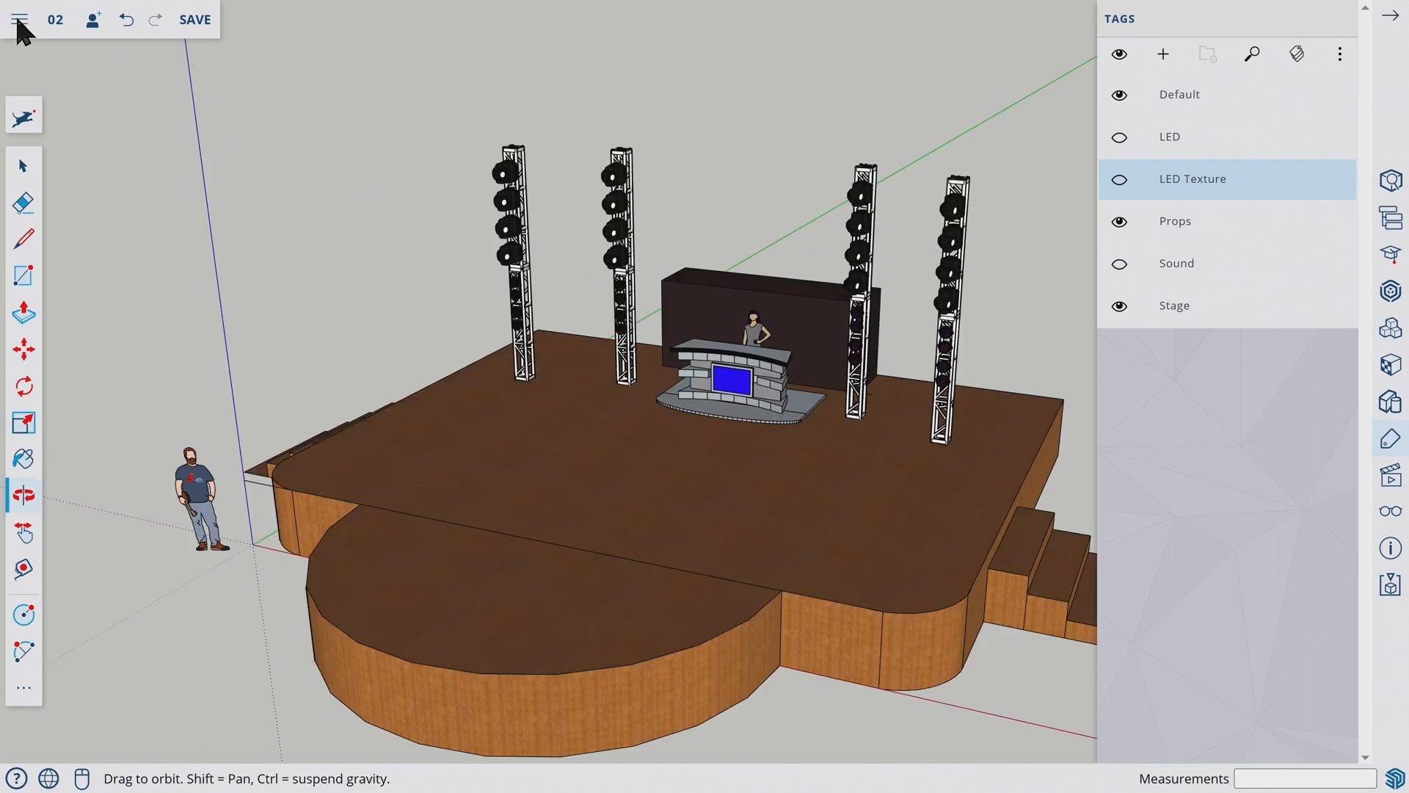
# - Export the bare stage view with truss towers as a PNG image
pyautogui.click(19, 19)
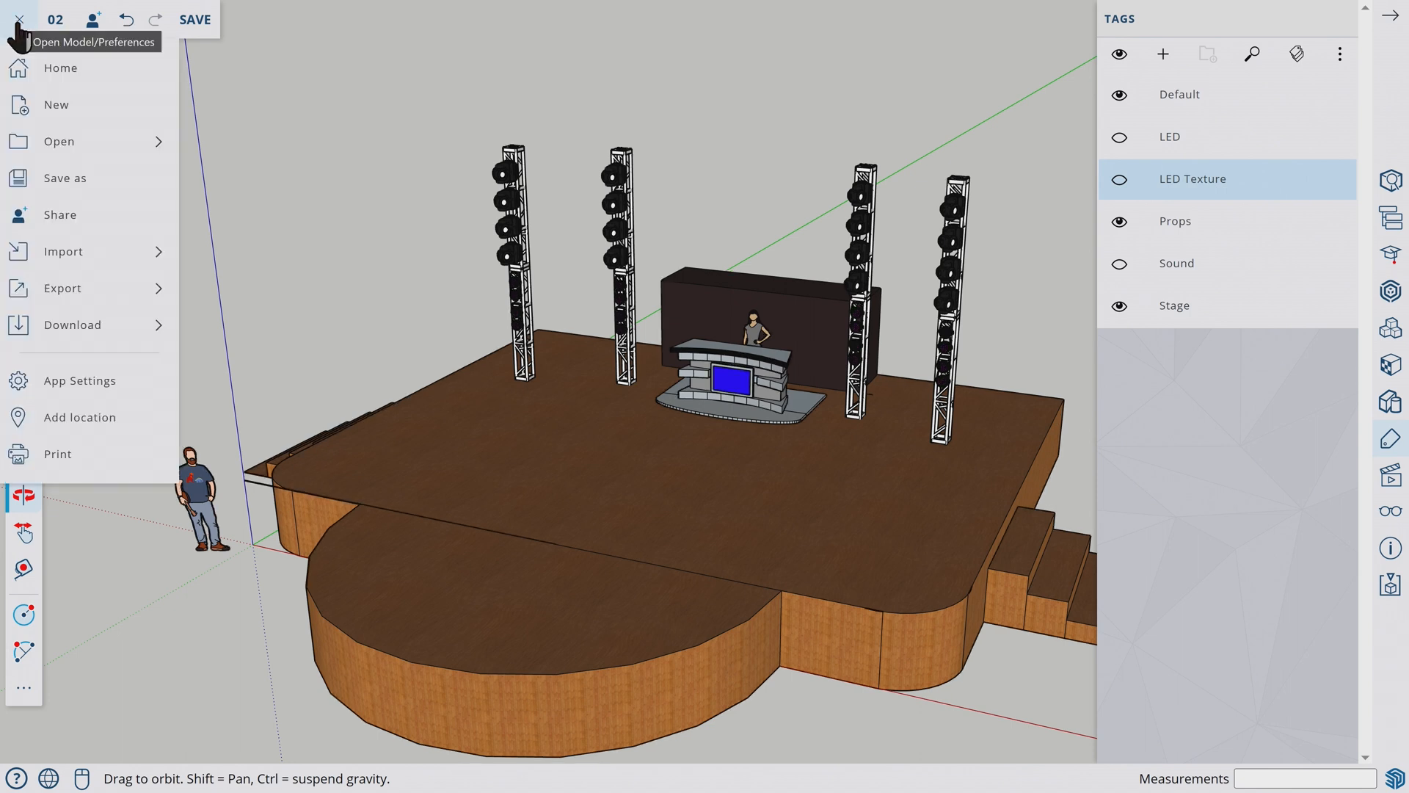
pyautogui.click(72, 324)
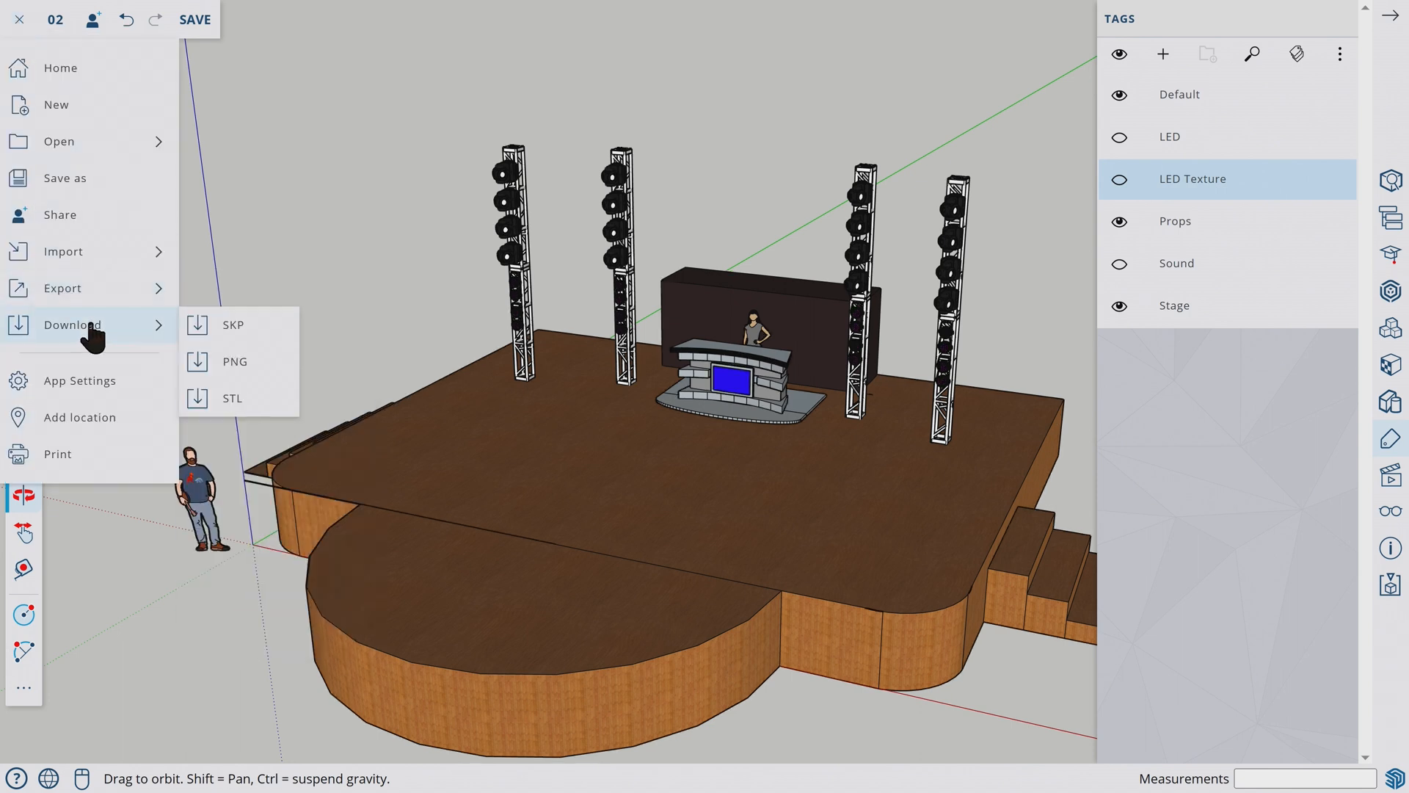
pyautogui.click(235, 361)
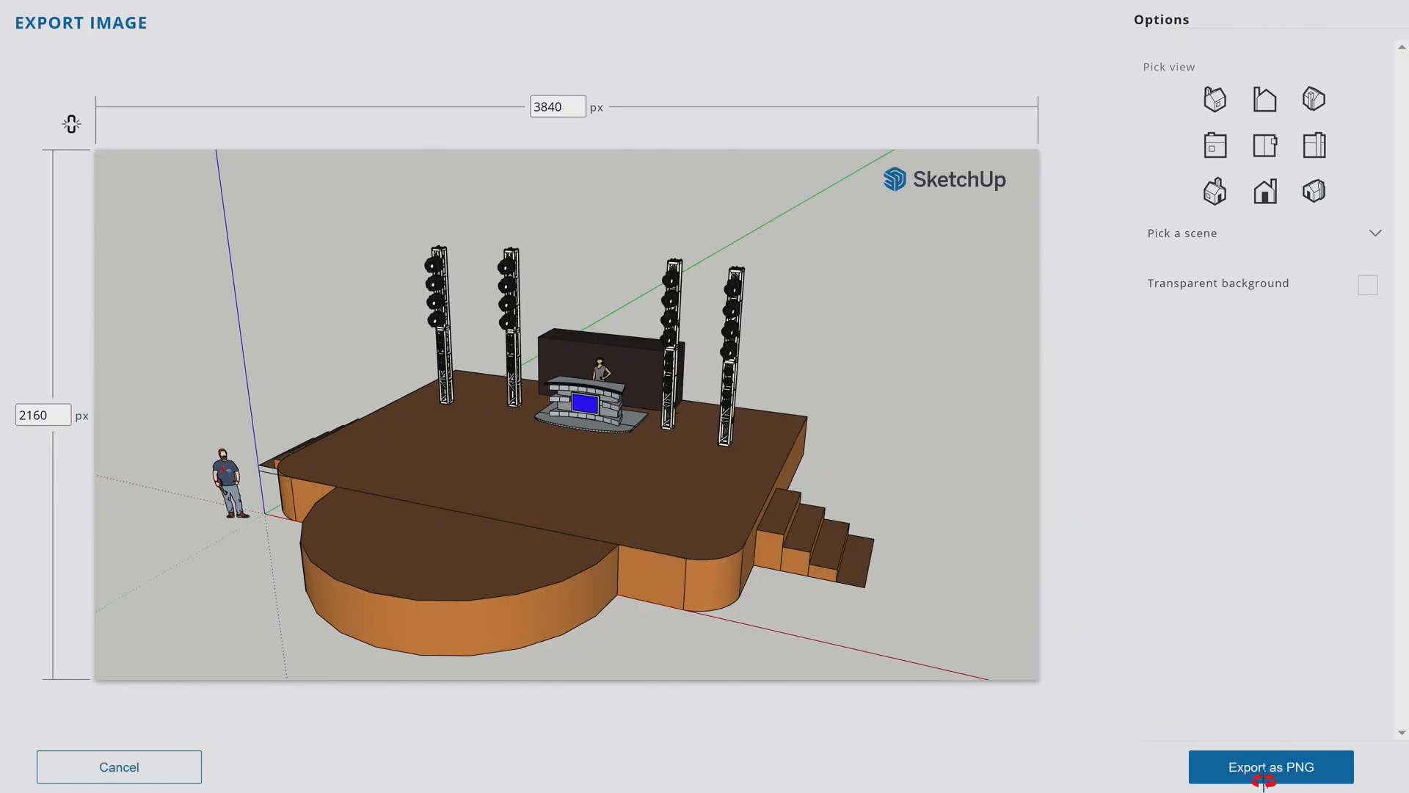
pyautogui.click(1270, 766)
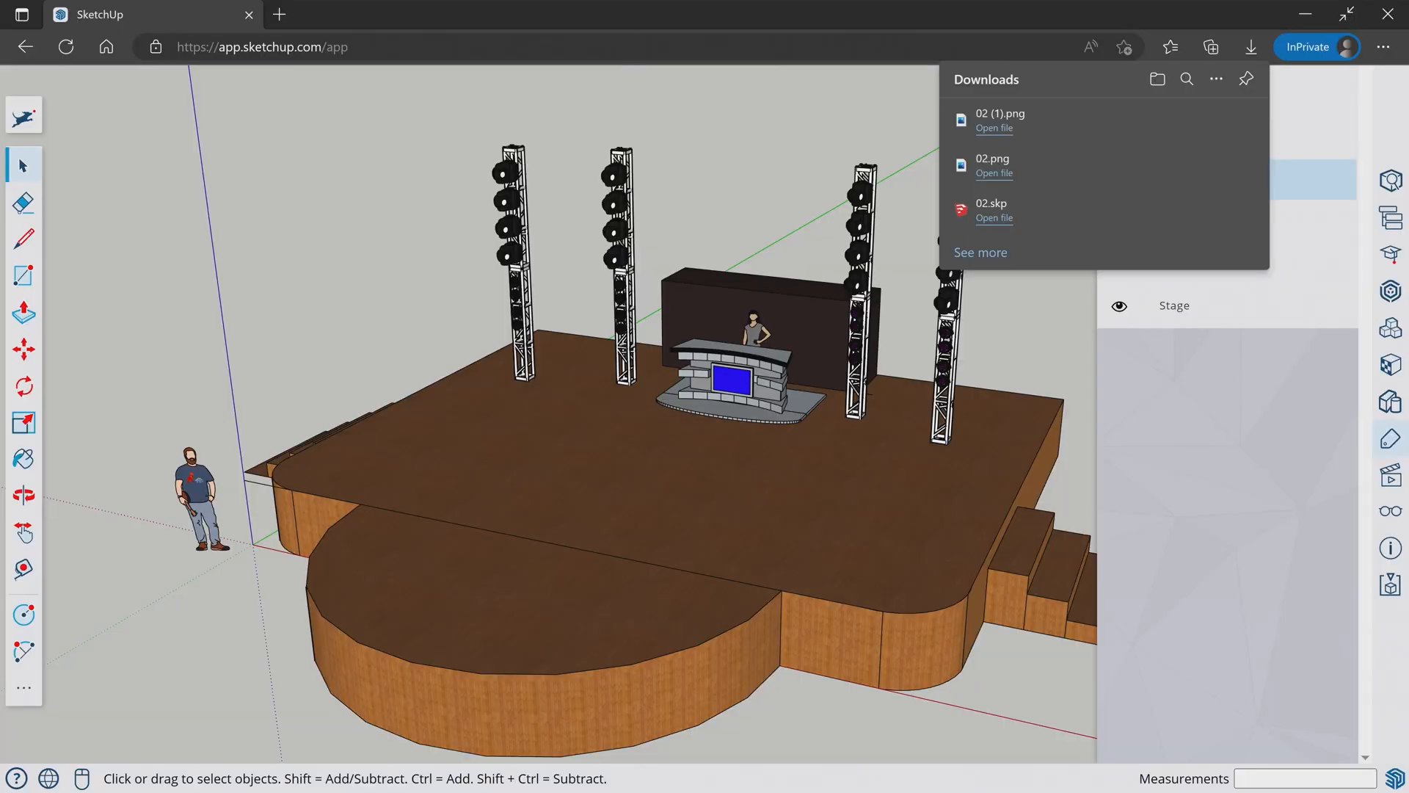